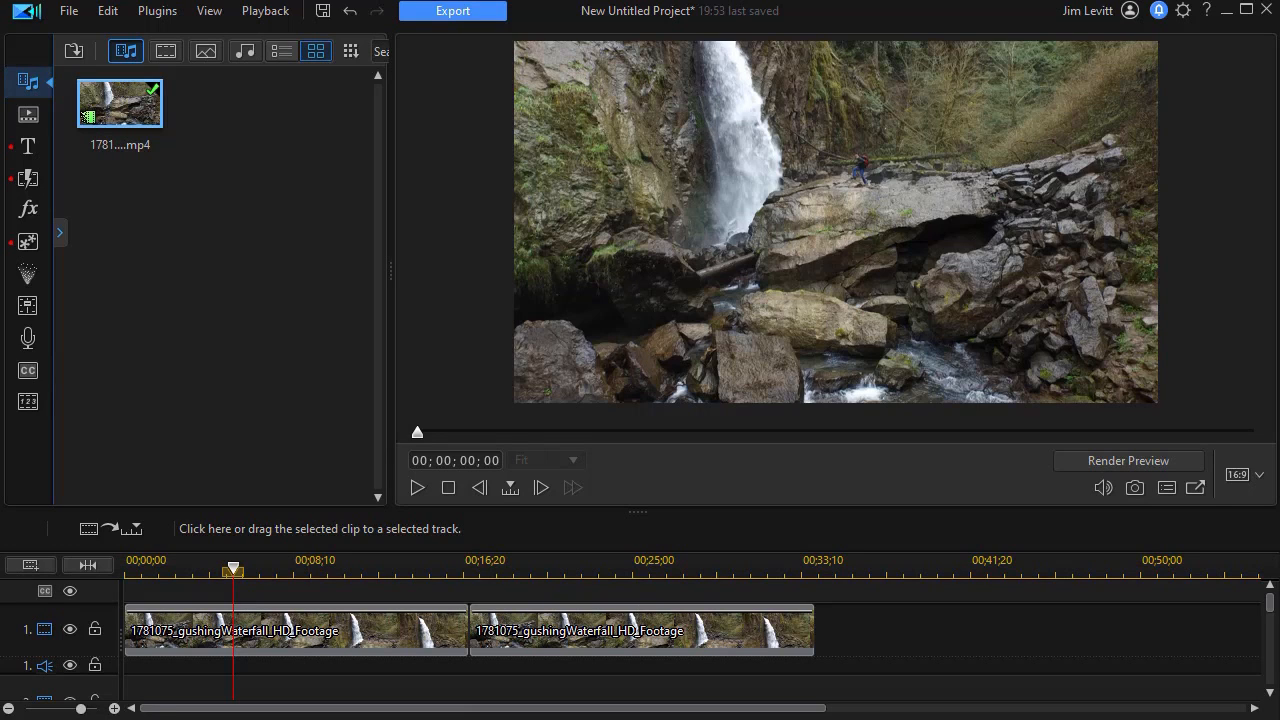
mouse_move(810, 700)
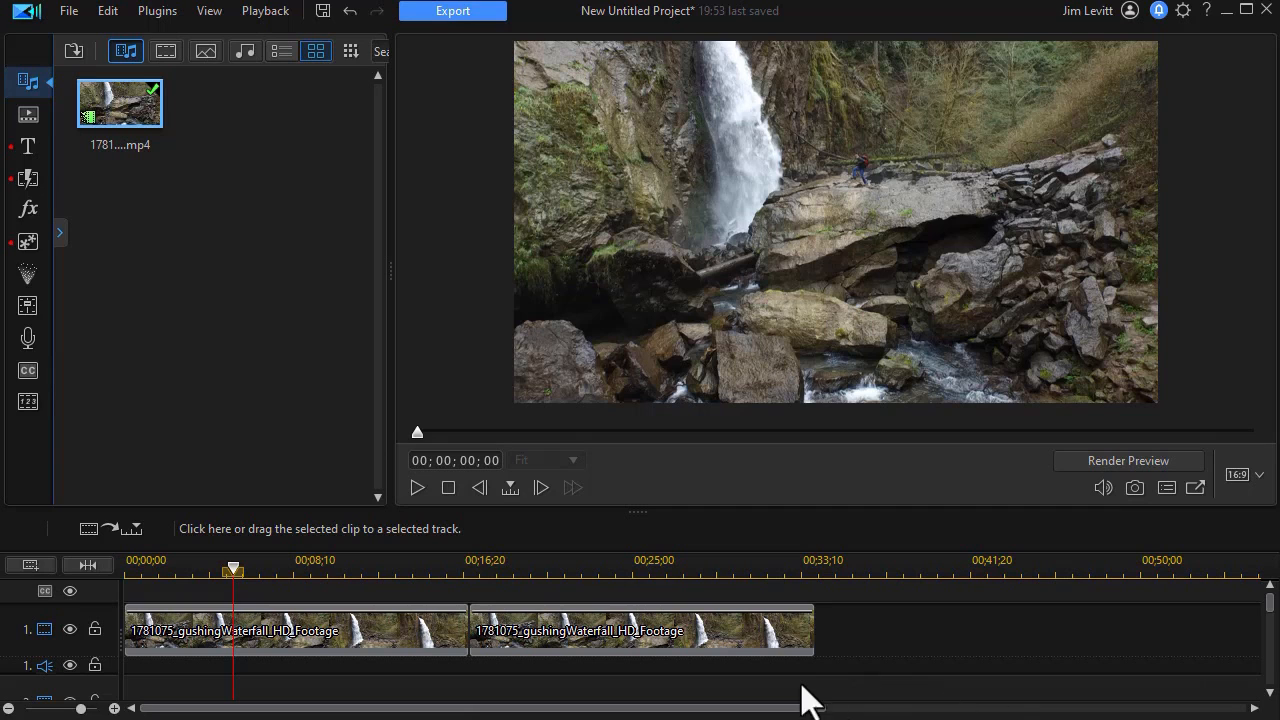
mouse_move(418, 495)
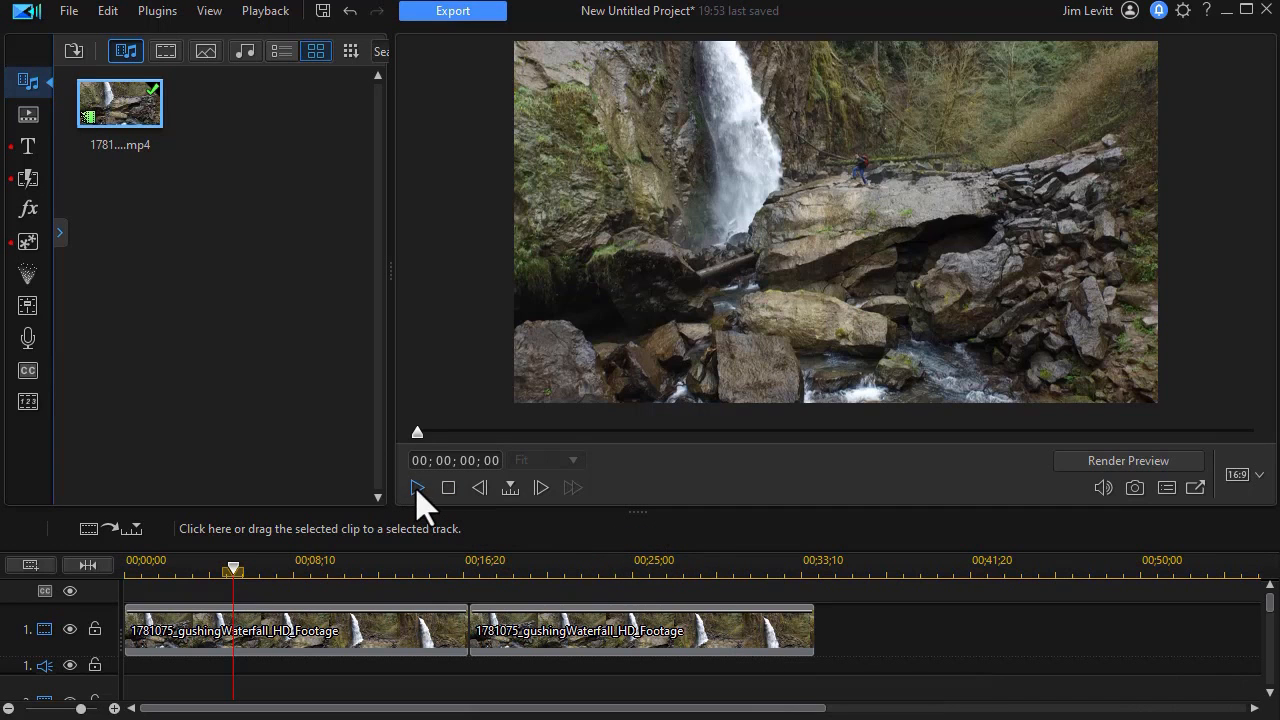
Step: Play about two seconds of the waterfall footage in the preview, then pause
click(417, 488)
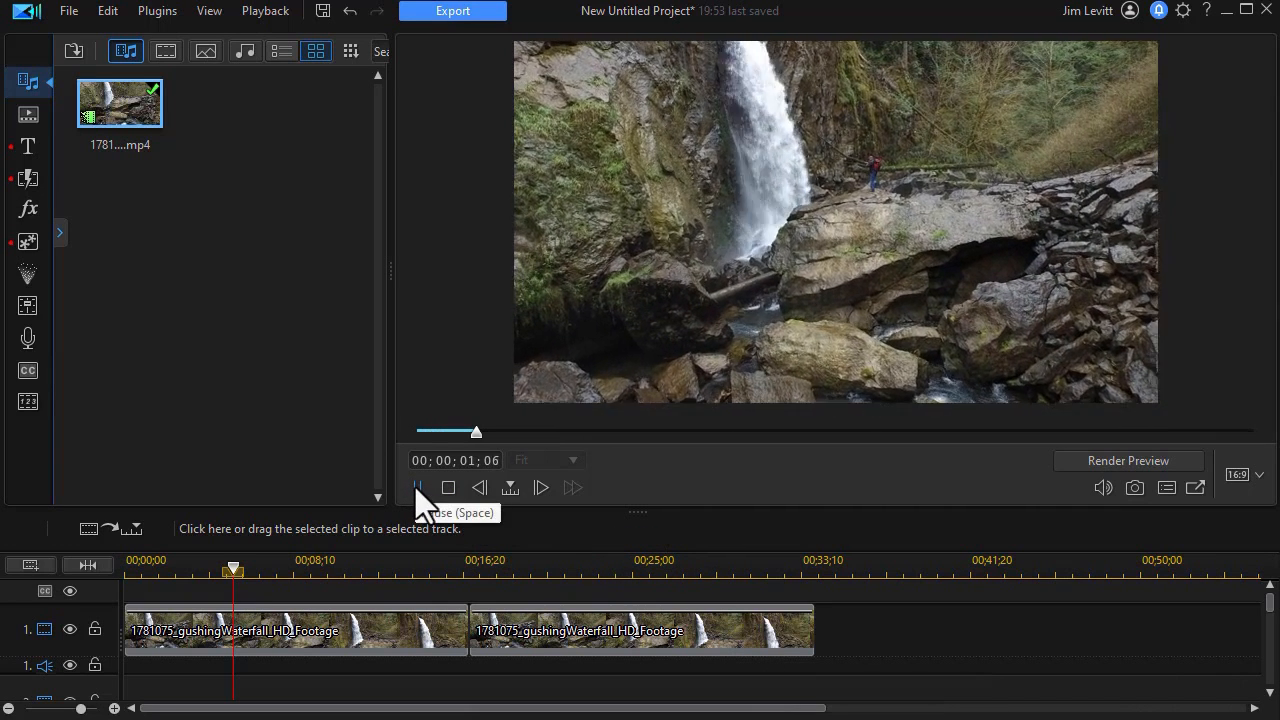
click(417, 488)
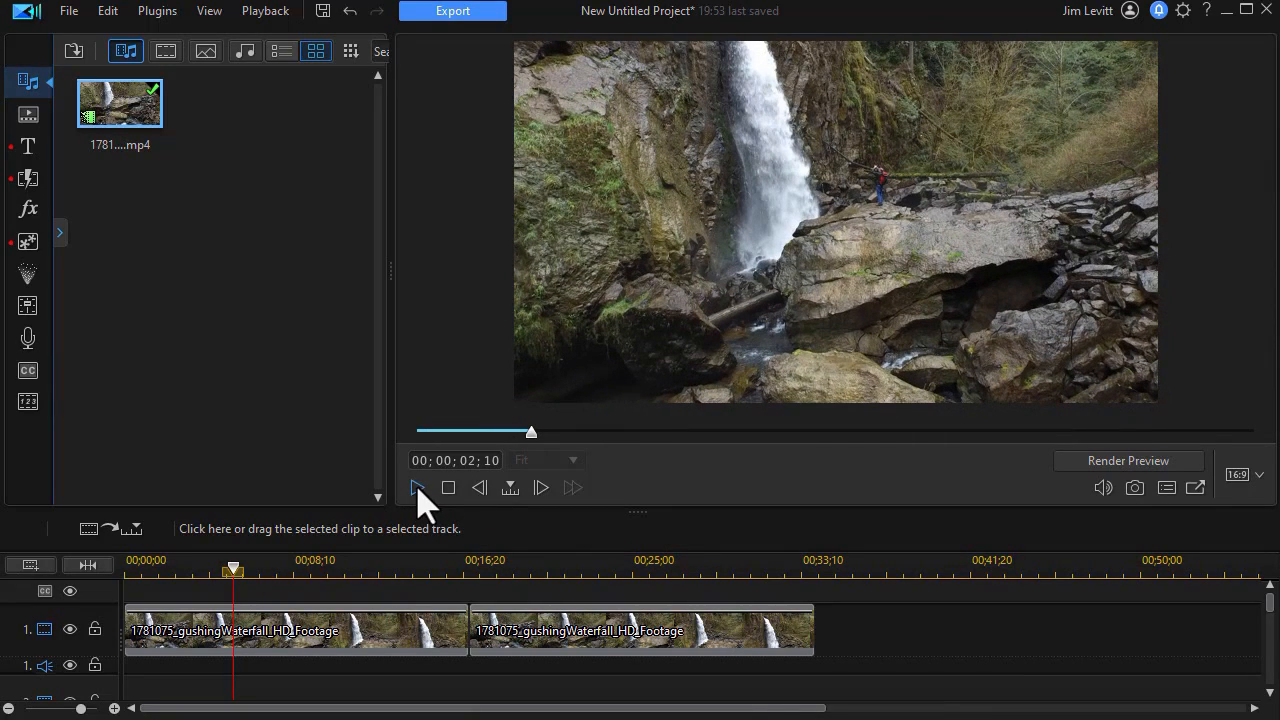
mouse_move(28, 146)
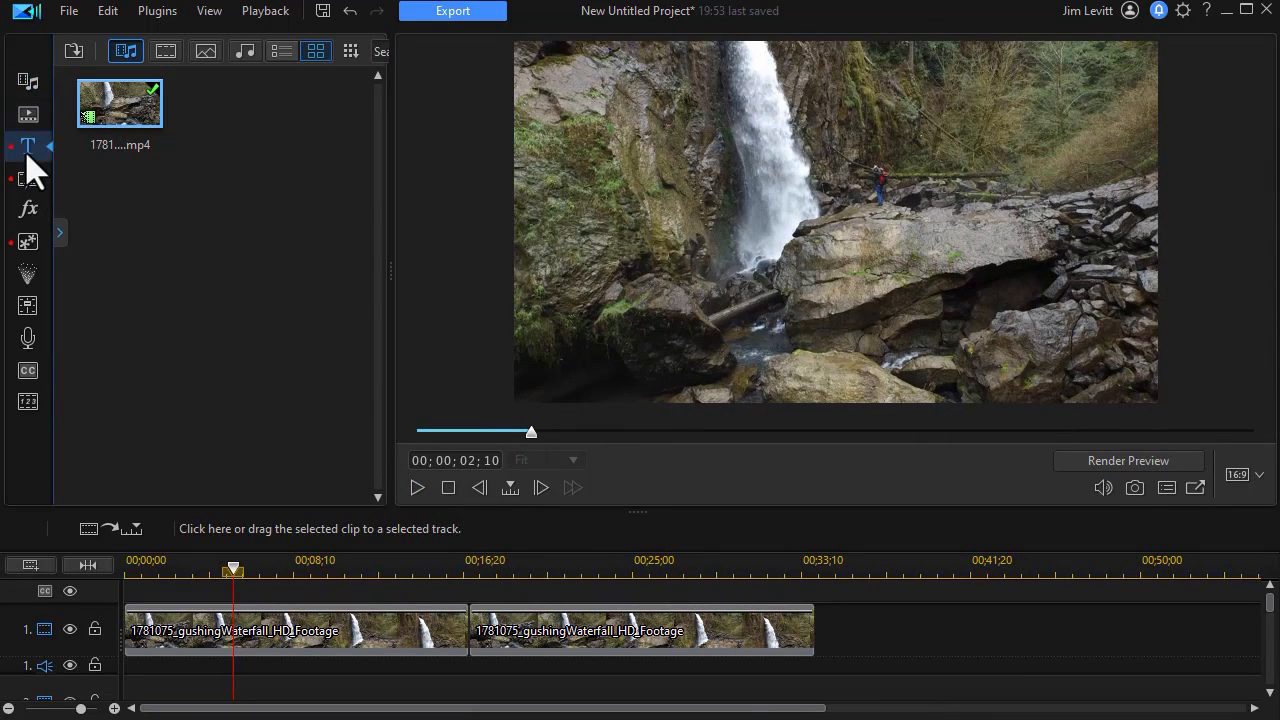
Step: Show the Custom title templates in the Title Room and scroll to the north woods template
click(28, 146)
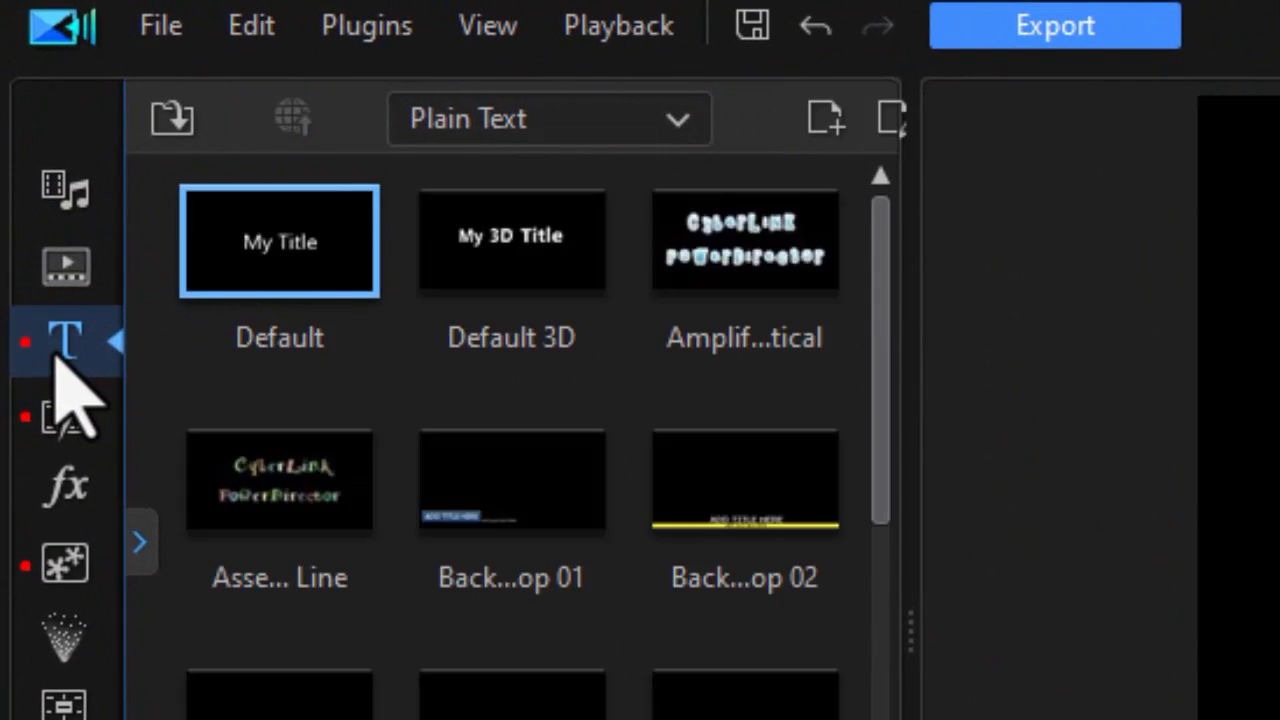
click(548, 118)
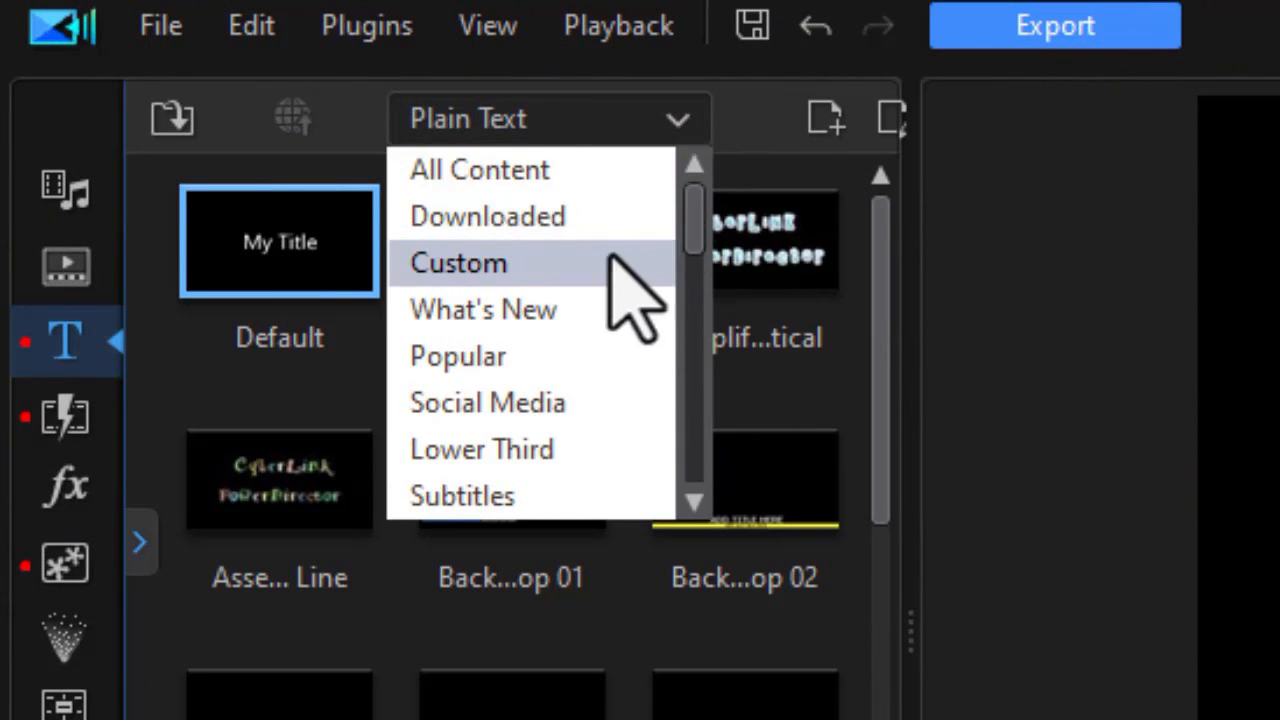
click(458, 262)
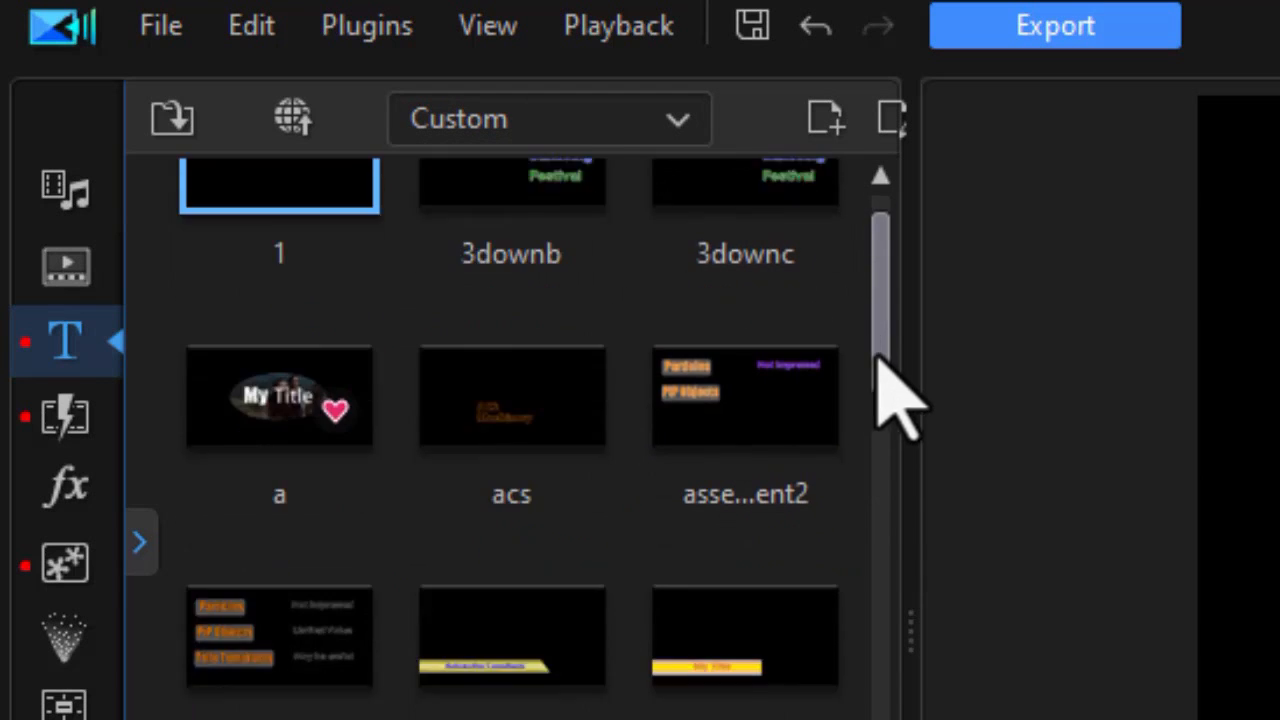
scroll(down, 3)
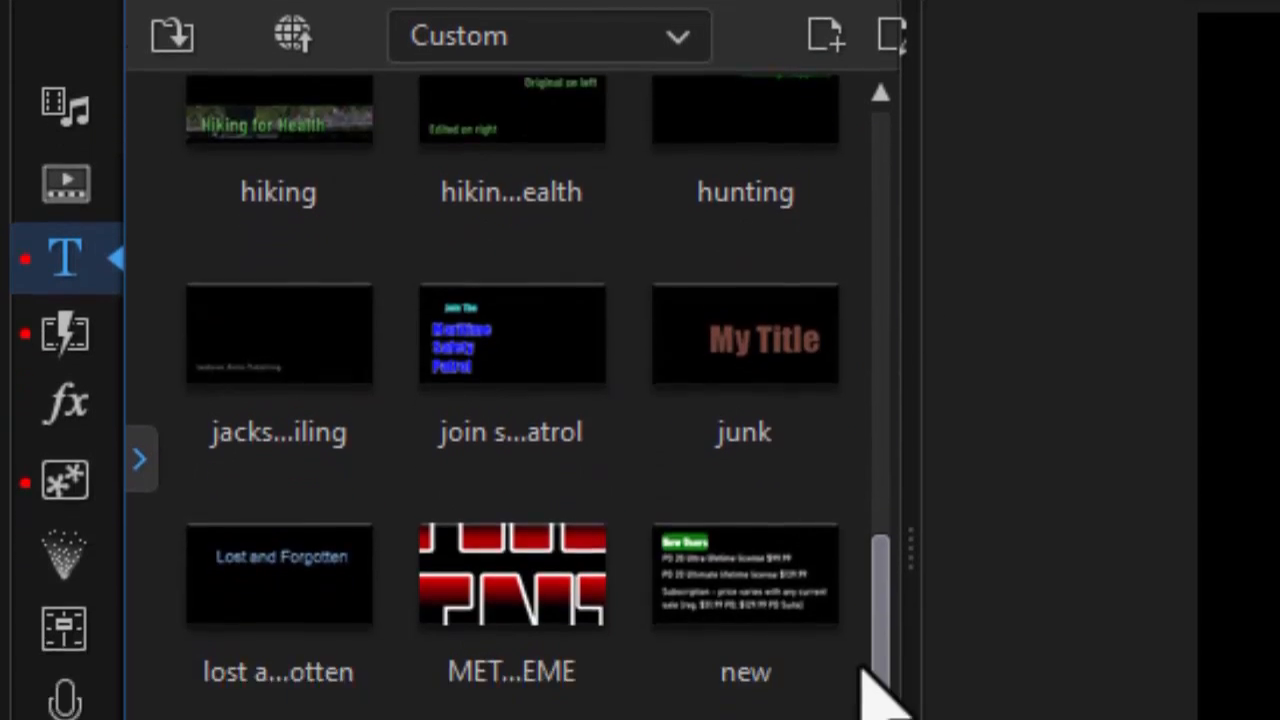
scroll(down, 3)
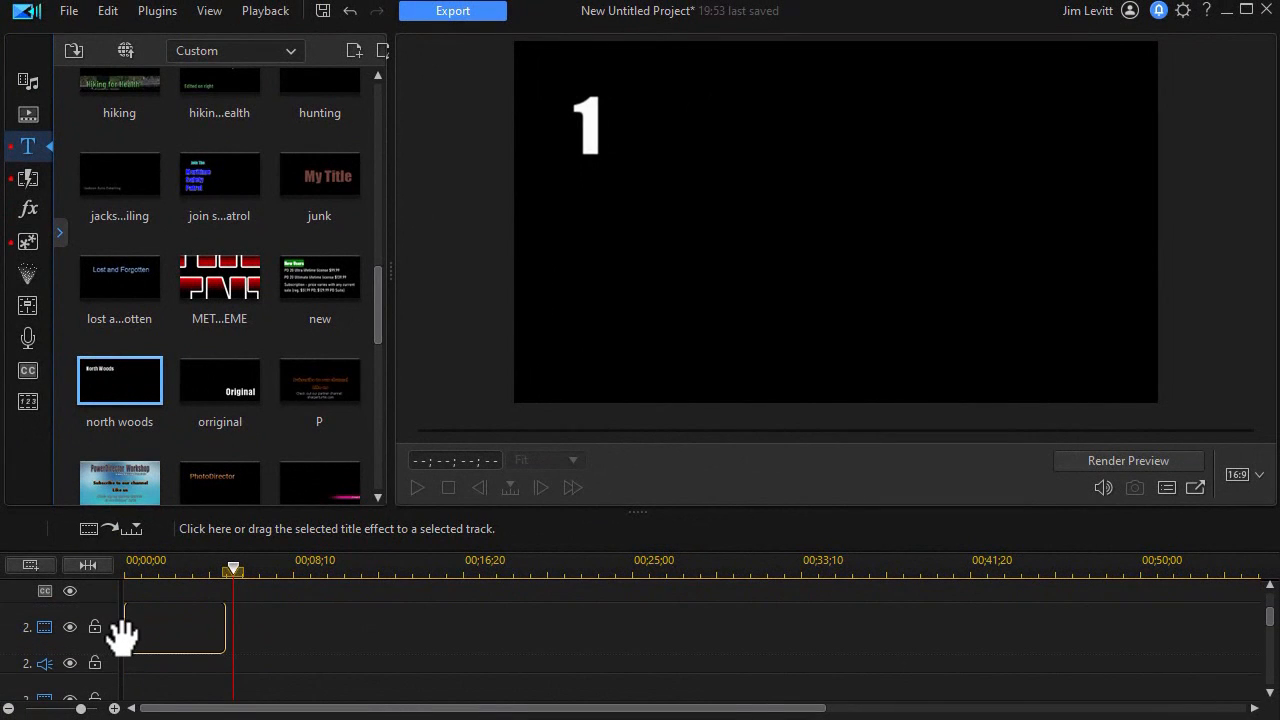
Step: Drag the north woods template onto the title track at the timeline start
drag(119, 380, 175, 627)
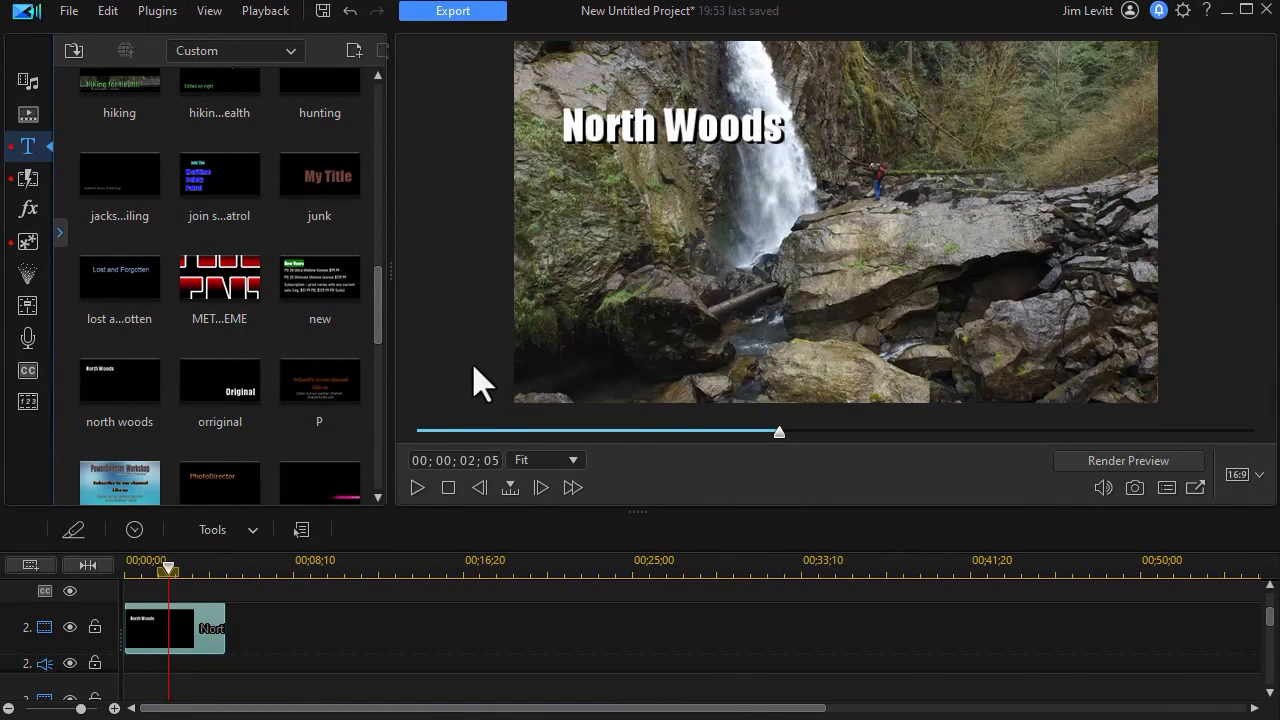
mouse_move(468, 372)
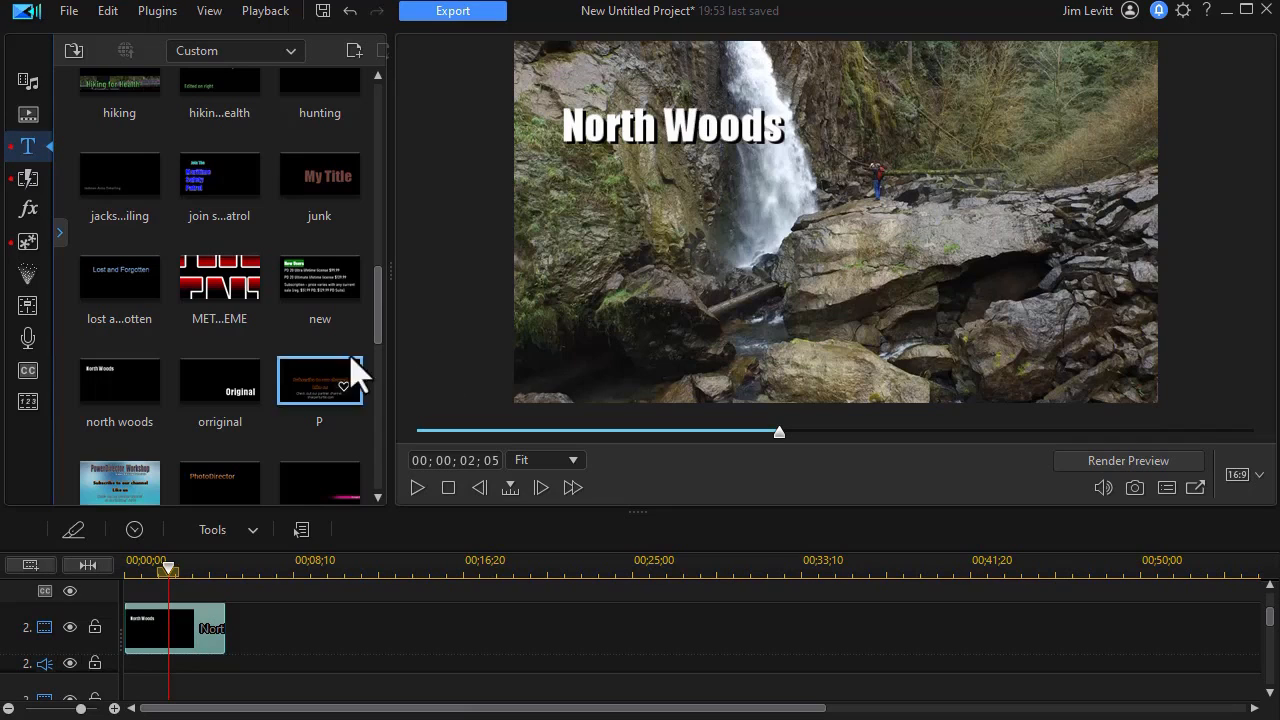
mouse_move(195, 628)
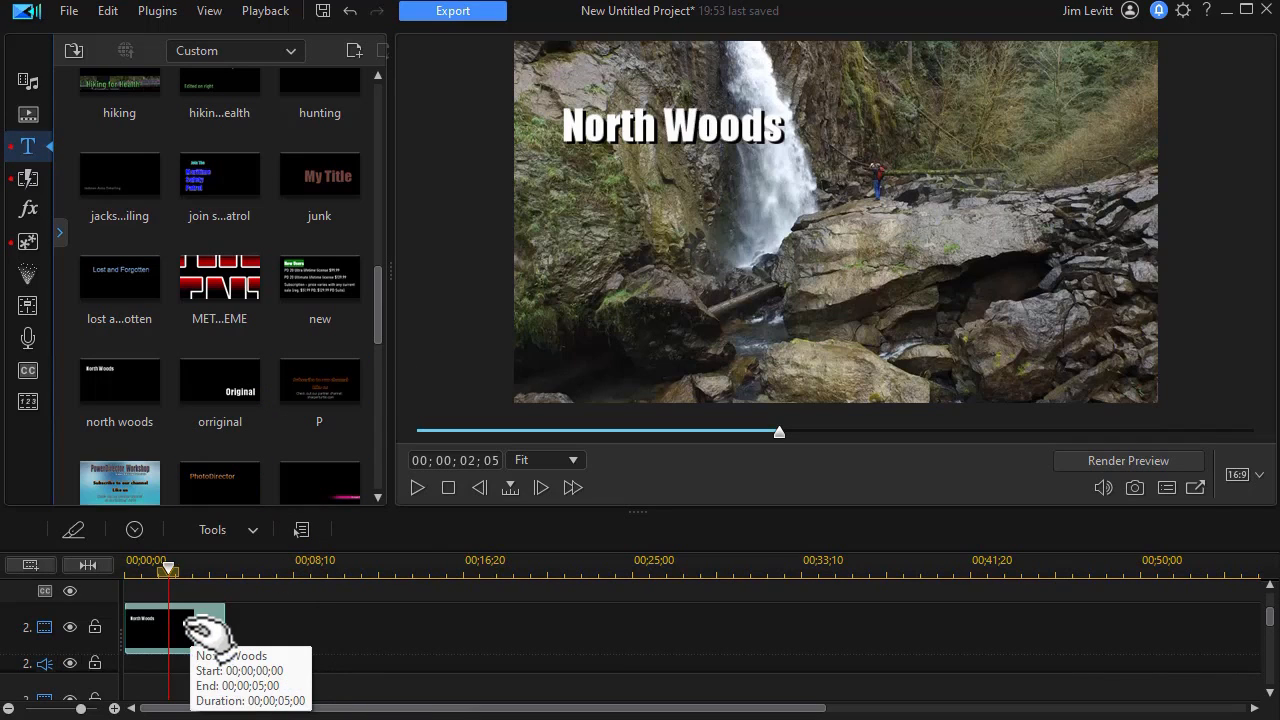
Step: Open the North Woods title in the Title Designer and enable a fitted Backdrop
double_click(185, 625)
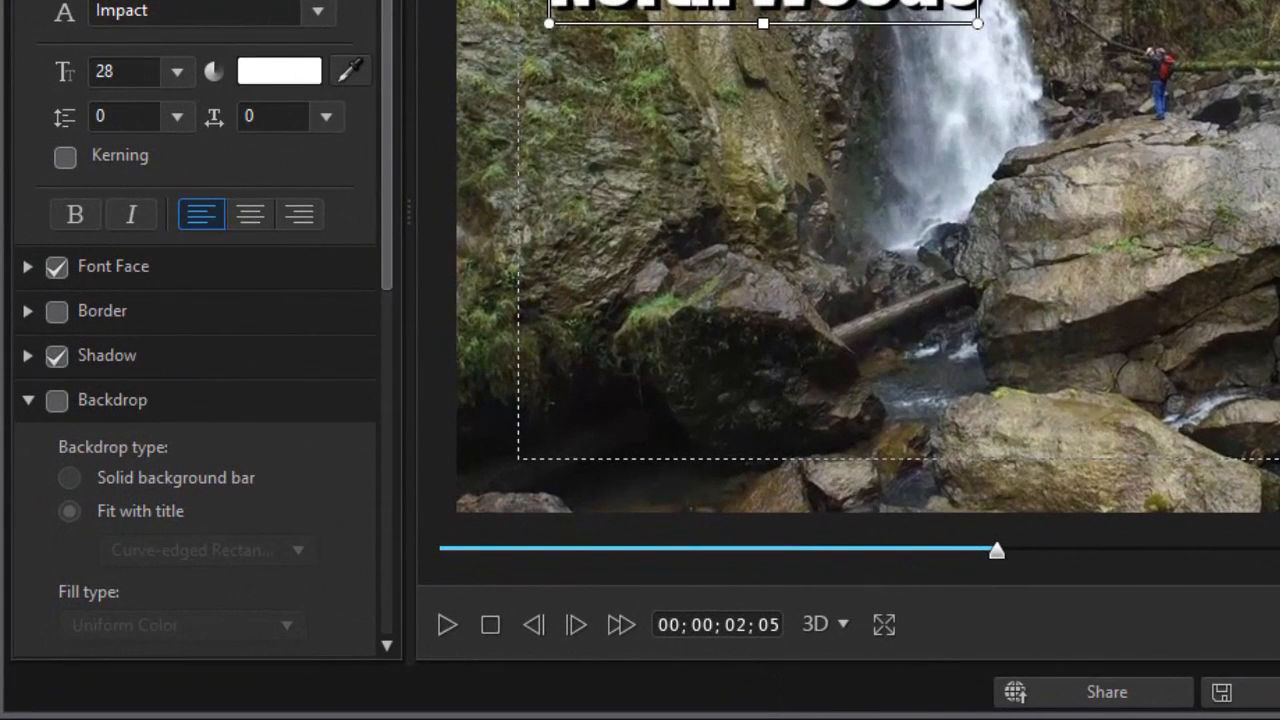
scroll(up, 3)
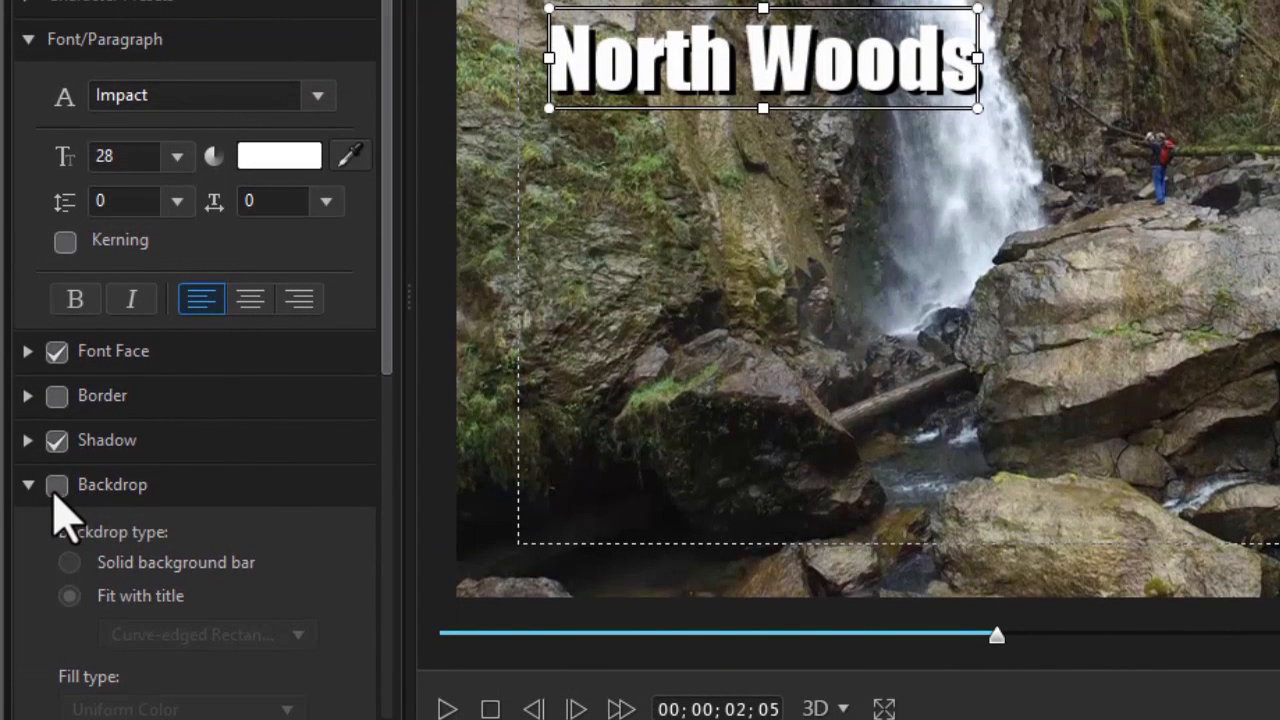
click(56, 484)
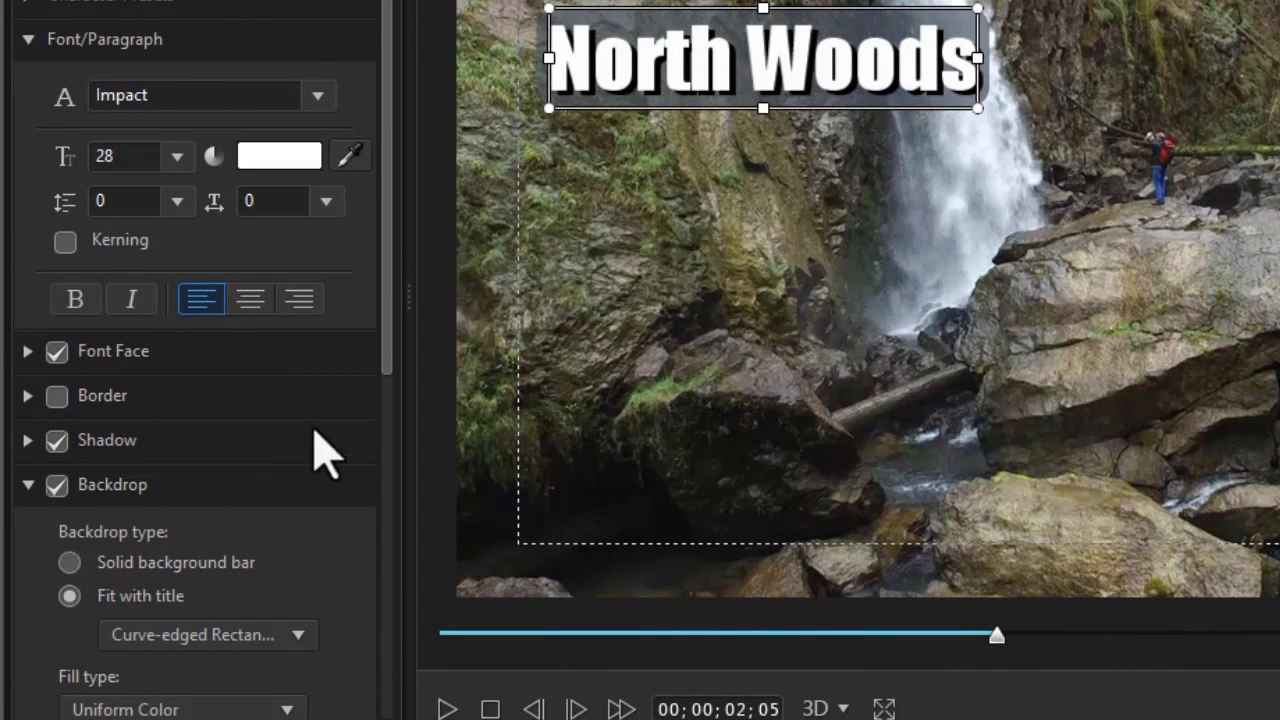
mouse_move(343, 600)
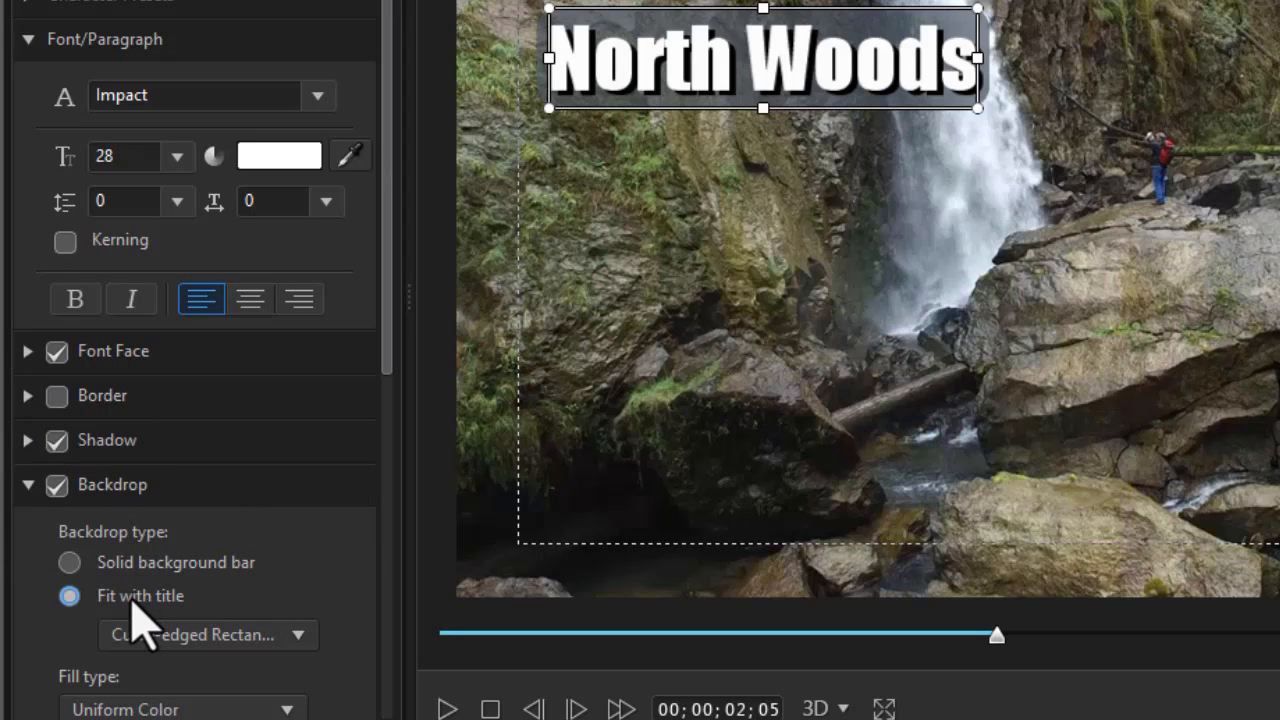
scroll(down, 3)
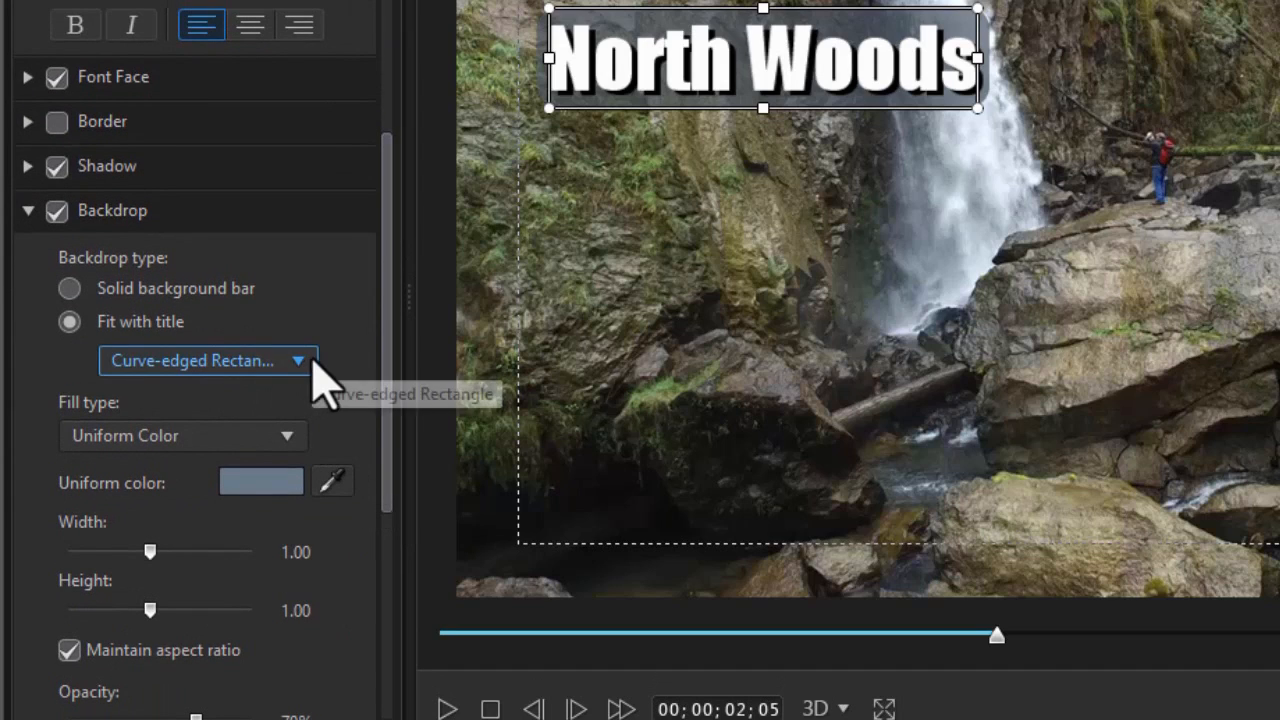
mouse_move(330, 480)
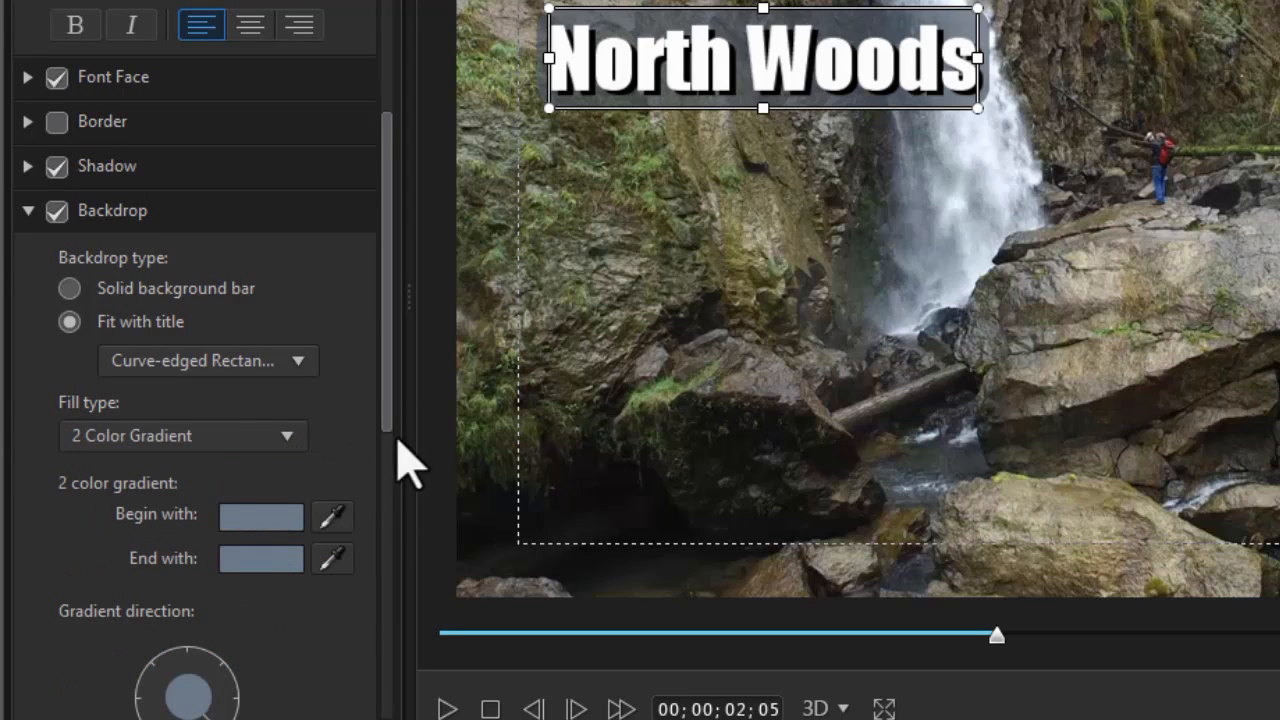
Step: Set the backdrop gradient's begin colour to dark green and end colour to bright green
click(261, 517)
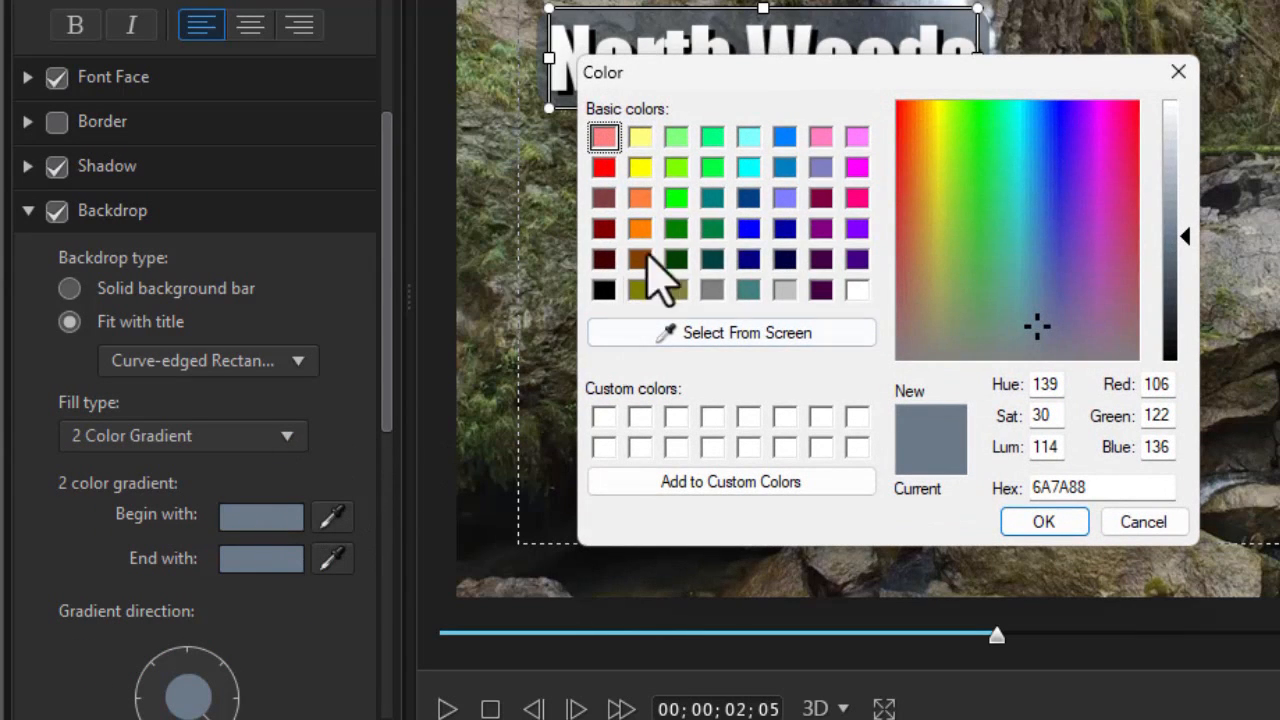
click(711, 259)
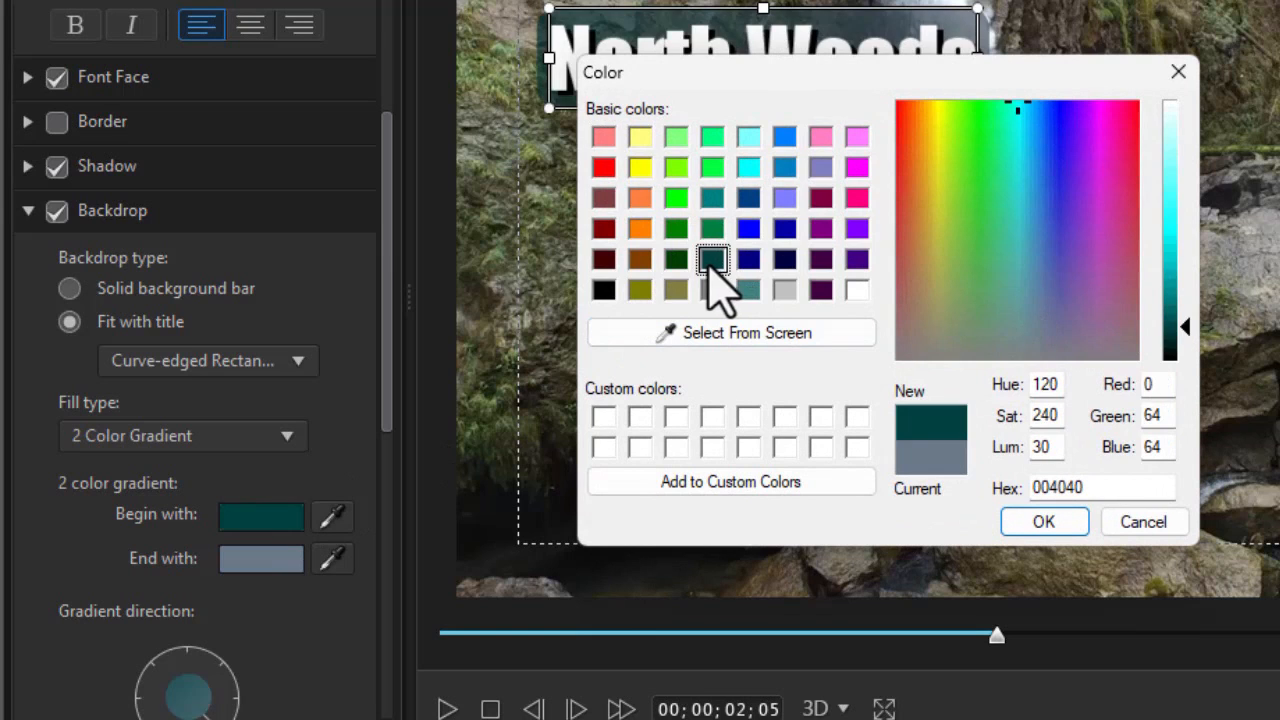
click(676, 260)
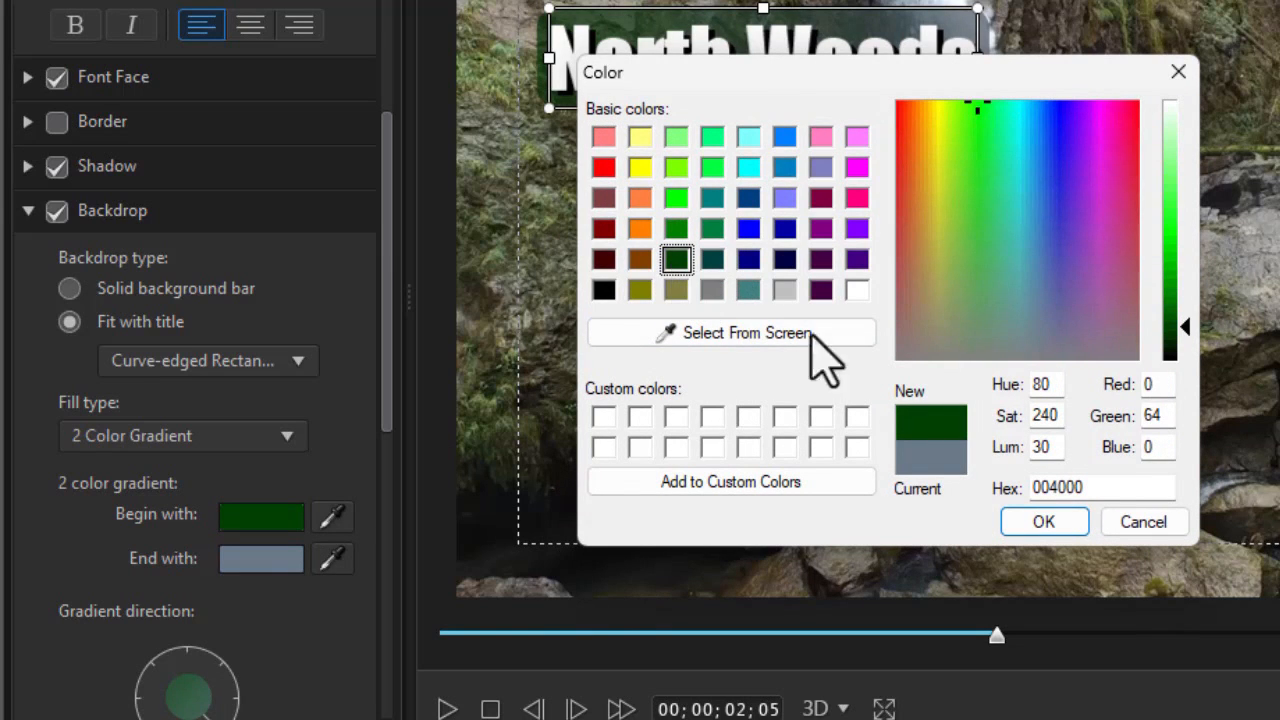
mouse_move(1058, 565)
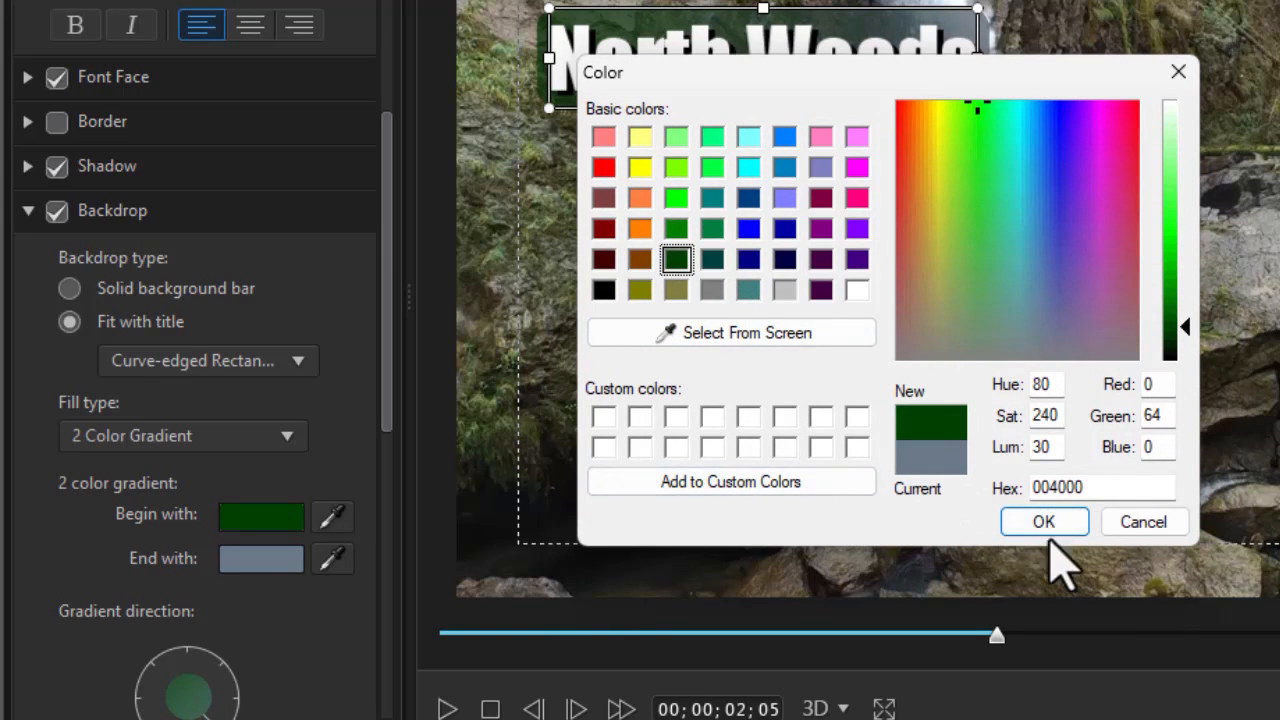
click(1043, 521)
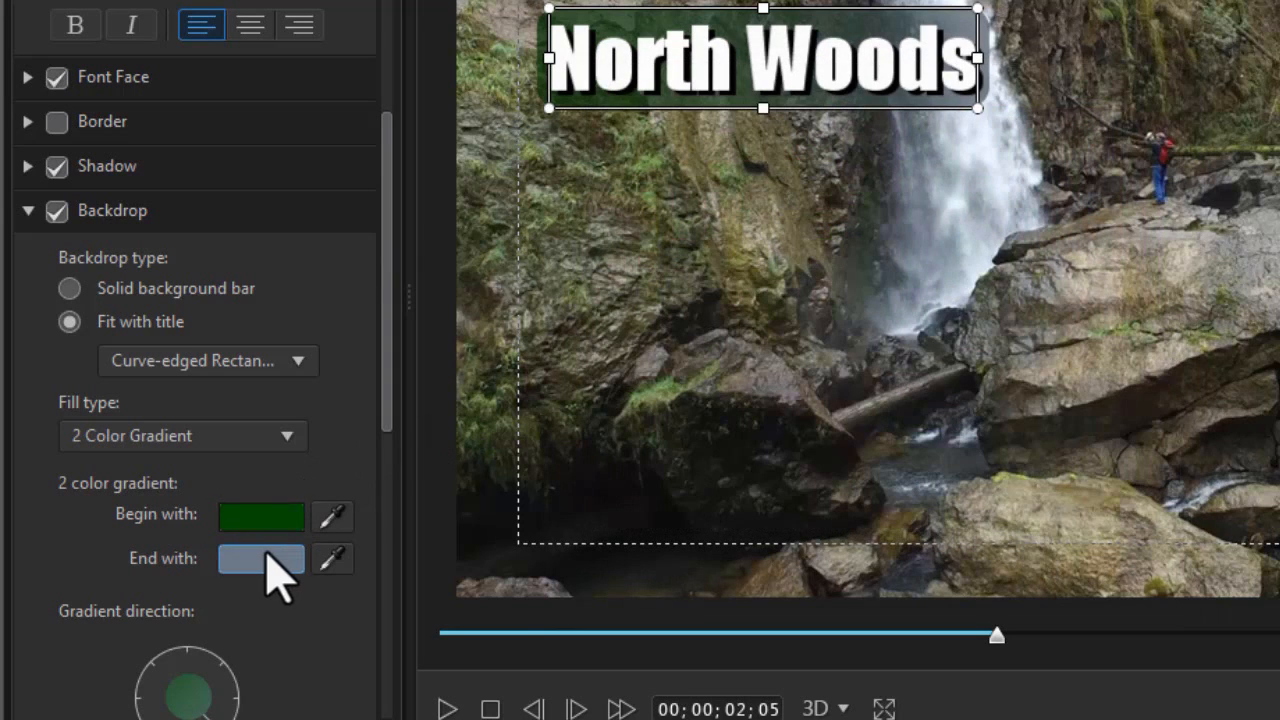
click(261, 558)
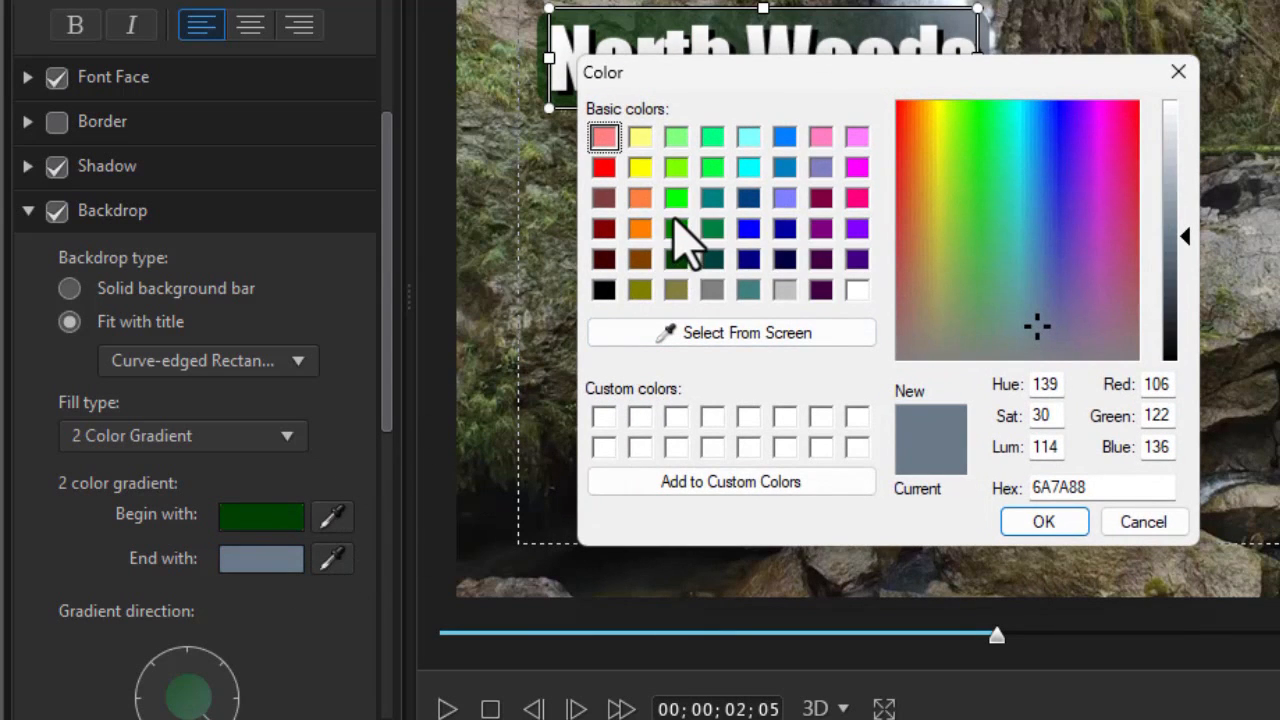
click(1043, 521)
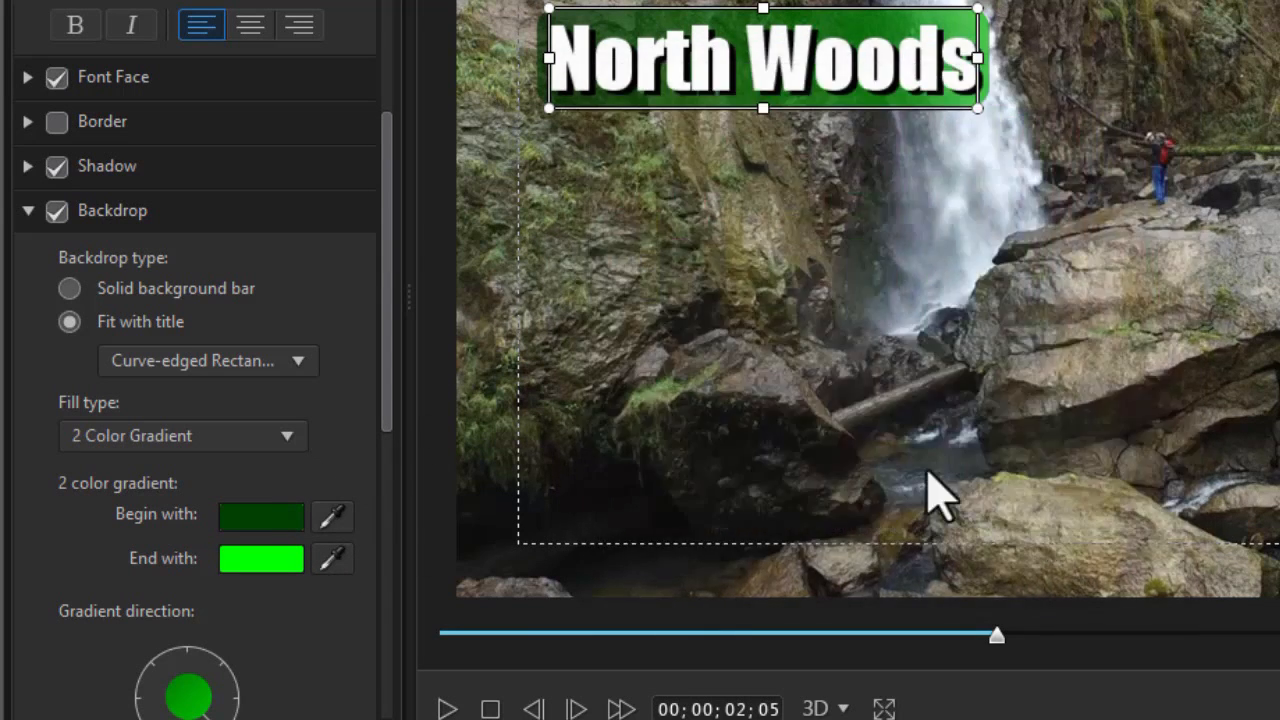
mouse_move(390, 325)
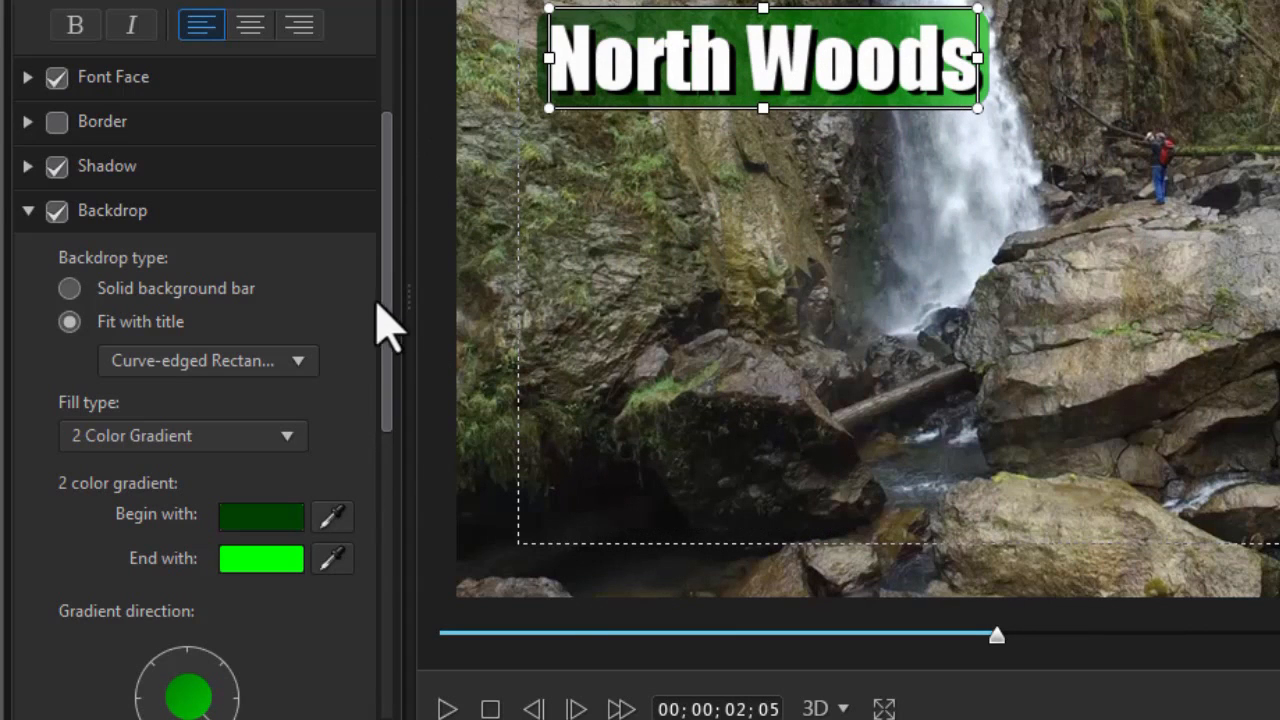
Step: Unlock the backdrop's aspect ratio and set its width to 1.02
scroll(down, 3)
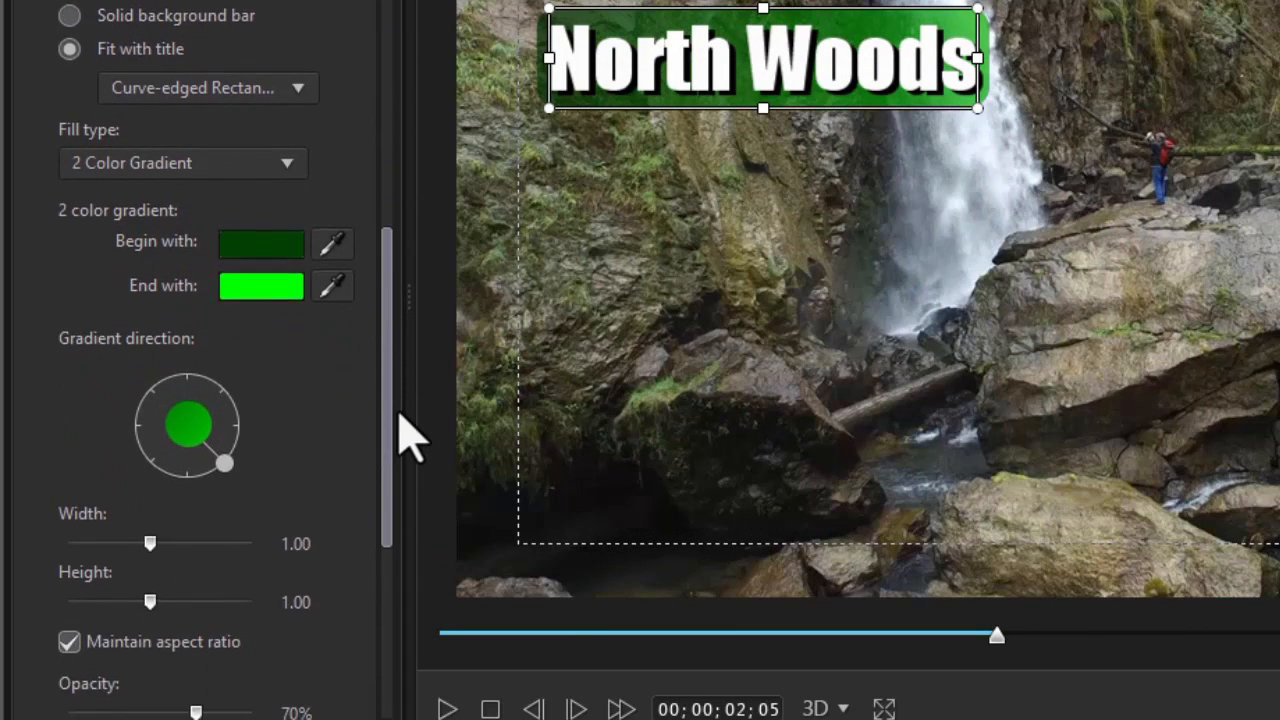
scroll(down, 3)
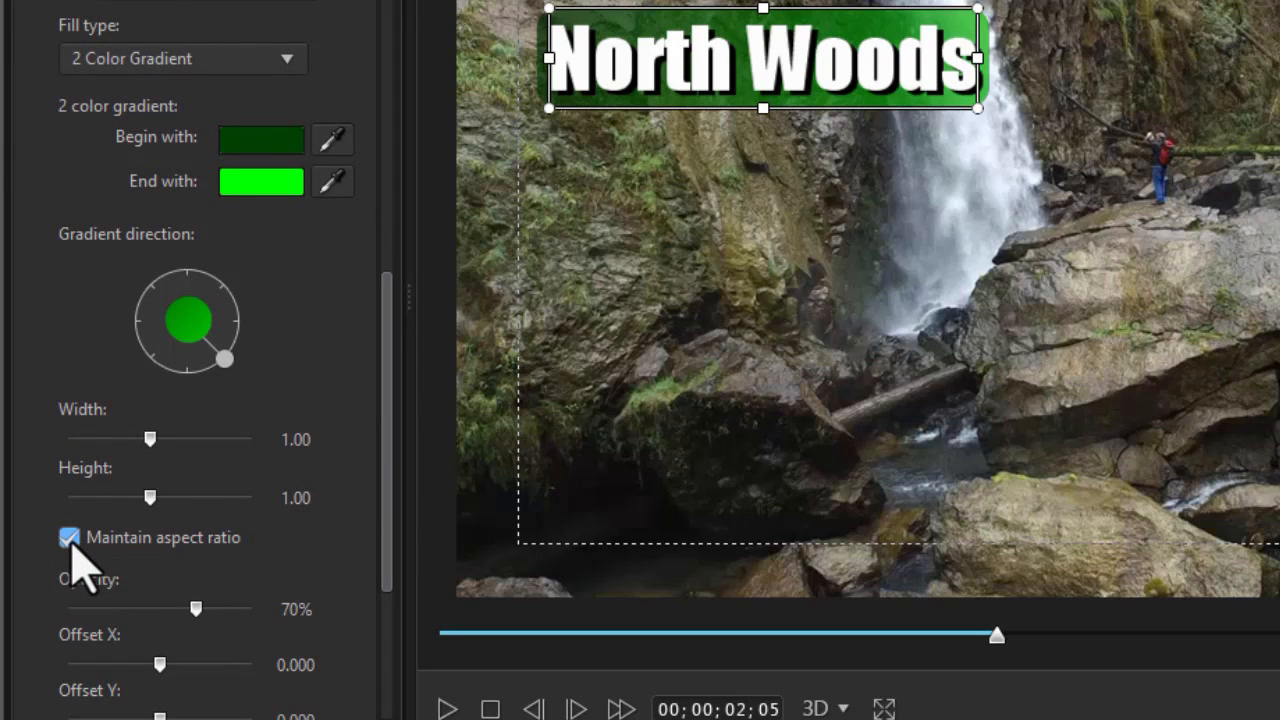
click(69, 537)
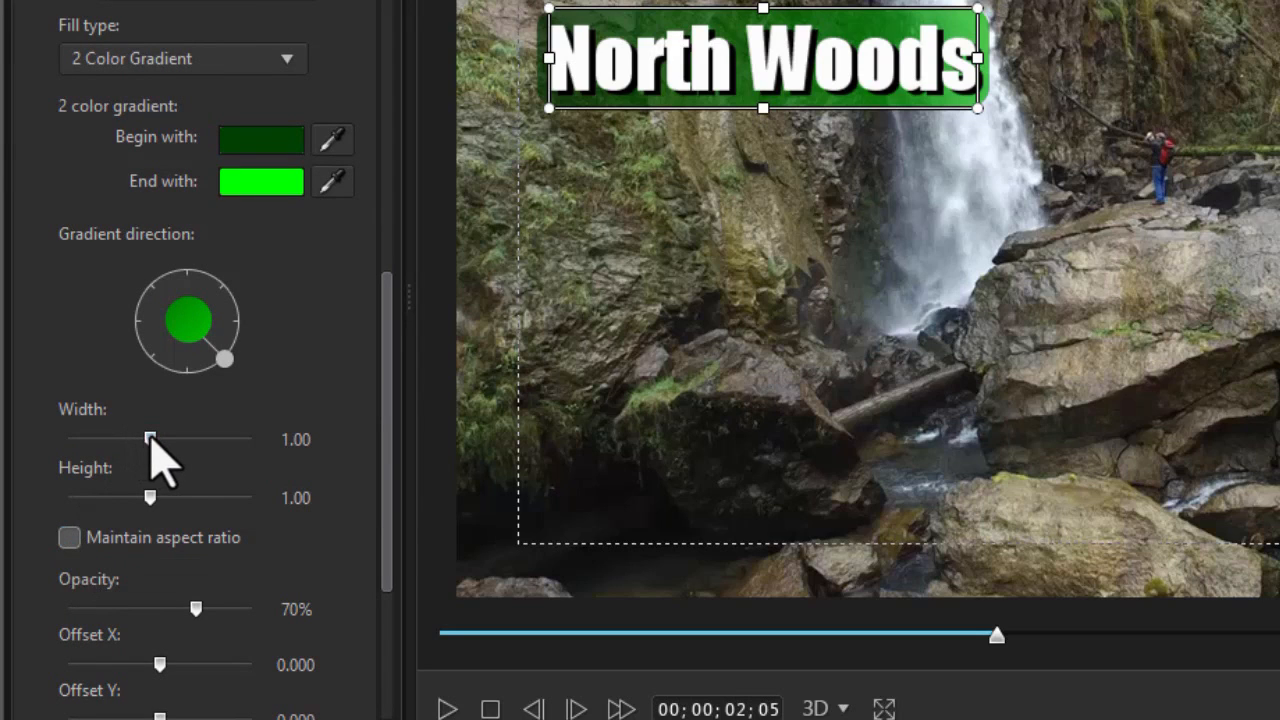
drag(150, 436, 157, 436)
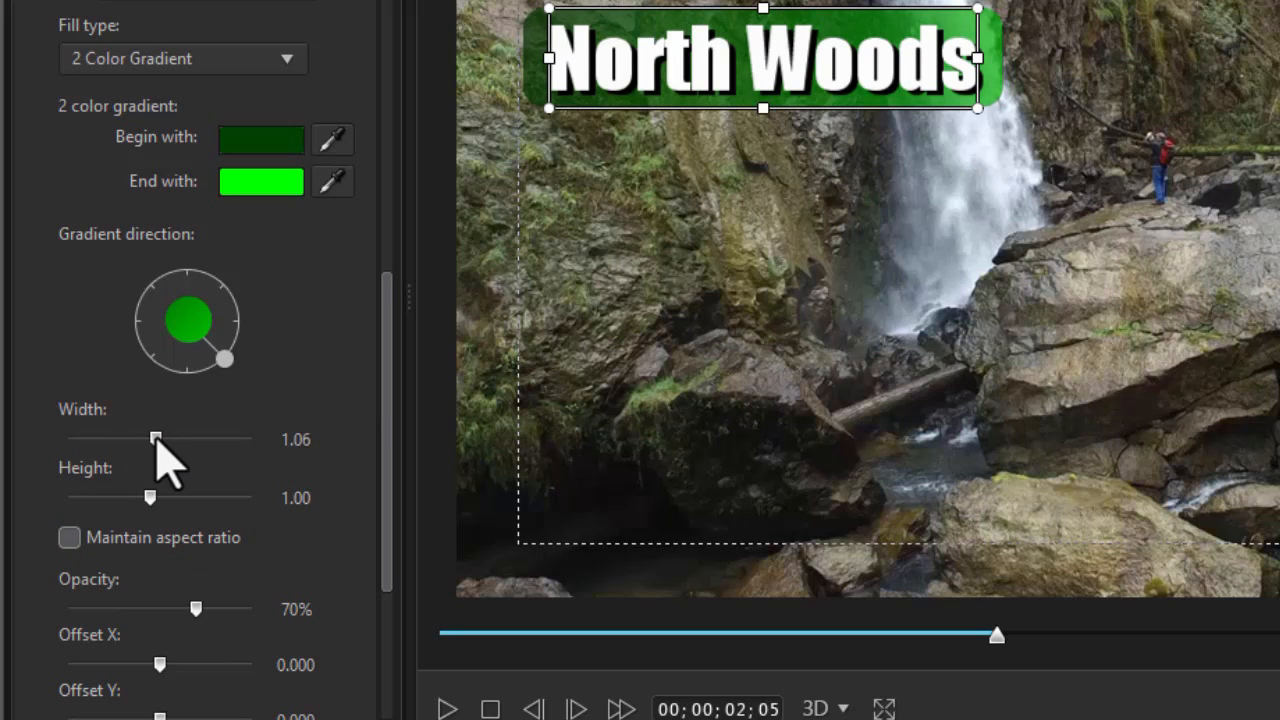
drag(156, 438, 150, 438)
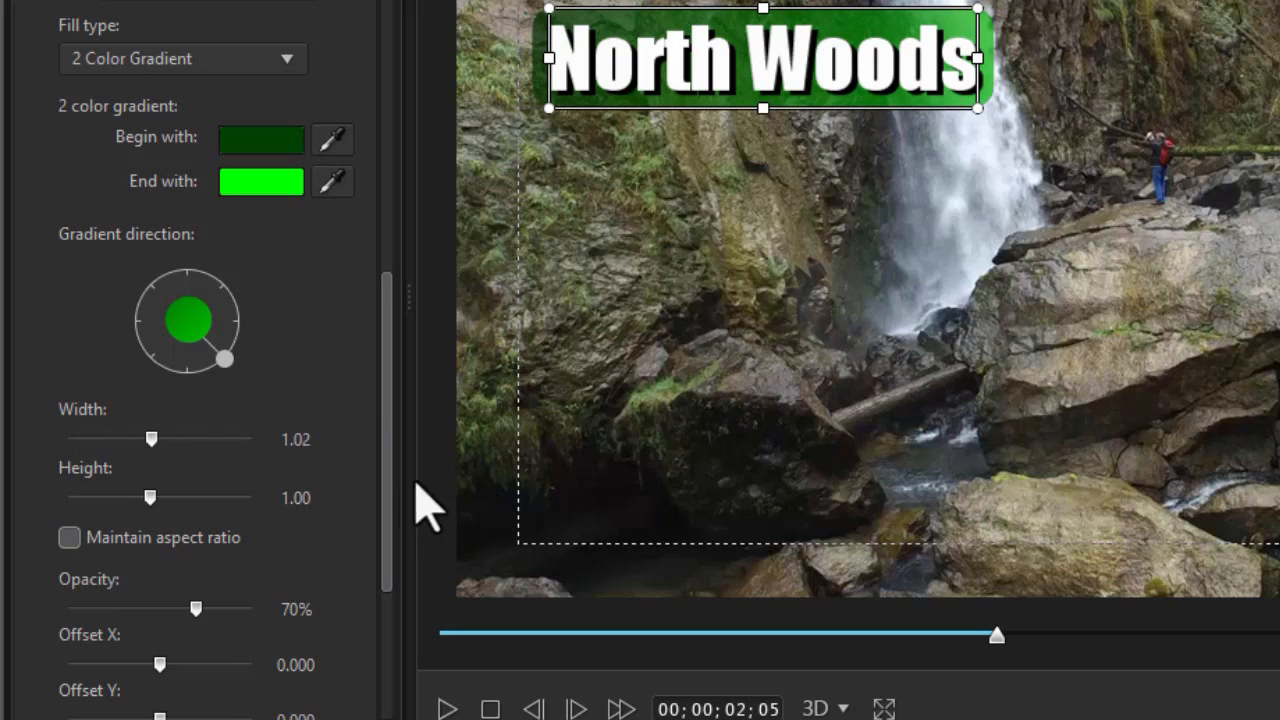
Step: Lower the backdrop's corner curve radius to 0.189
scroll(down, 3)
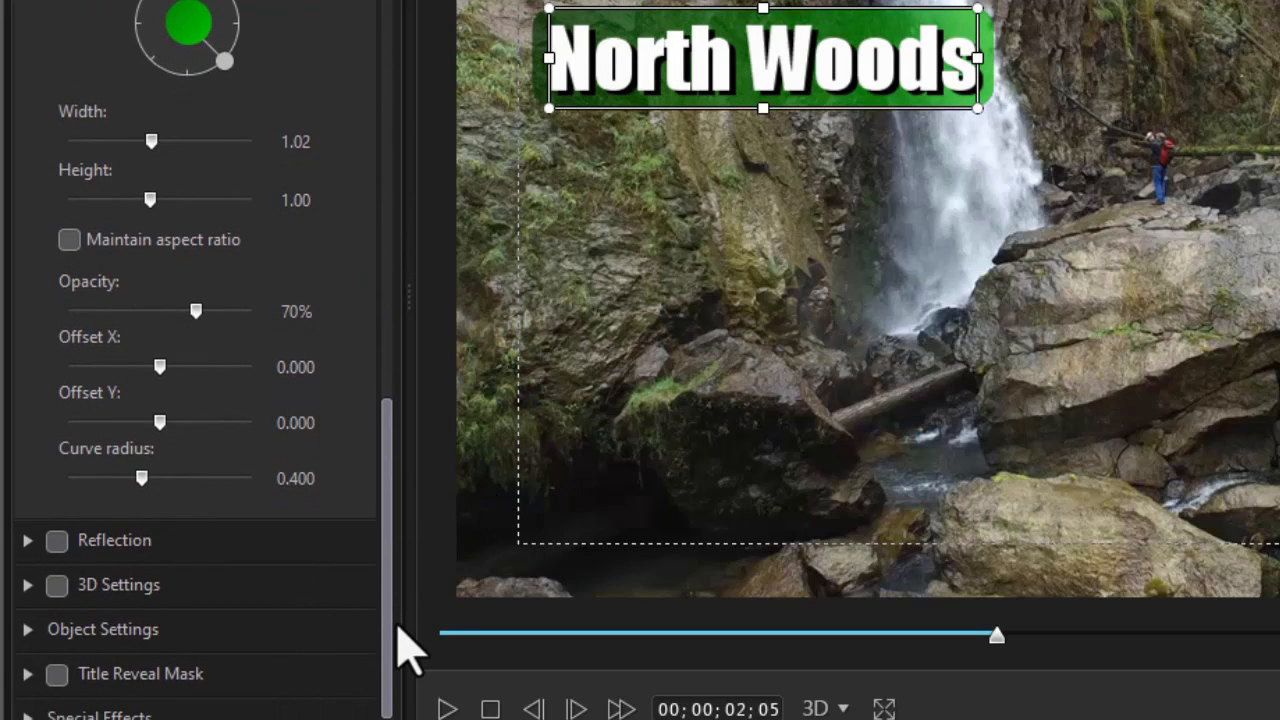
drag(141, 477, 145, 475)
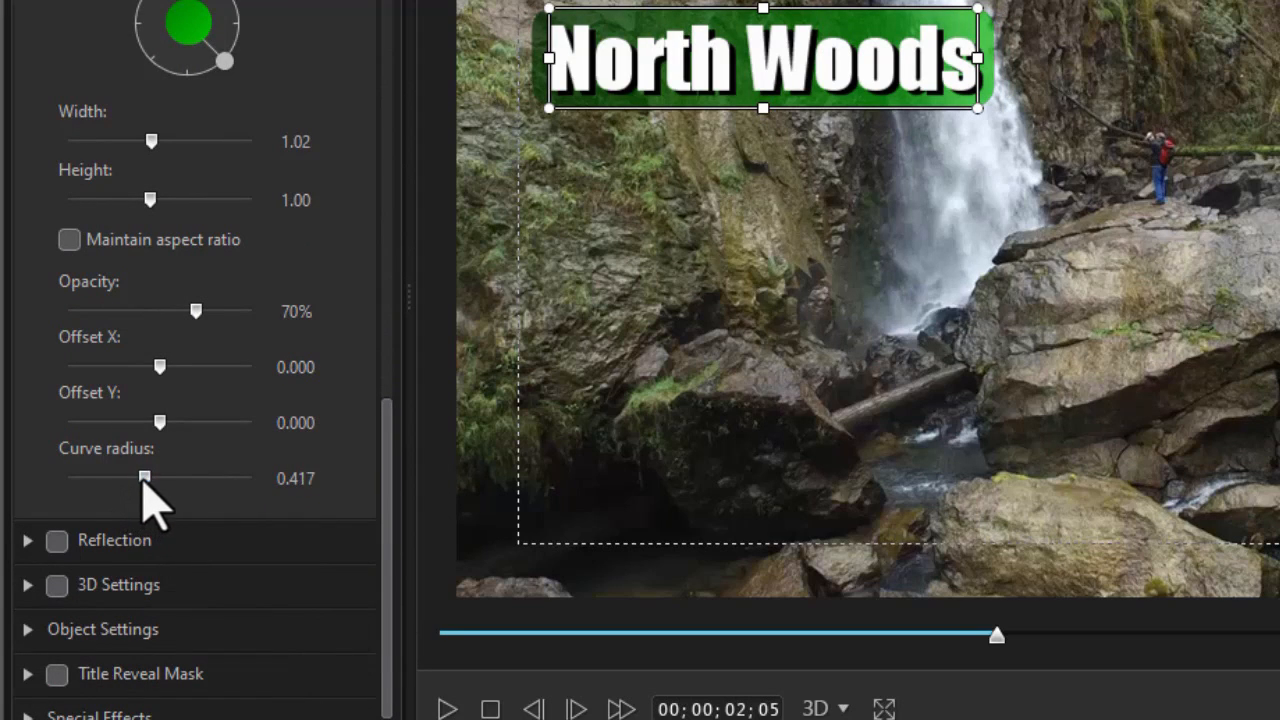
drag(144, 476, 104, 476)
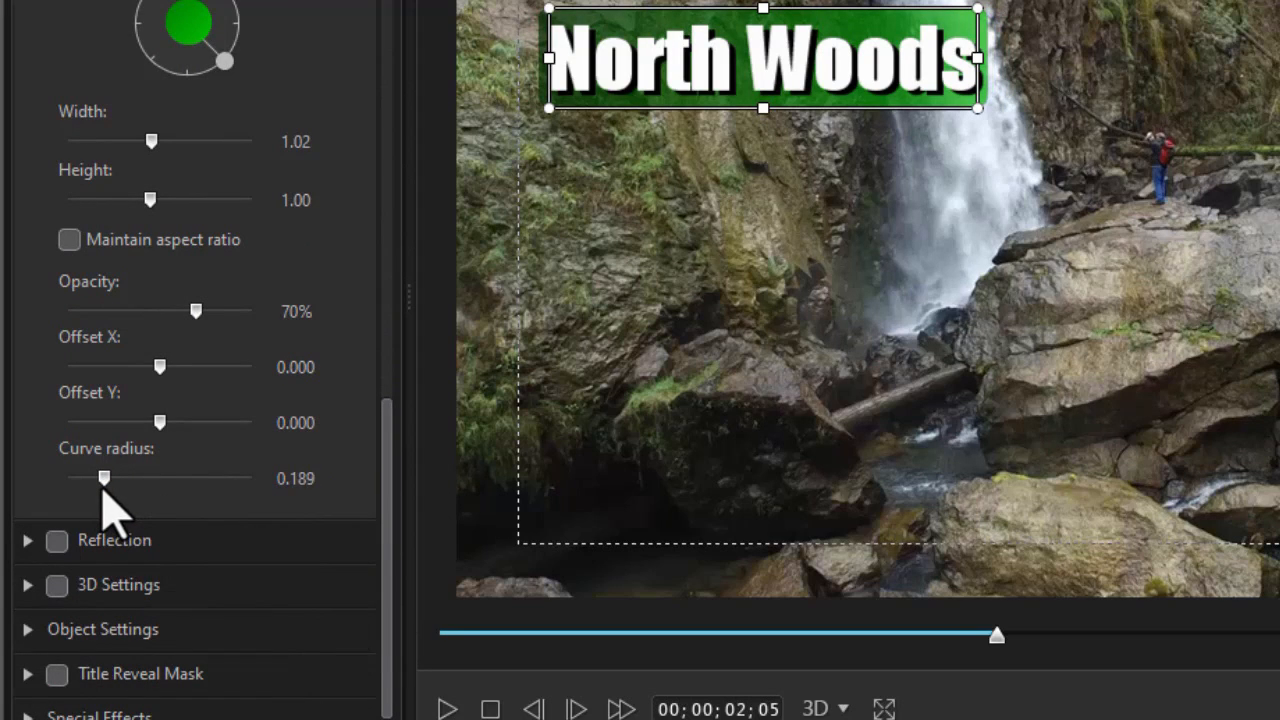
mouse_move(740, 475)
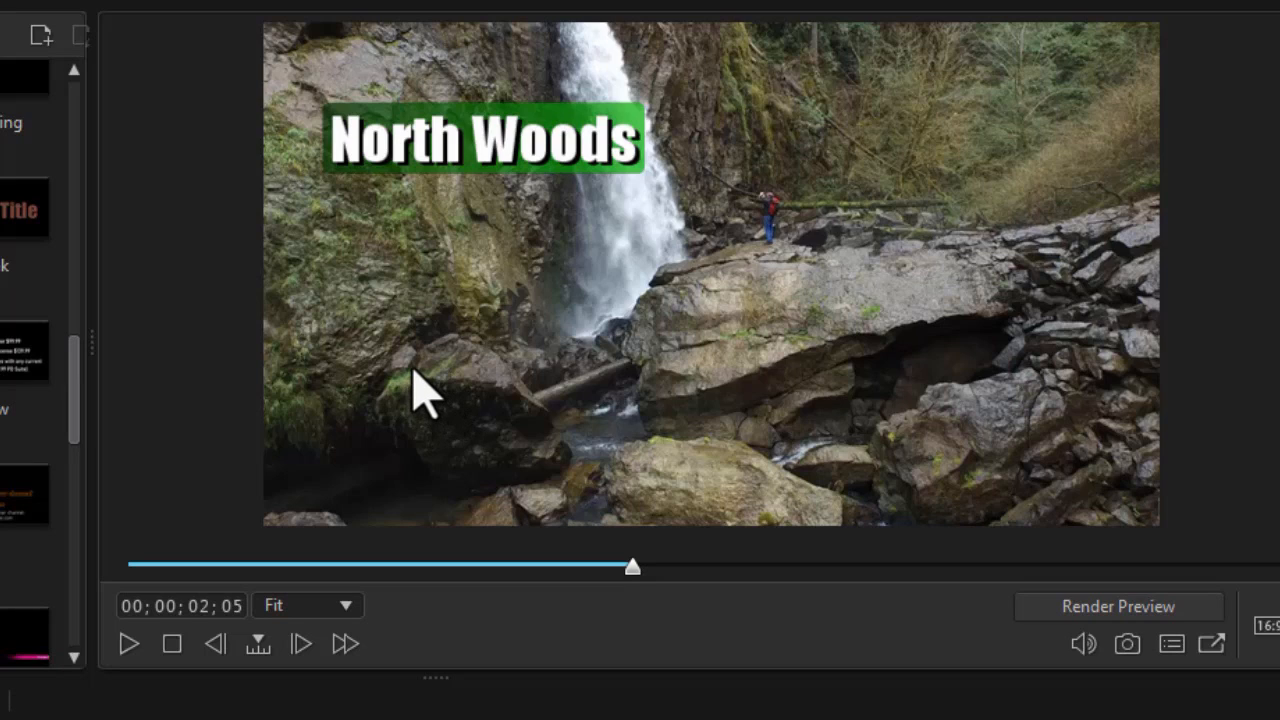
mouse_move(120, 440)
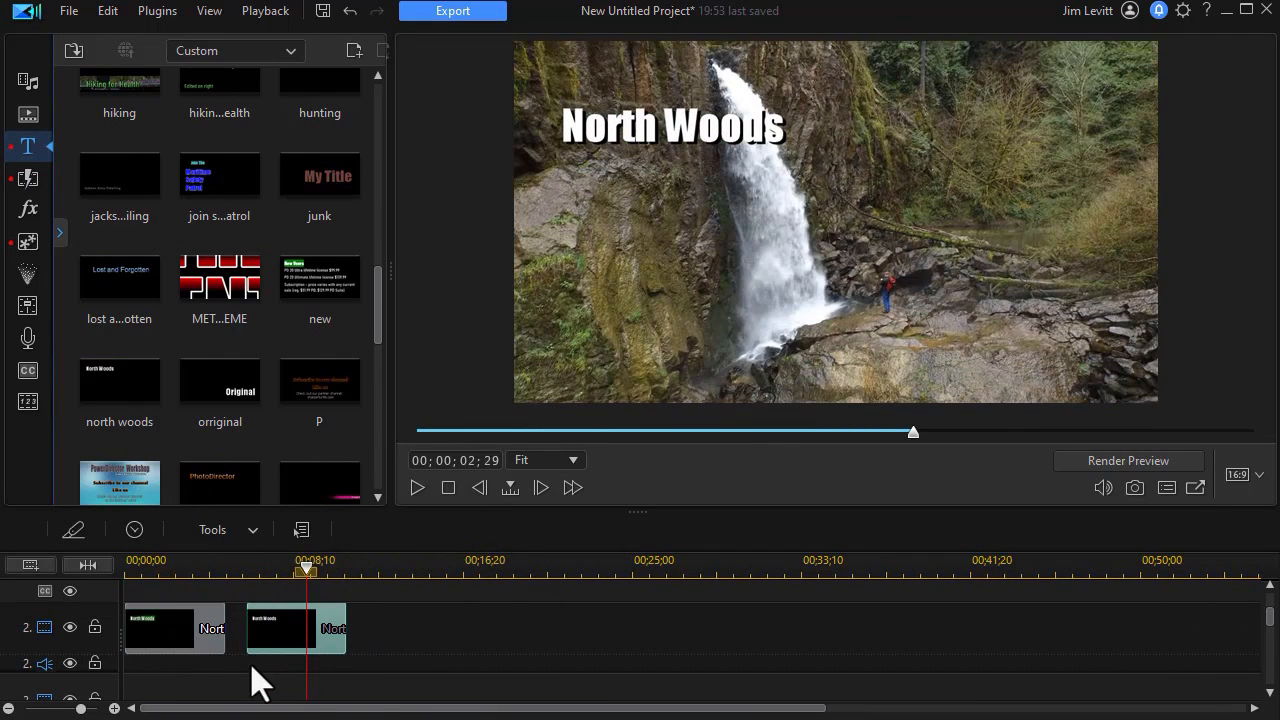
mouse_move(300, 640)
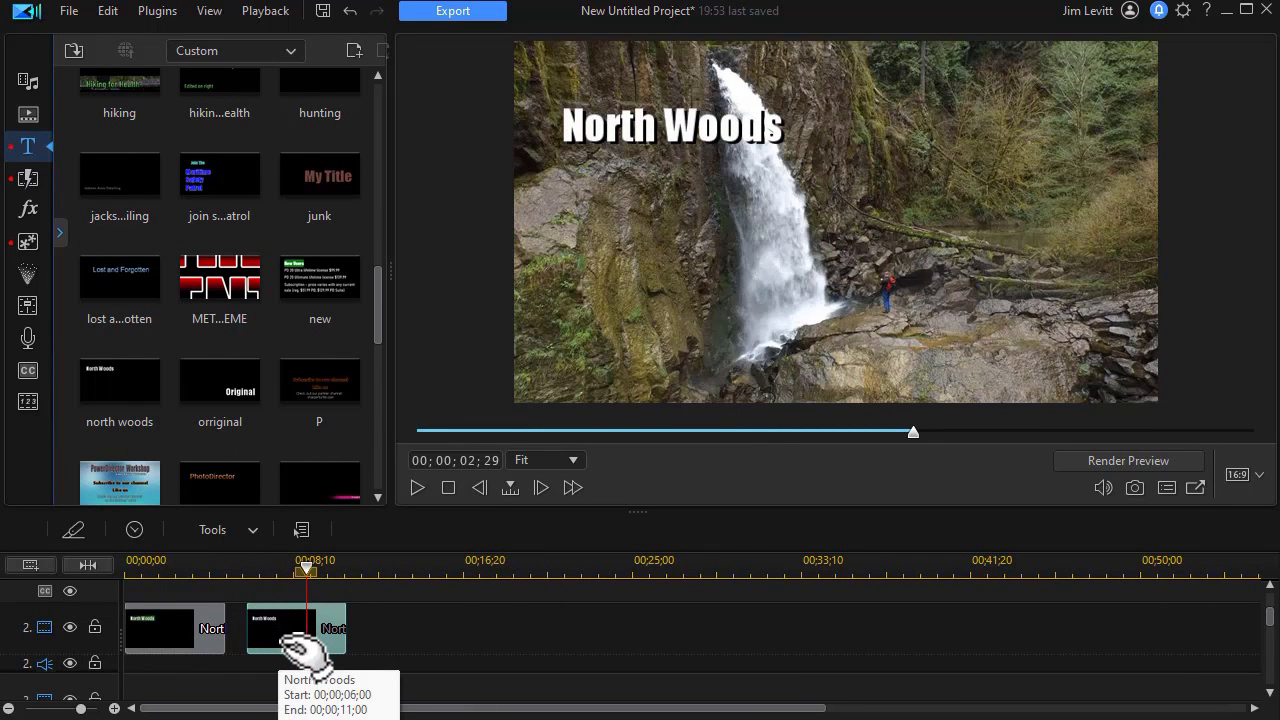
Step: Open the second, backdrop-free North Woods title clip in the Title Designer
double_click(295, 628)
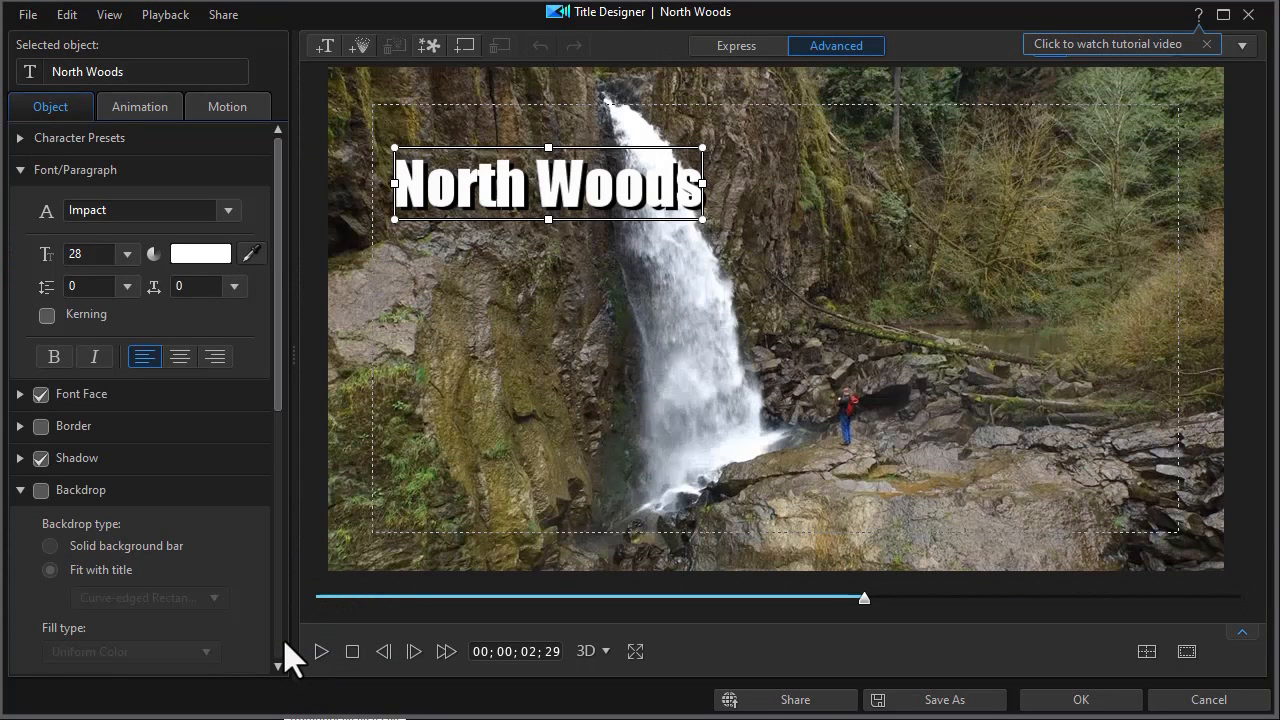
mouse_move(740, 332)
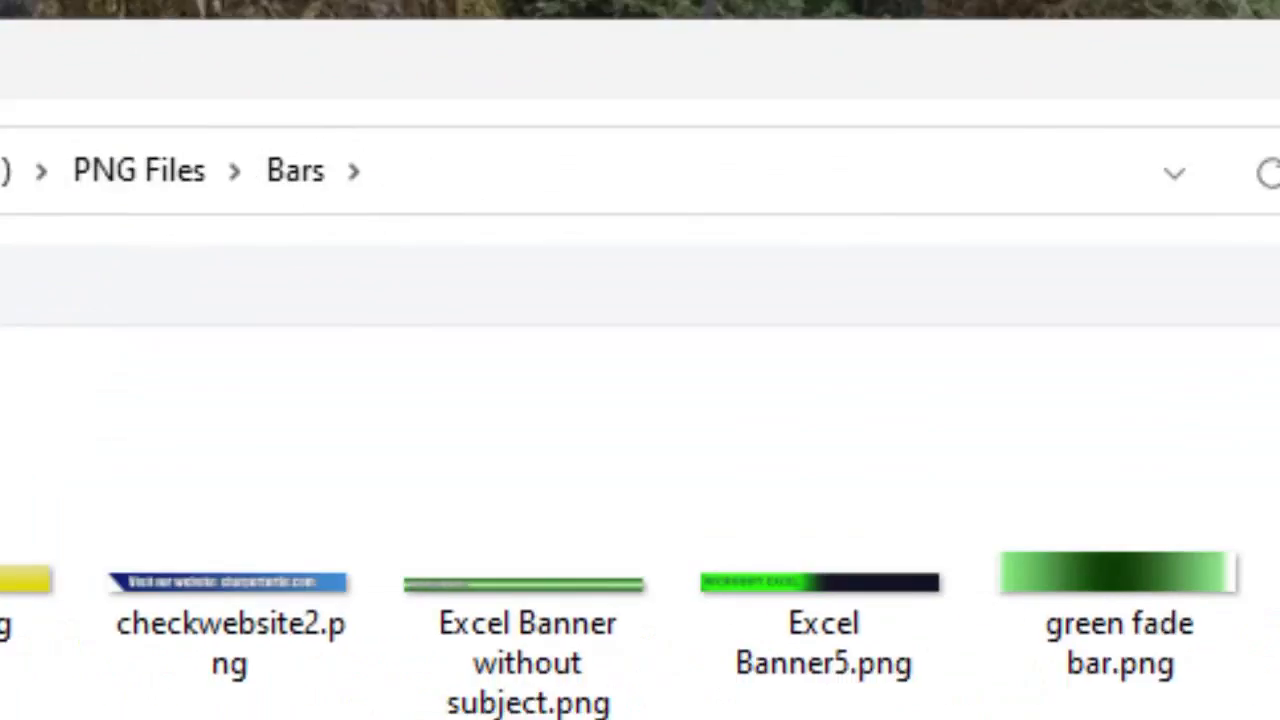
Step: Insert 'green fade bar.png' from PNG Files > Bars into the title
click(675, 450)
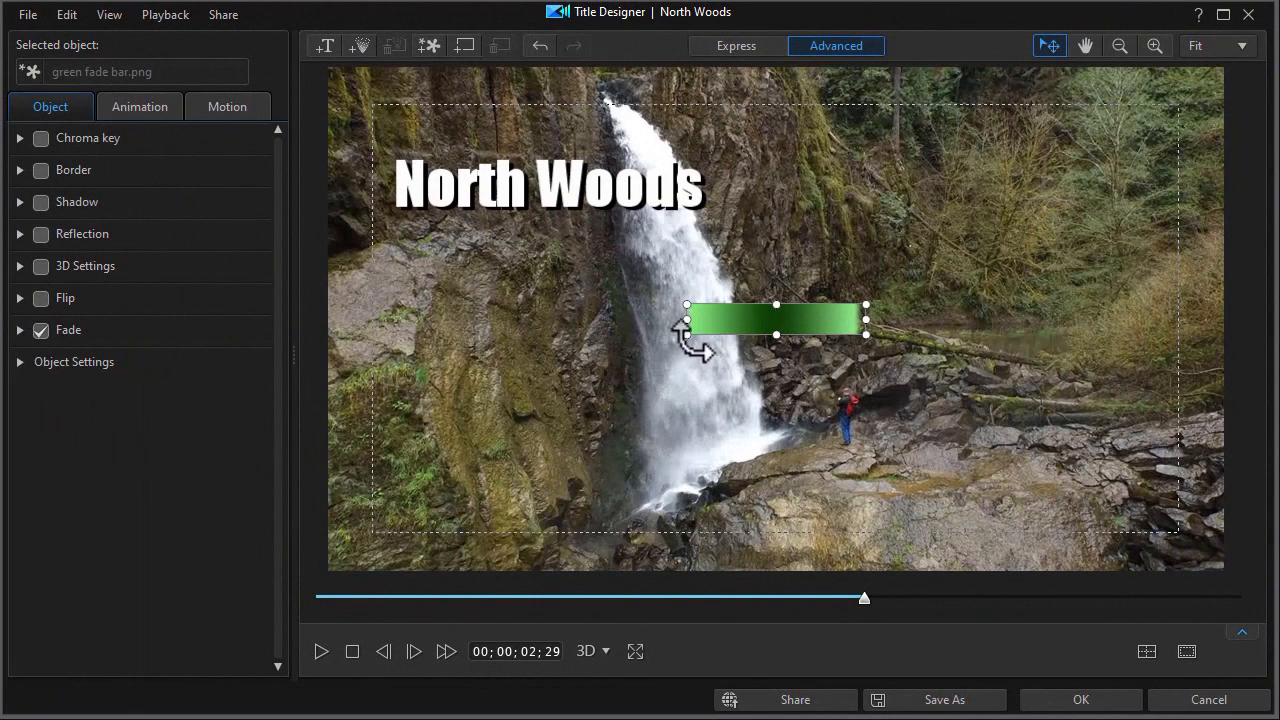
Step: Enlarge the green fade bar and move it behind the North Woods text
drag(775, 320, 715, 310)
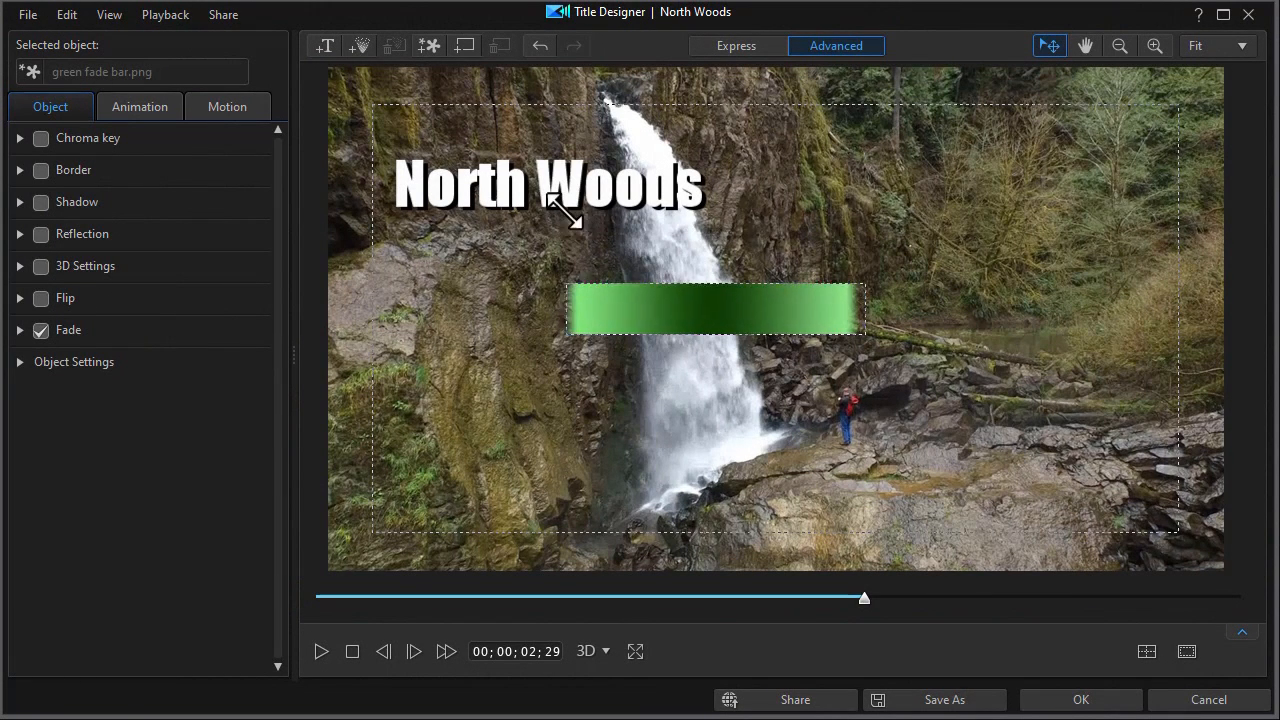
drag(715, 308, 560, 195)
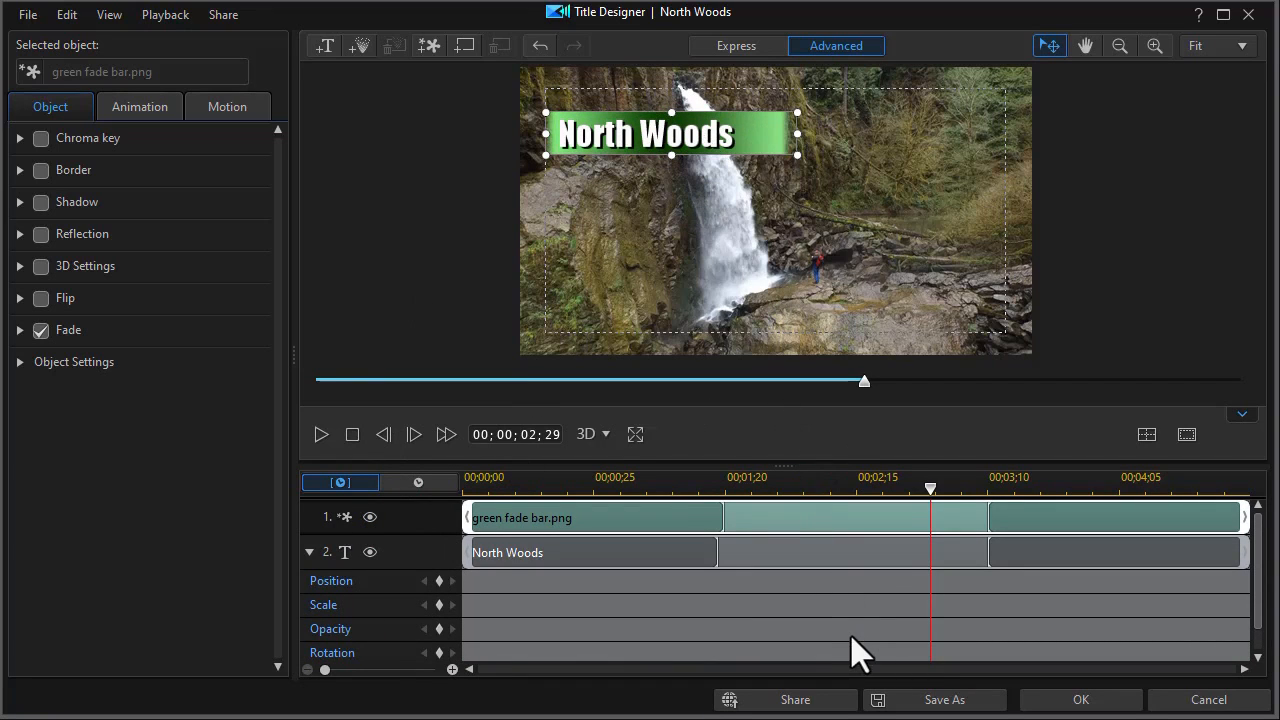
mouse_move(625, 660)
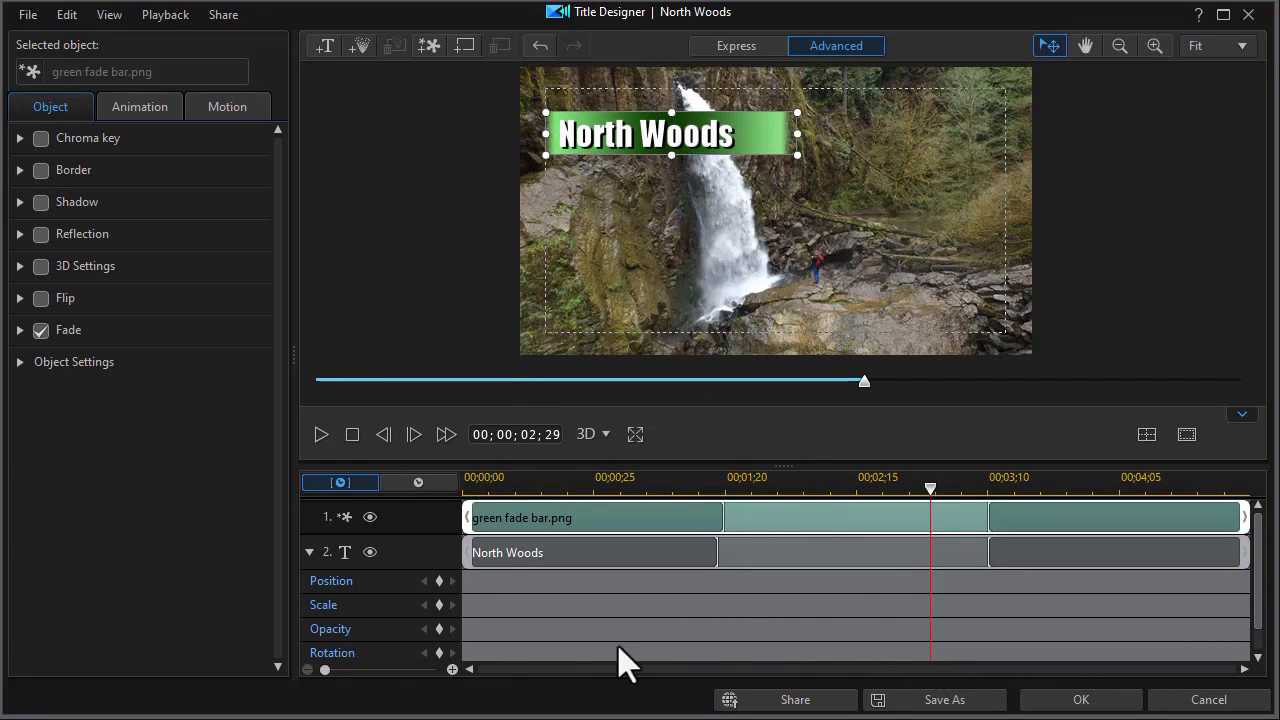
mouse_move(385, 580)
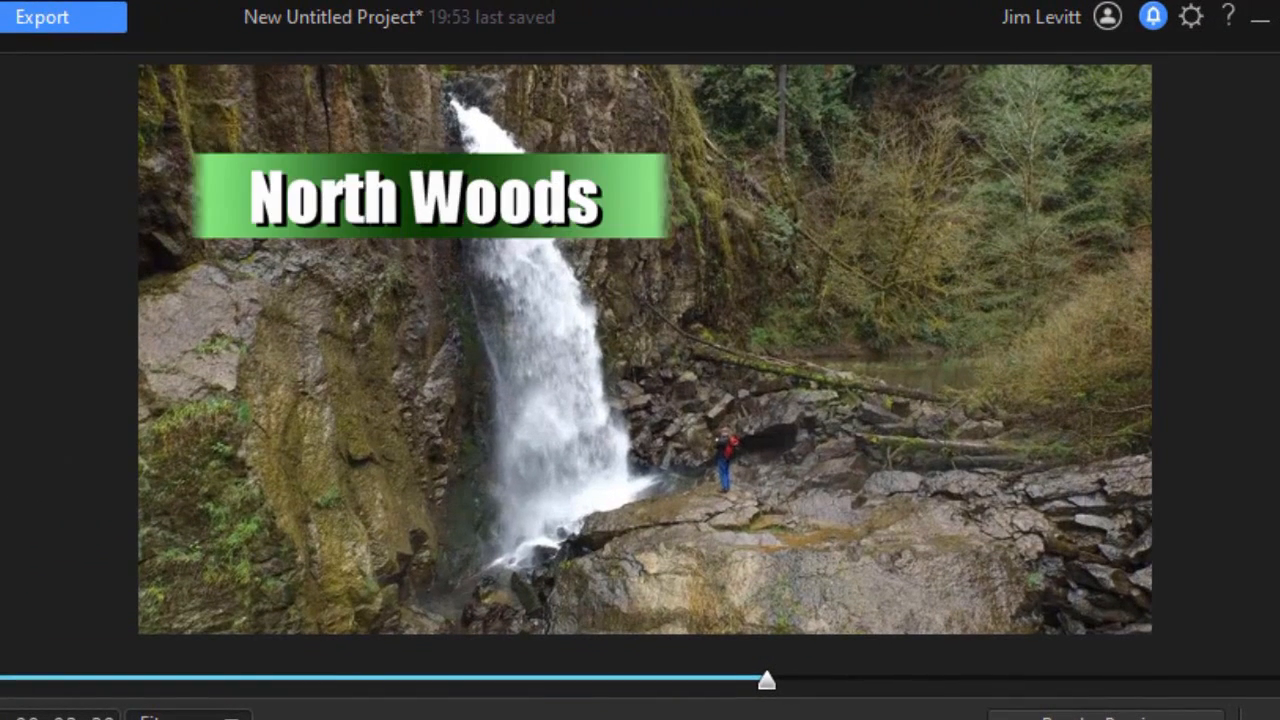
mouse_move(280, 365)
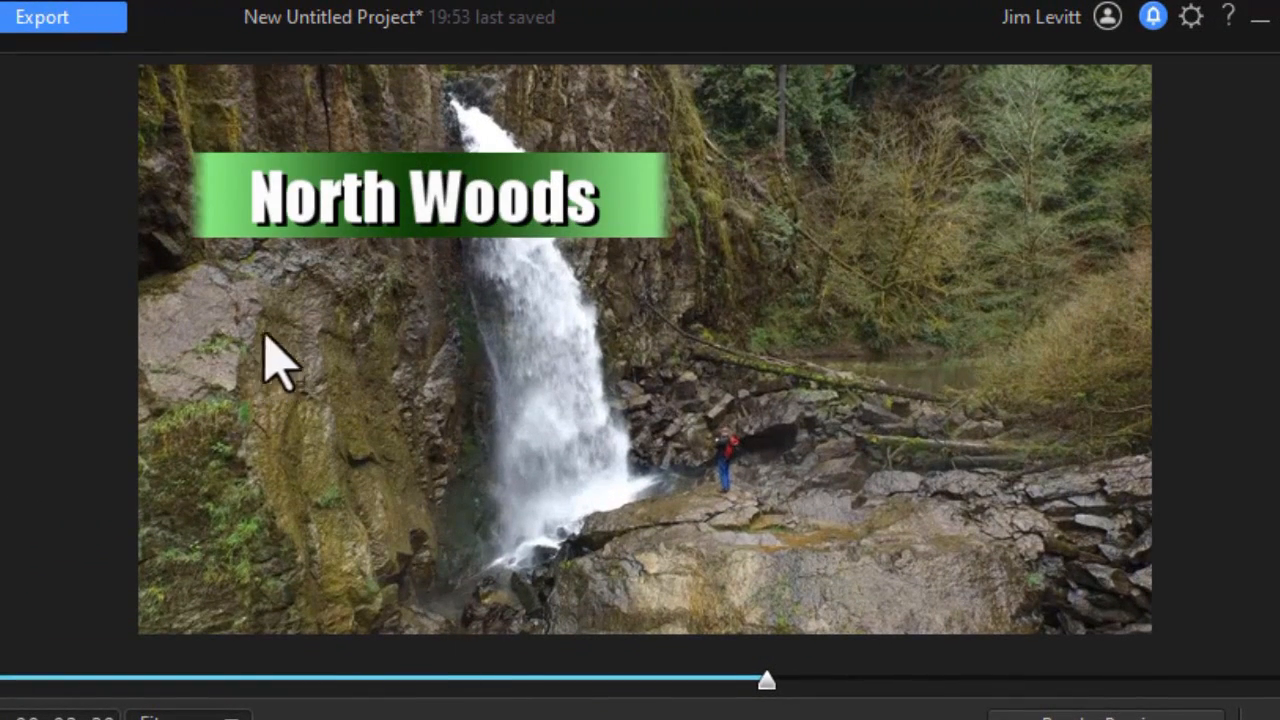
mouse_move(195, 250)
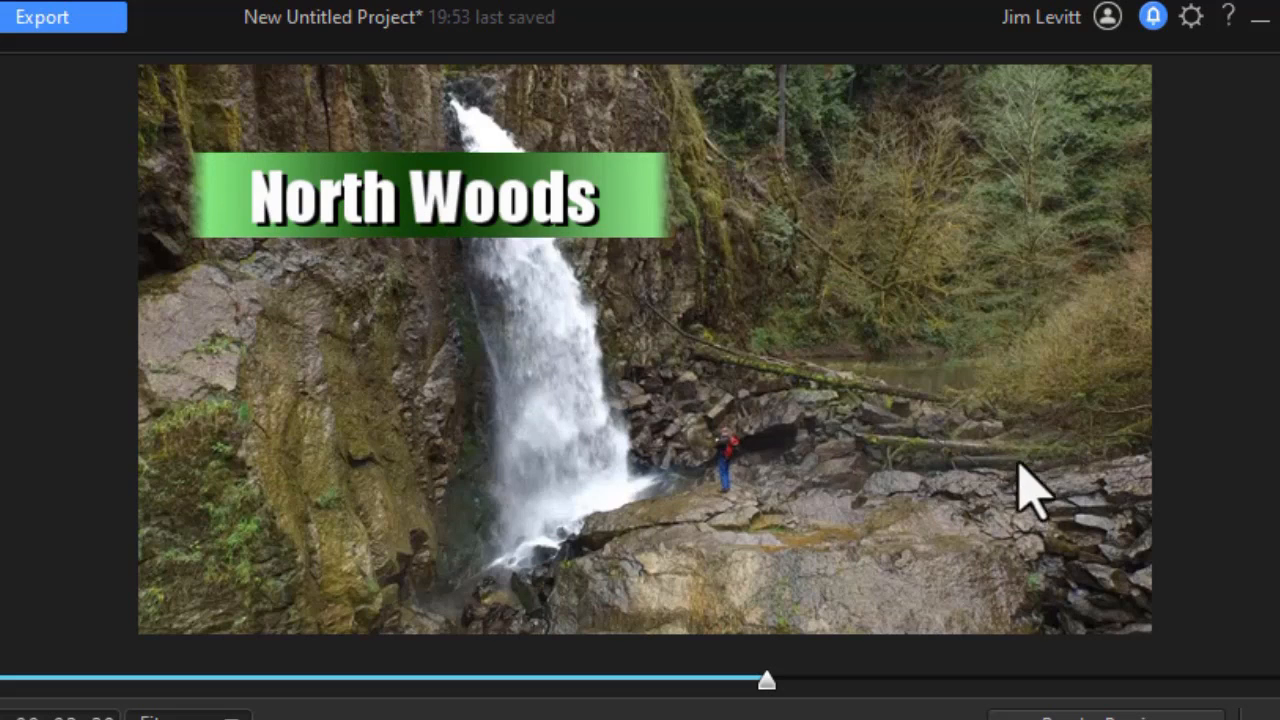
mouse_move(770, 420)
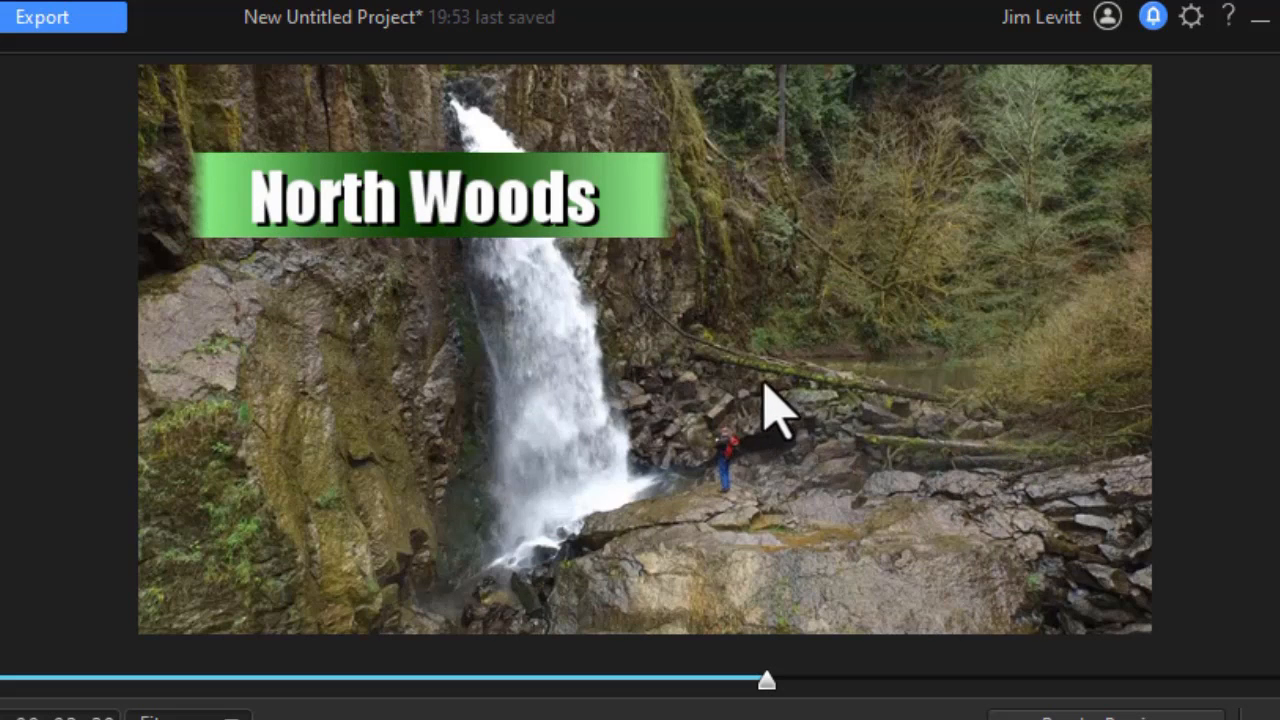
mouse_move(660, 425)
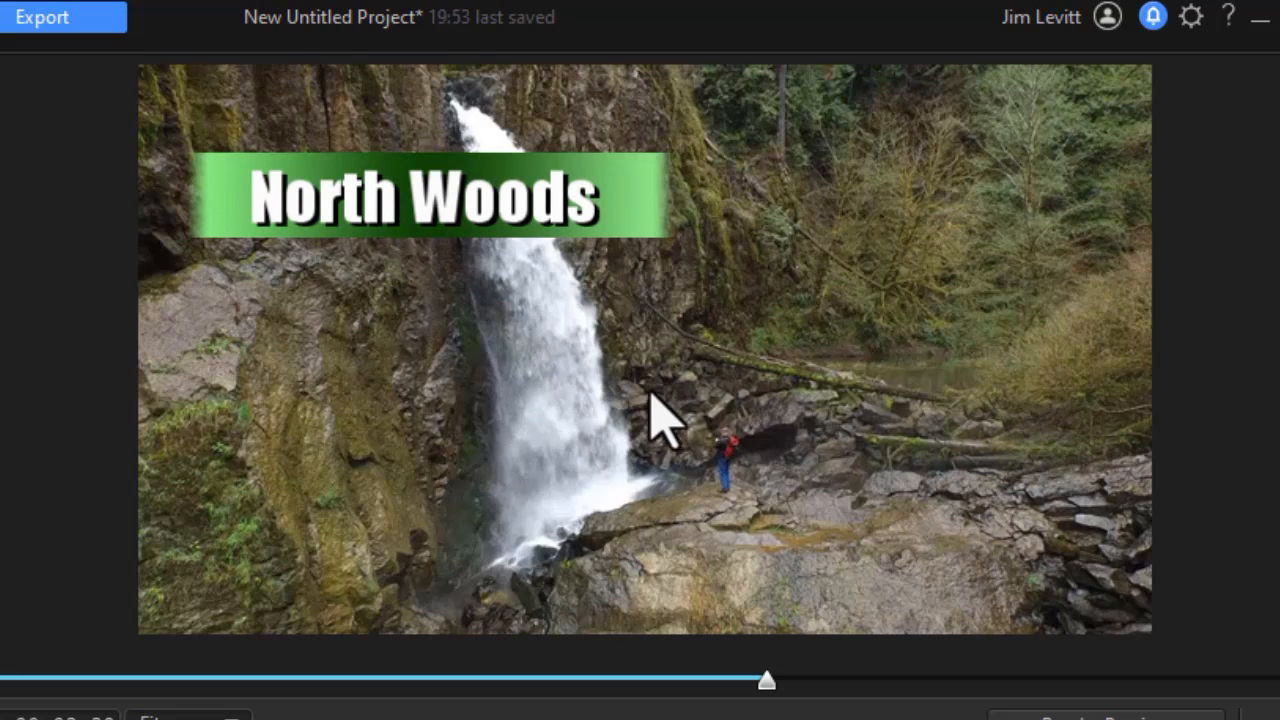
mouse_move(600, 440)
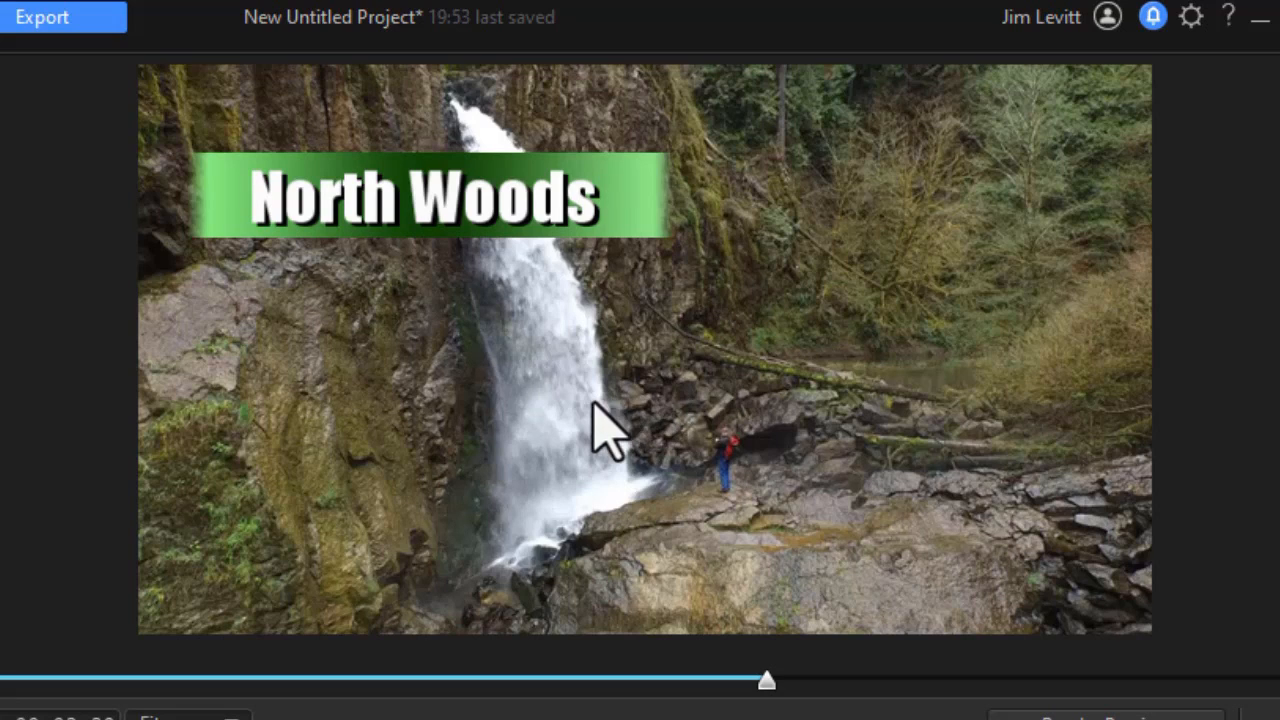
mouse_move(610, 425)
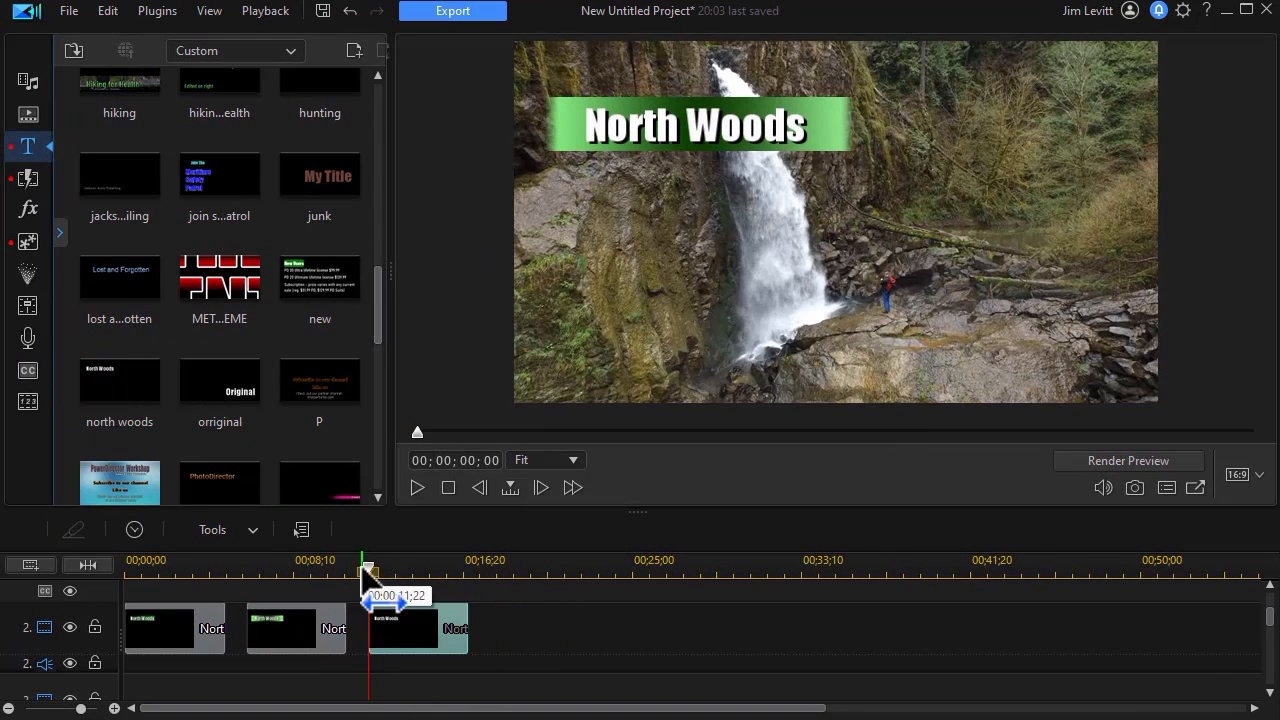
Step: Drag the playhead onto the third North Woods title to preview it
drag(365, 566, 378, 566)
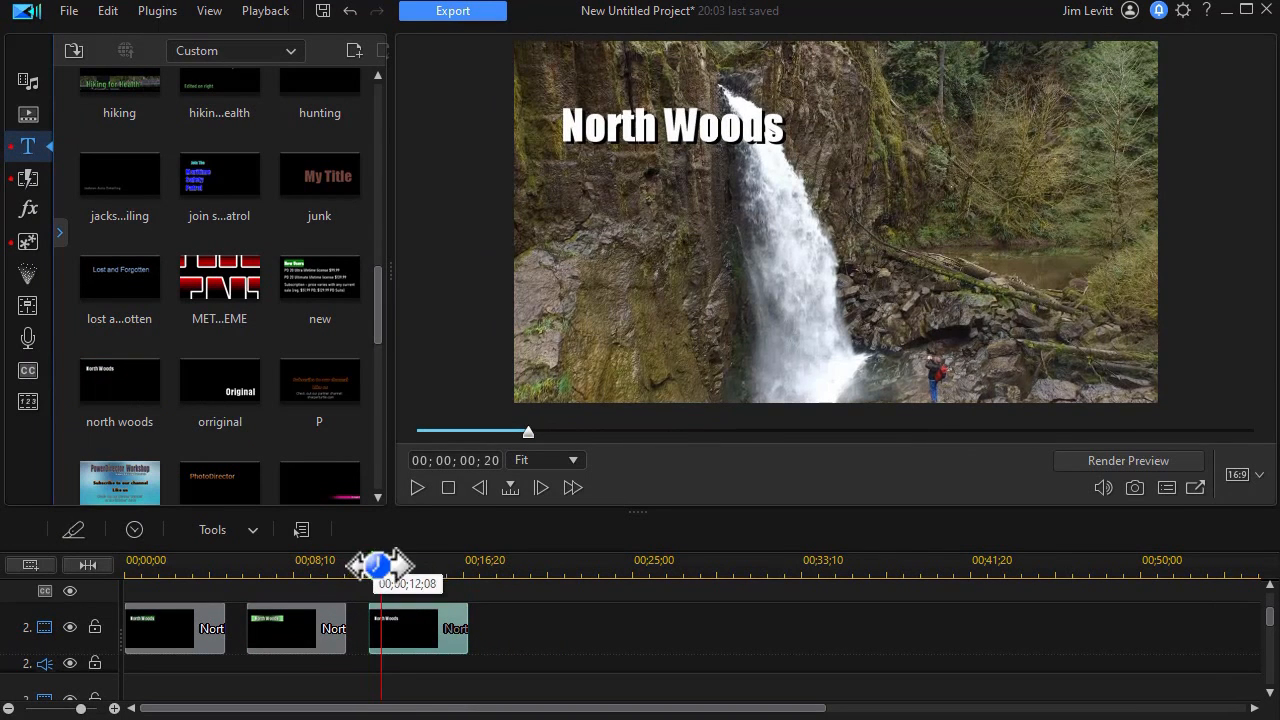
drag(376, 568, 381, 568)
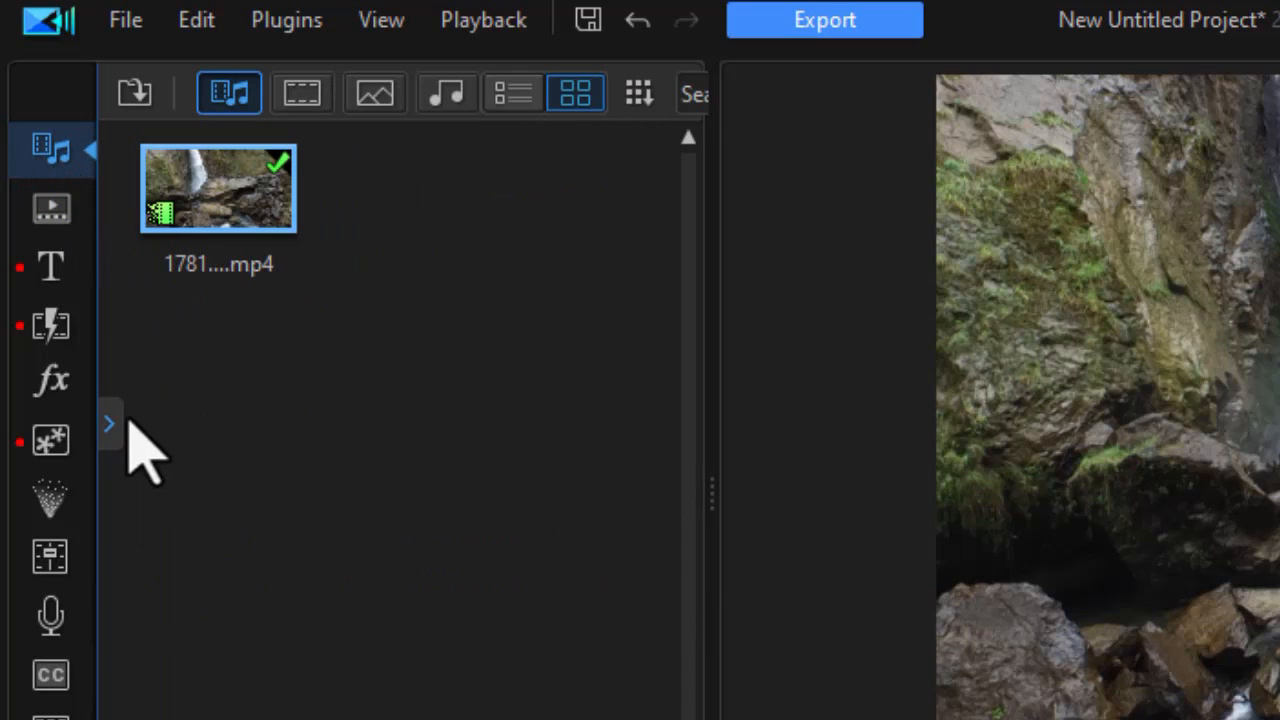
mouse_move(140, 460)
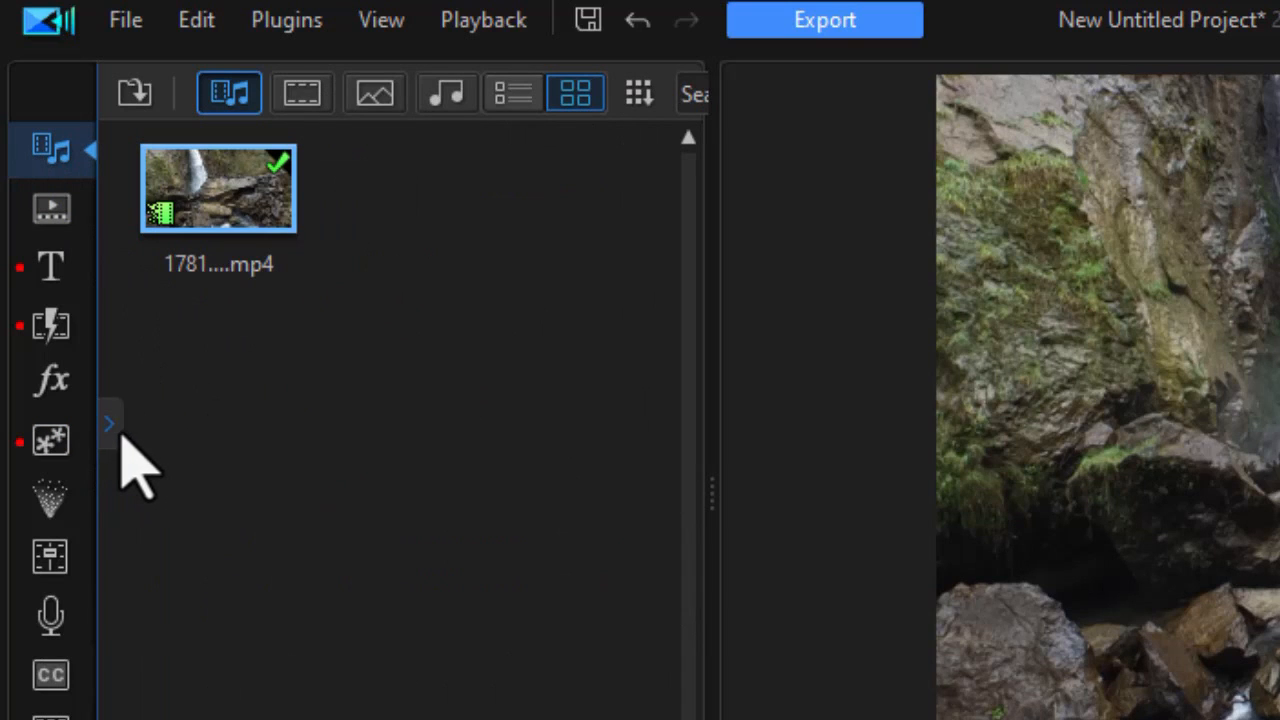
Step: Place a peach gradient color board from Color Boards on the track behind the third North Woods title
click(108, 422)
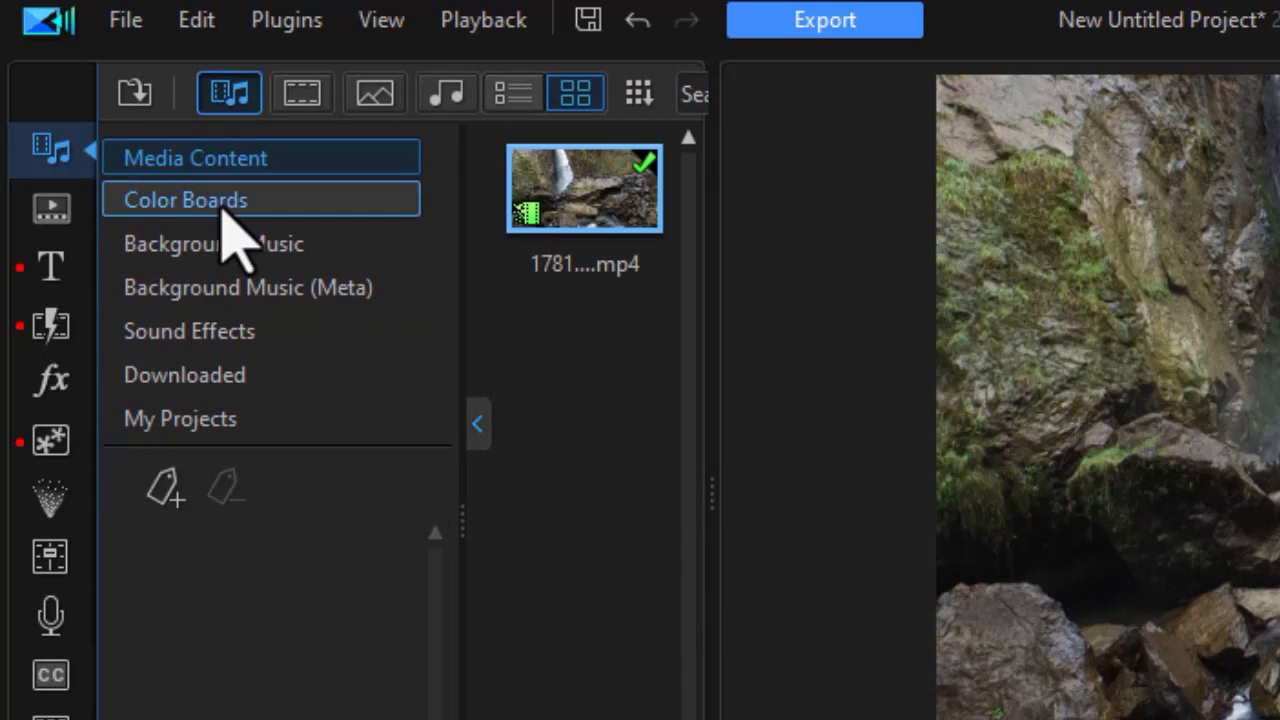
click(185, 199)
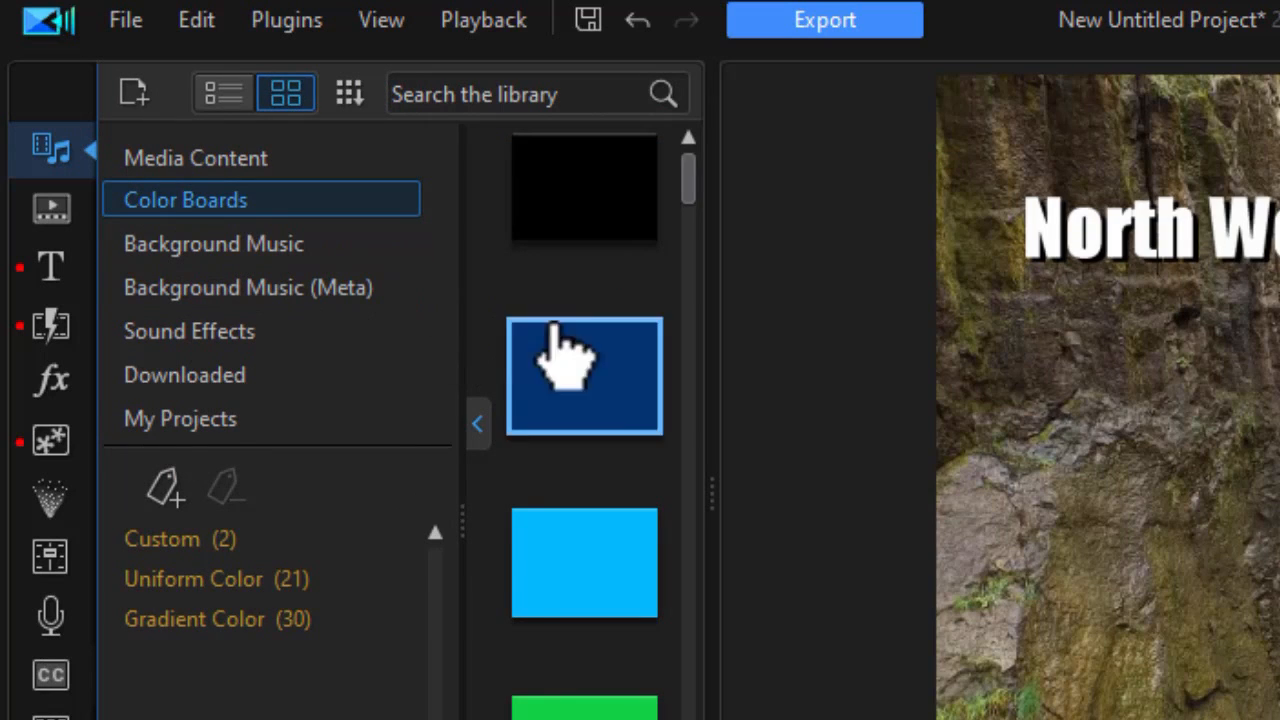
mouse_move(245, 618)
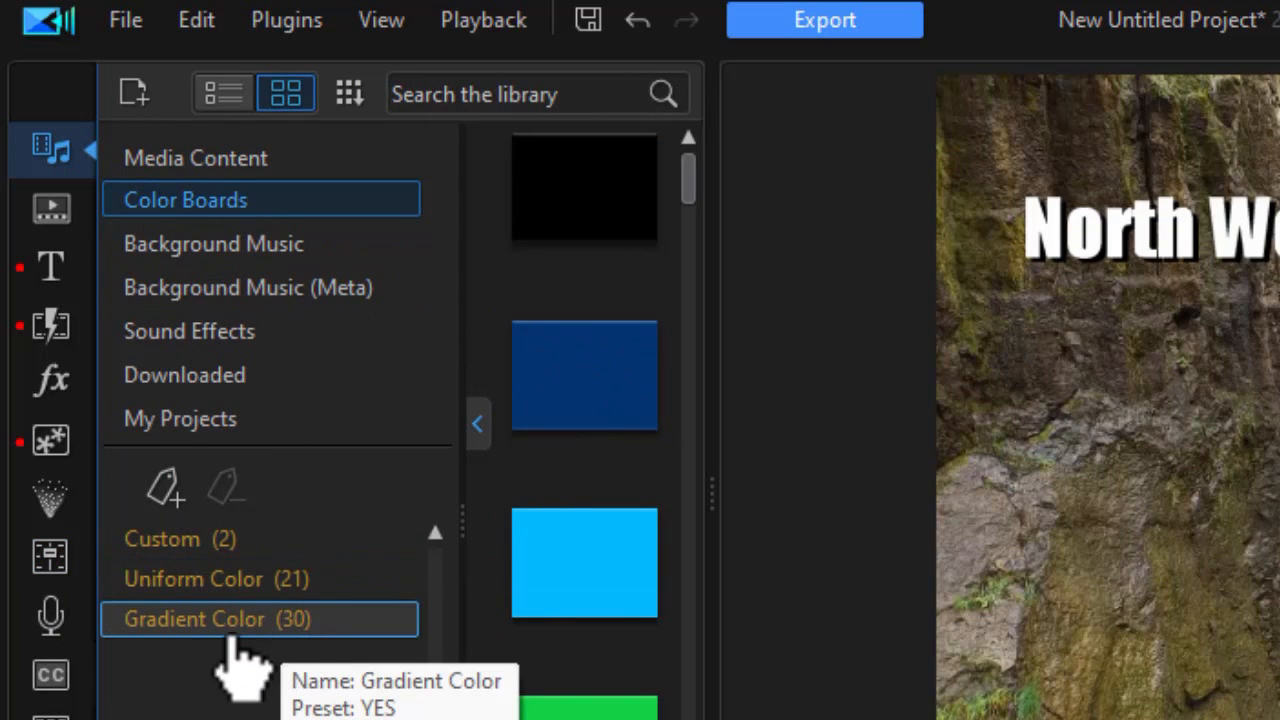
mouse_move(270, 640)
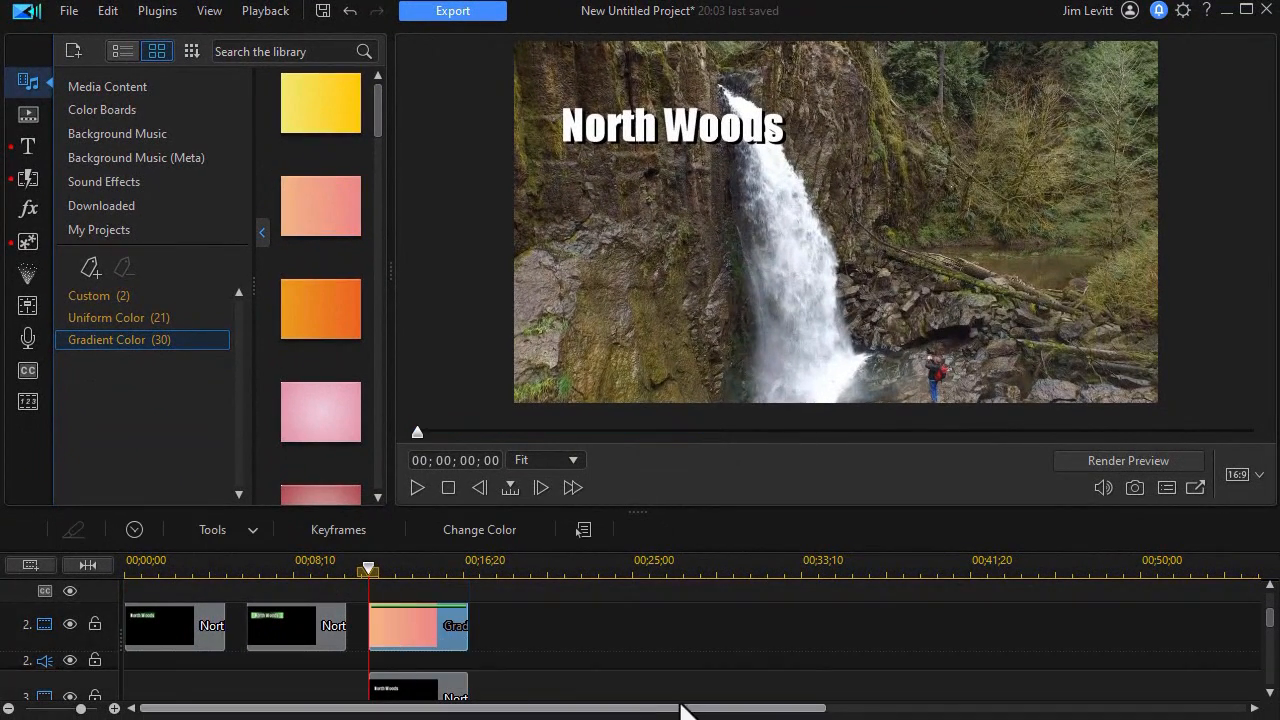
click(418, 625)
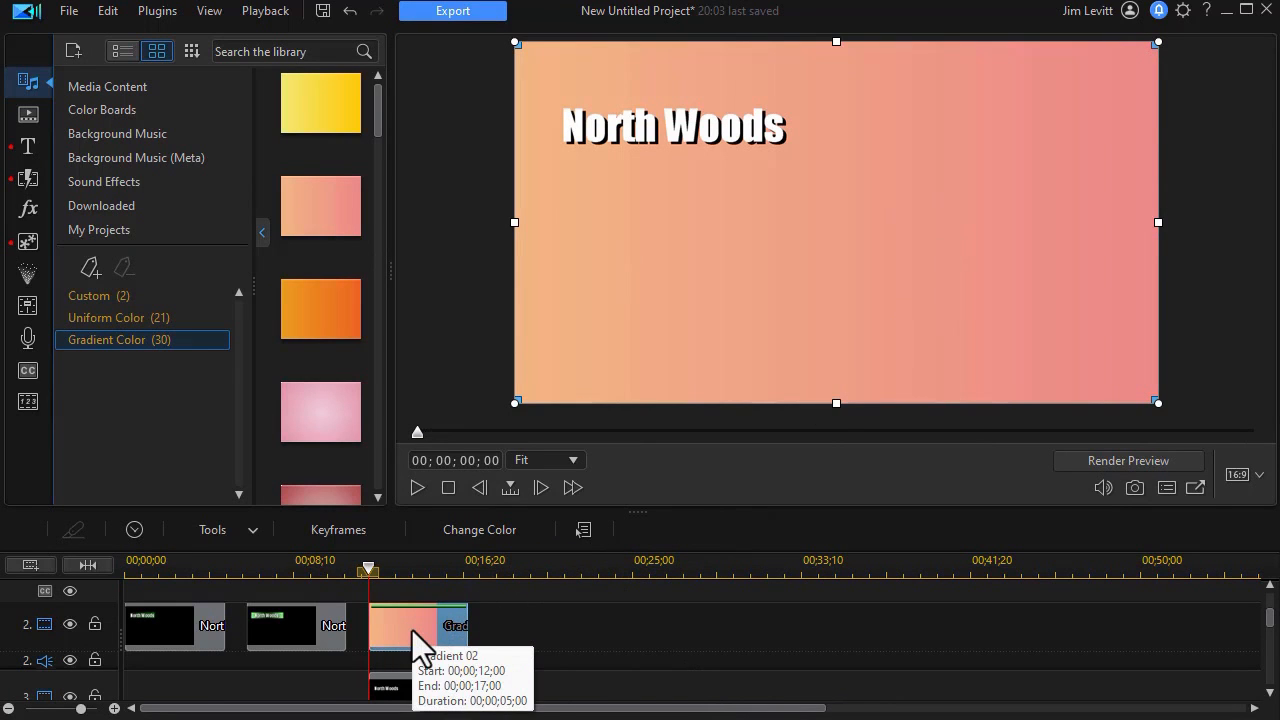
Step: Free the aspect ratio and resize the gradient to a 0.576 × 0.170 strip behind the title
double_click(418, 625)
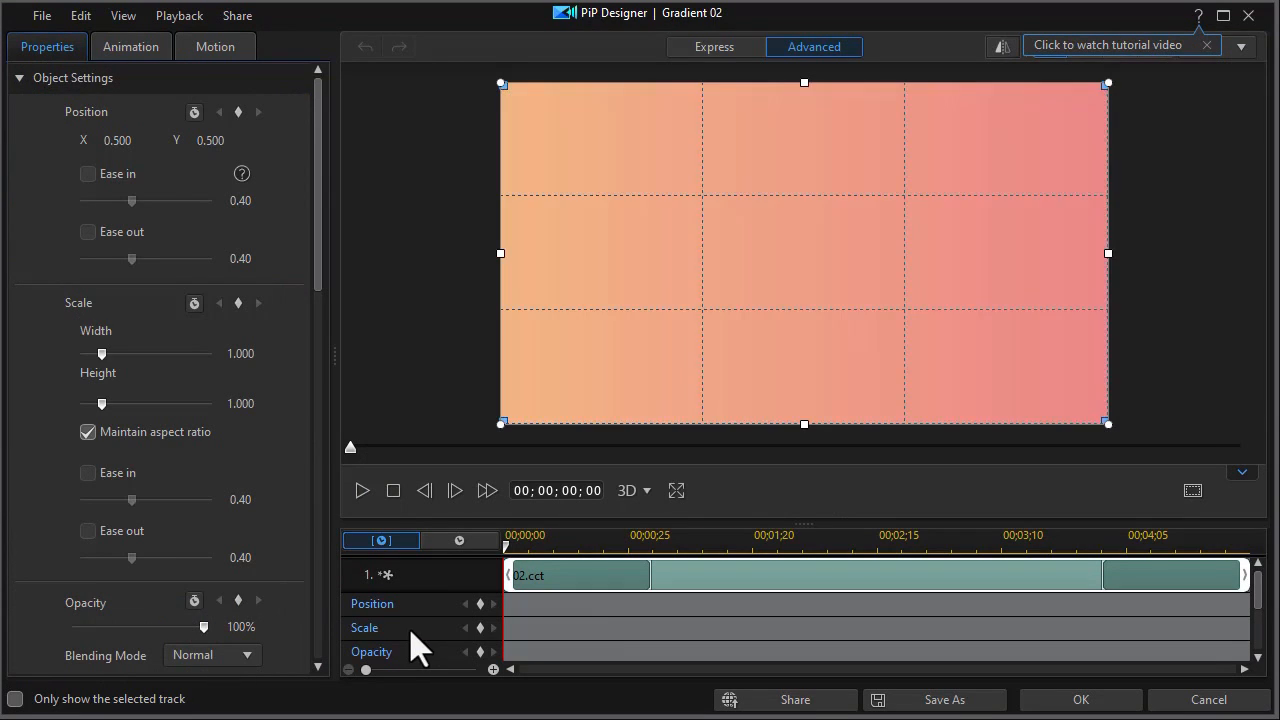
mouse_move(140, 410)
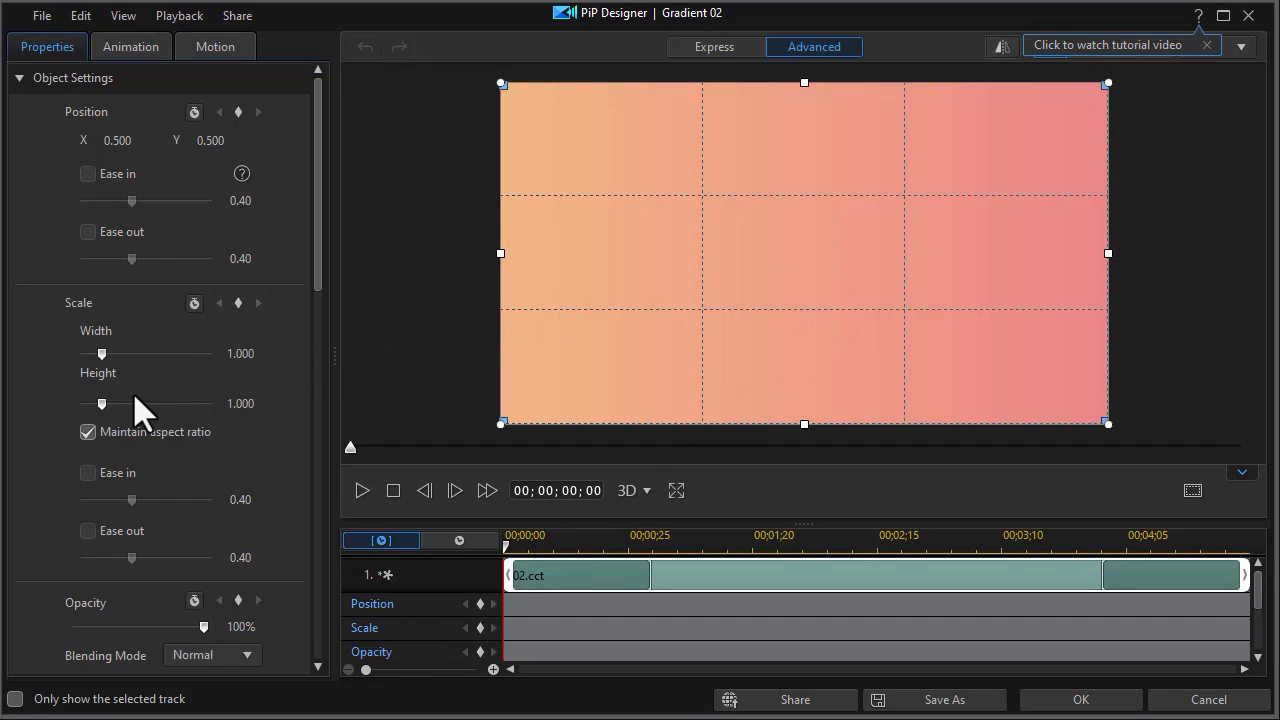
mouse_move(100, 450)
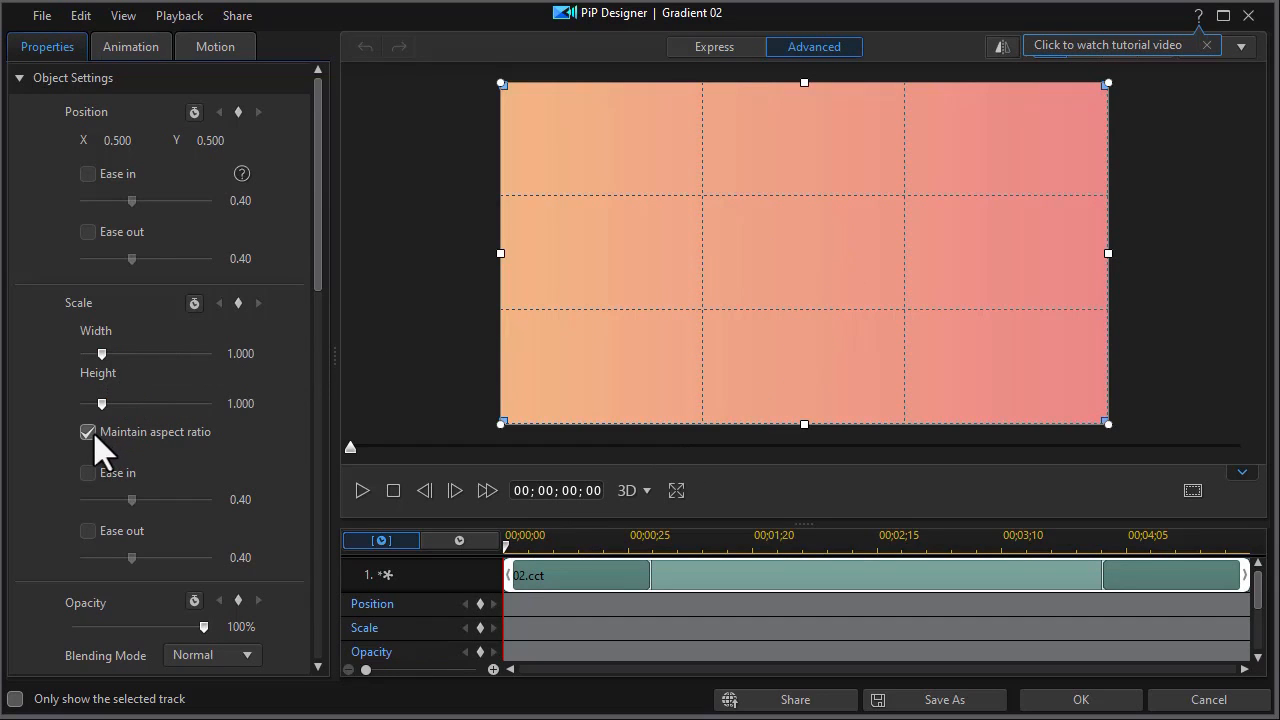
click(87, 431)
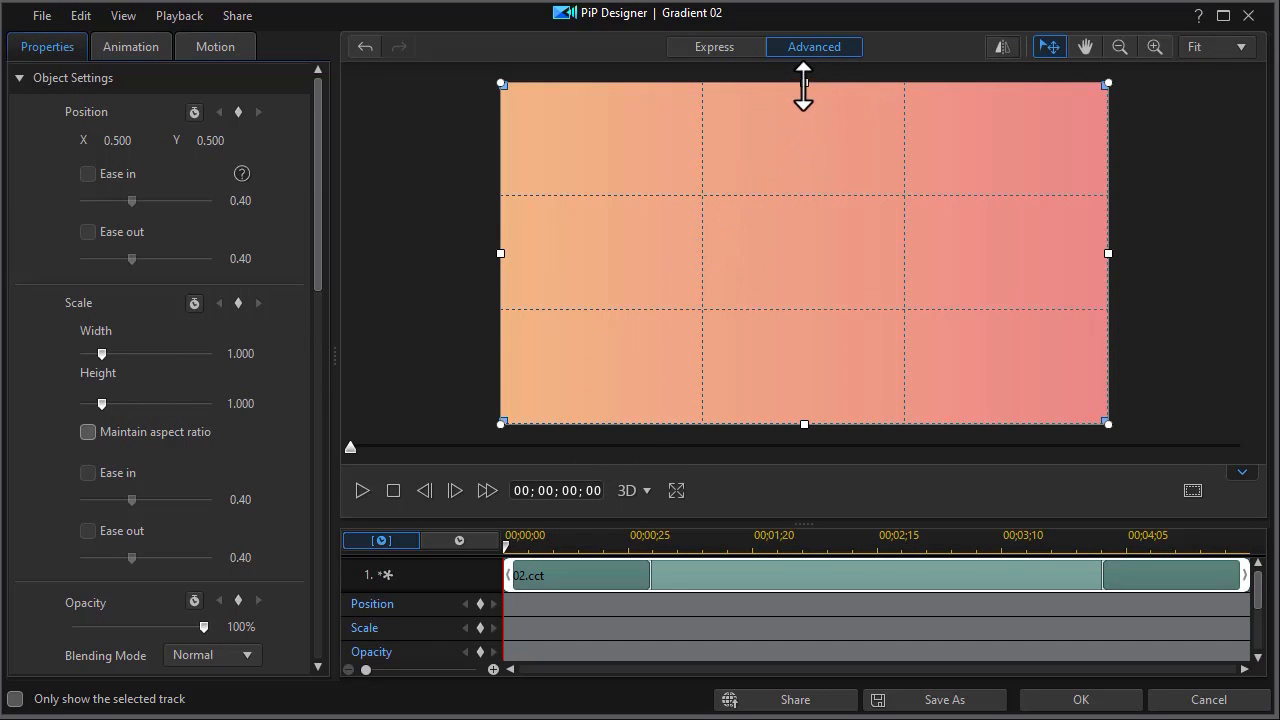
drag(804, 84, 804, 224)
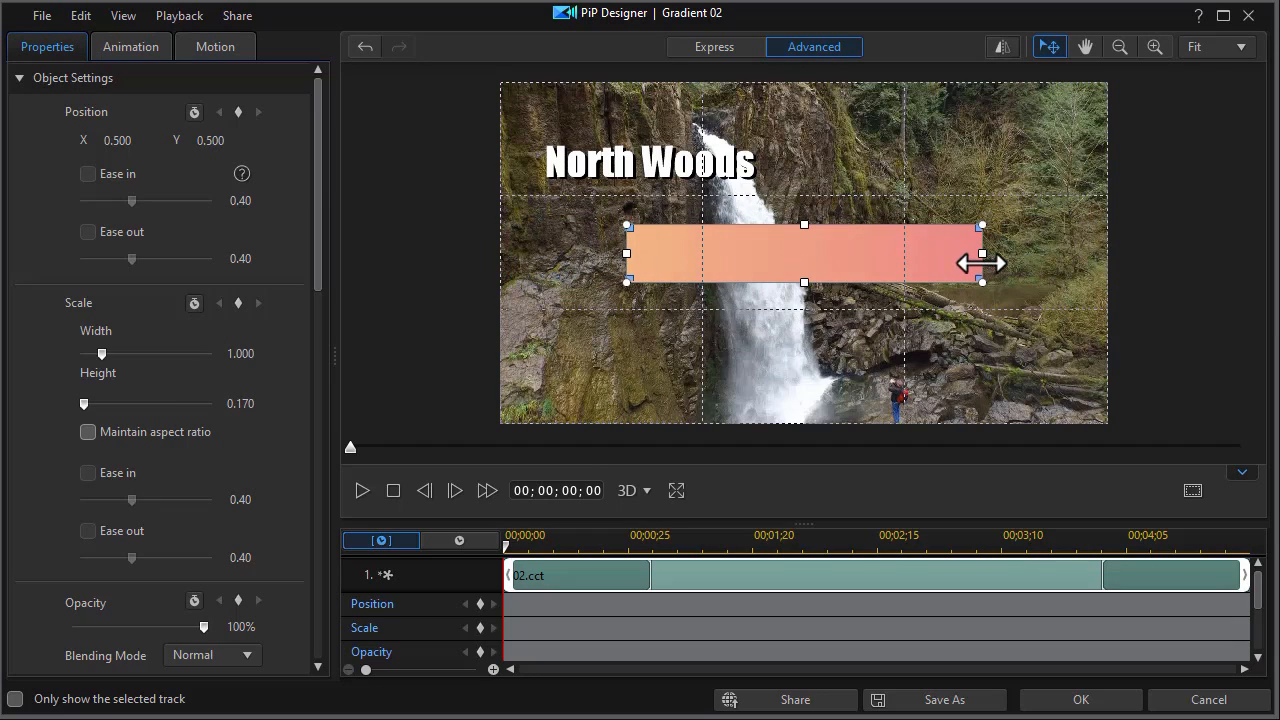
drag(982, 263, 942, 242)
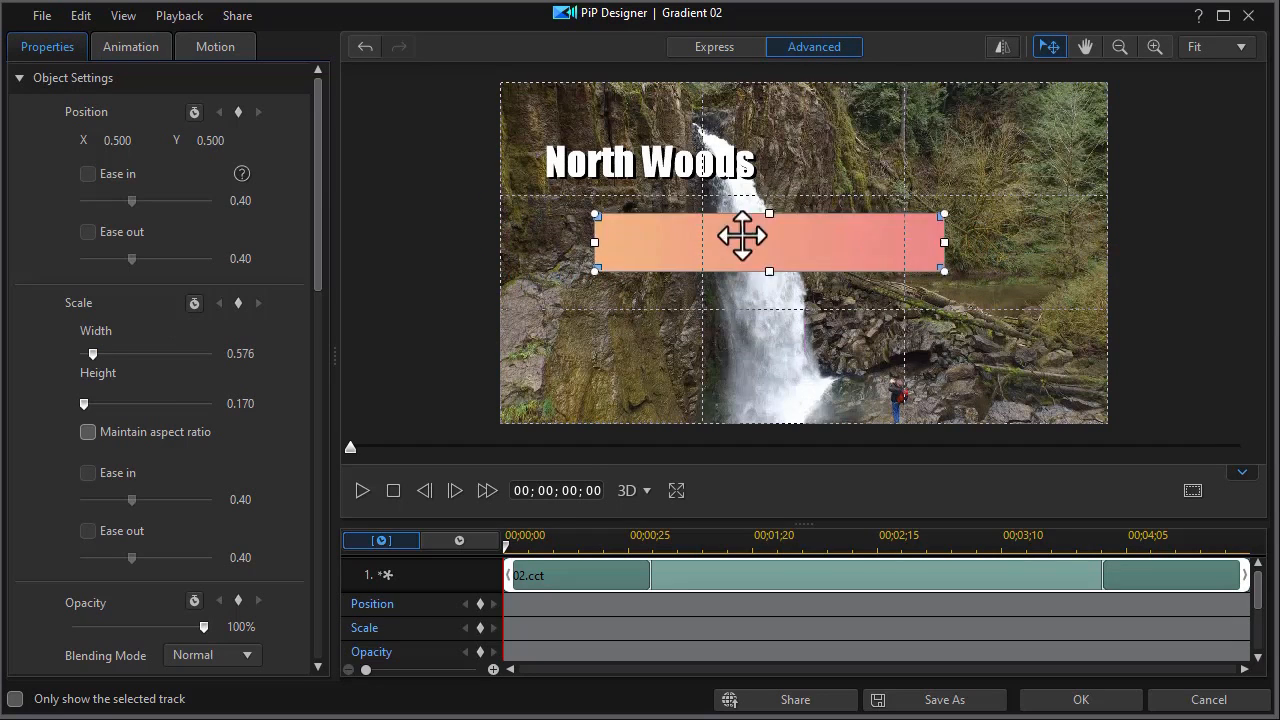
drag(770, 240, 675, 162)
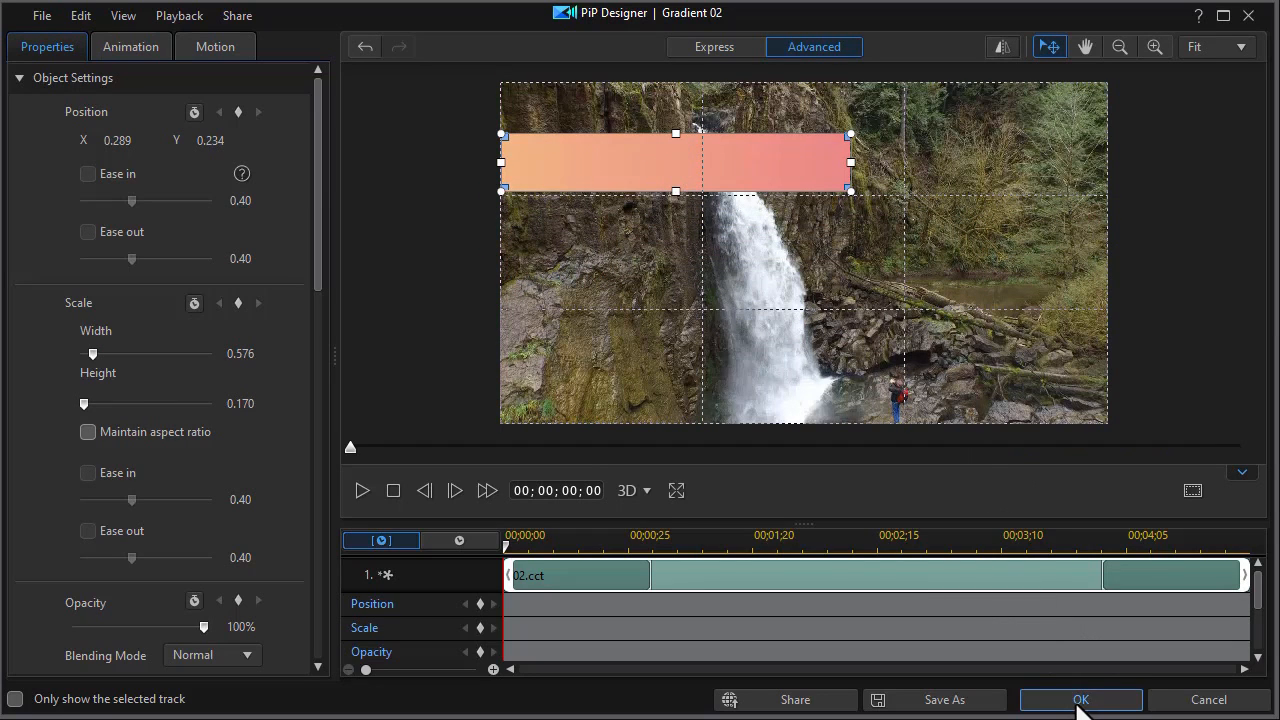
click(1080, 699)
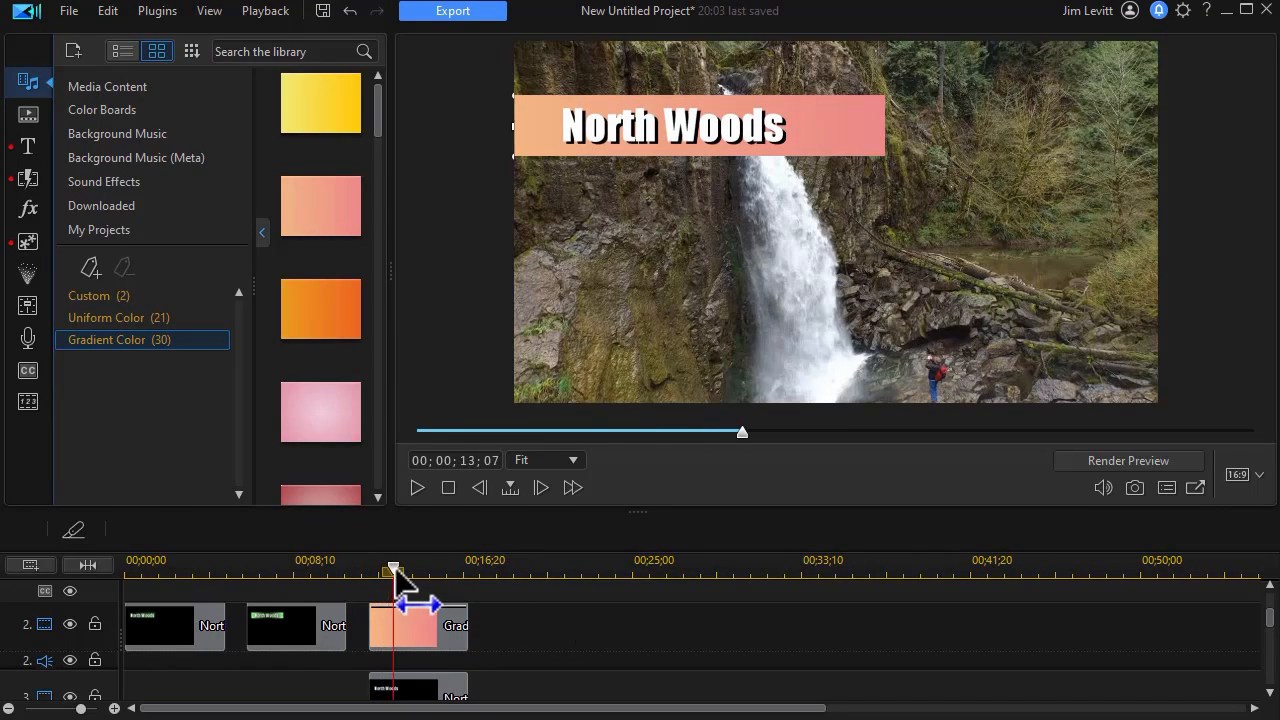
Step: Select the gradient clip on the timeline and choose Change Color from its context menu
click(417, 625)
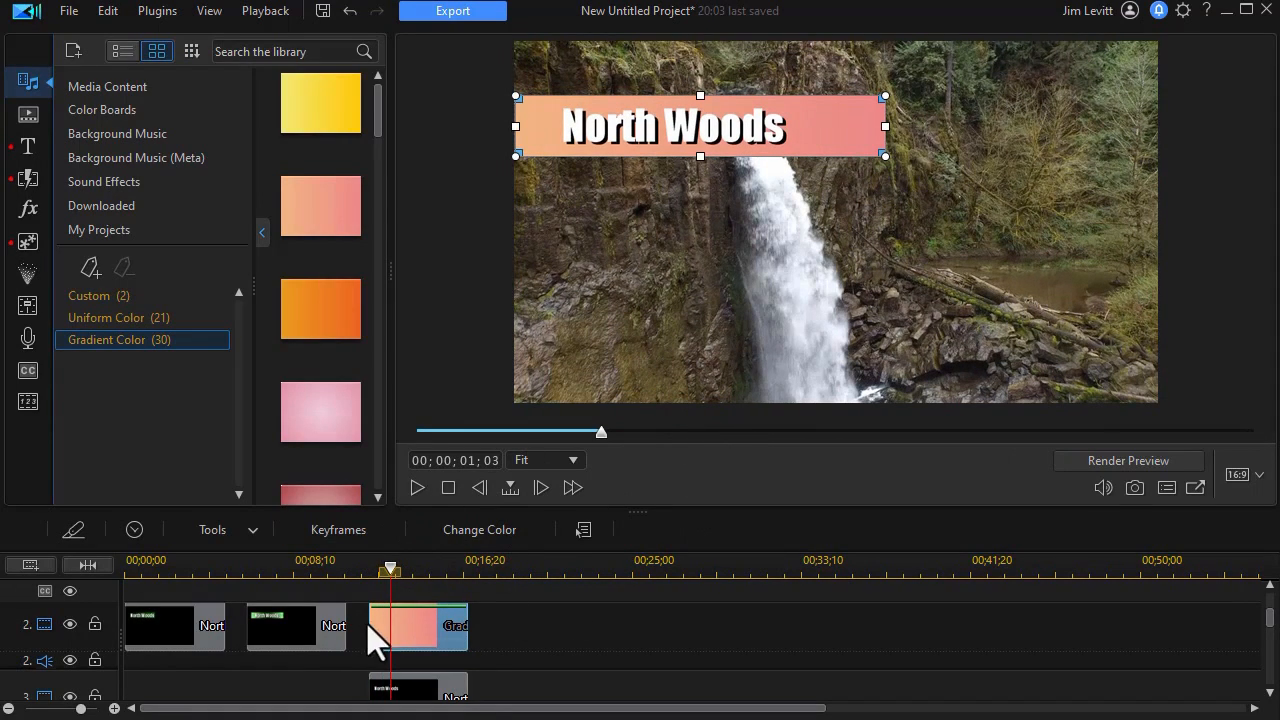
mouse_move(418, 625)
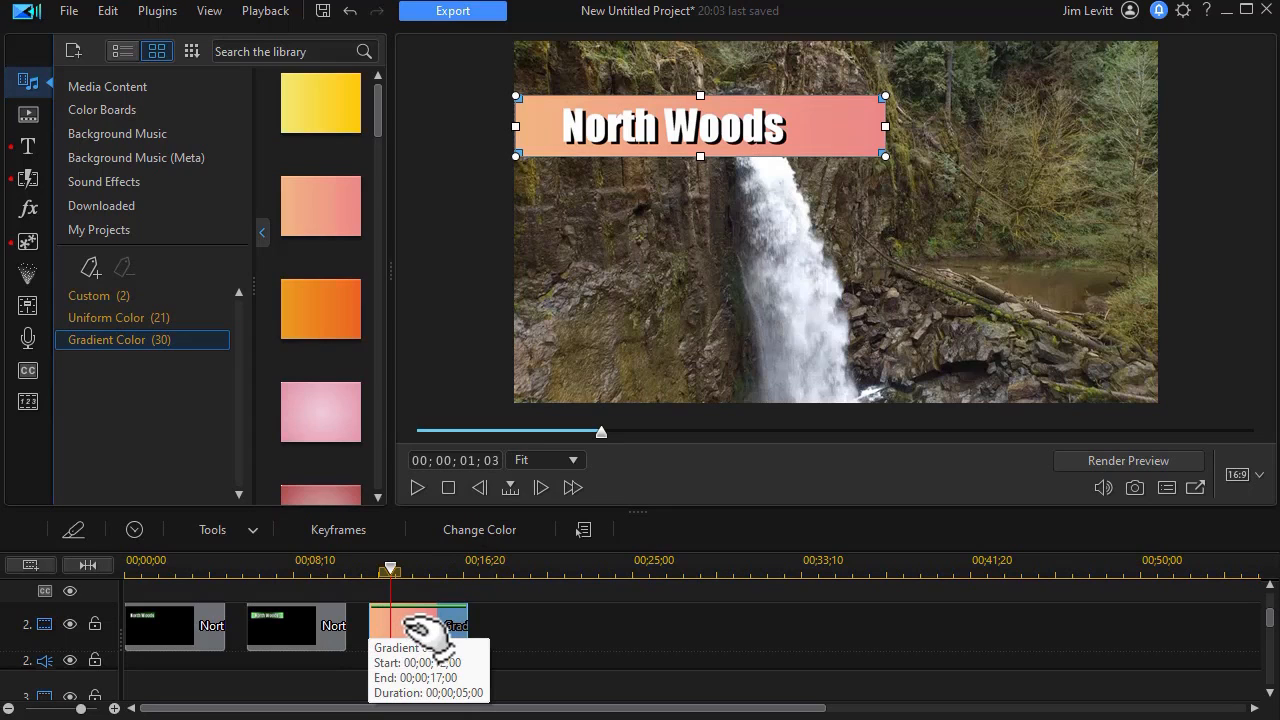
mouse_move(418, 638)
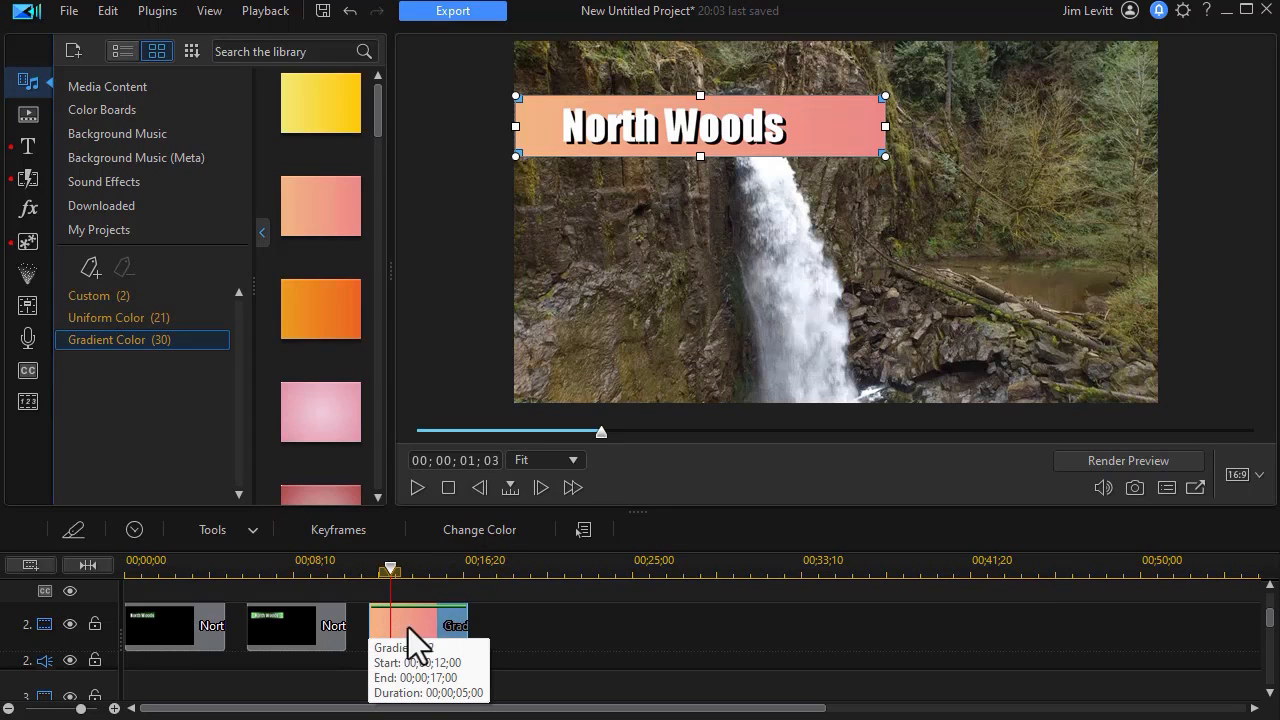
right_click(418, 625)
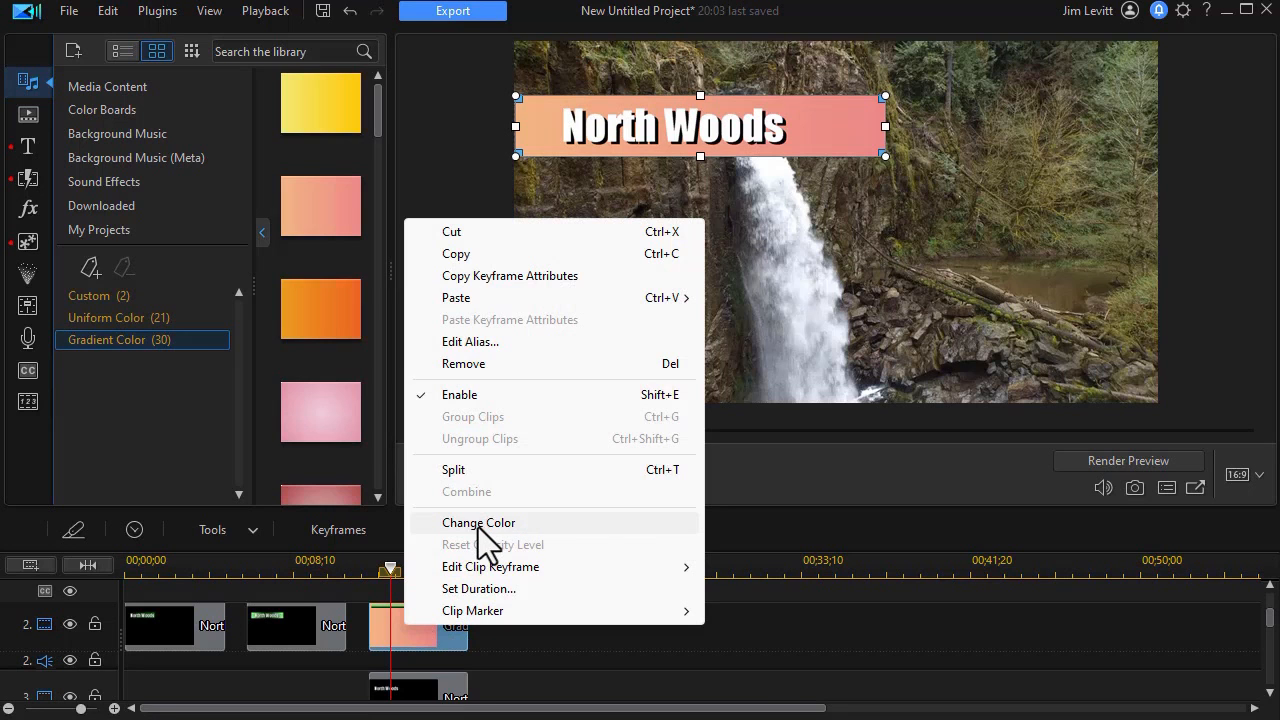
click(479, 522)
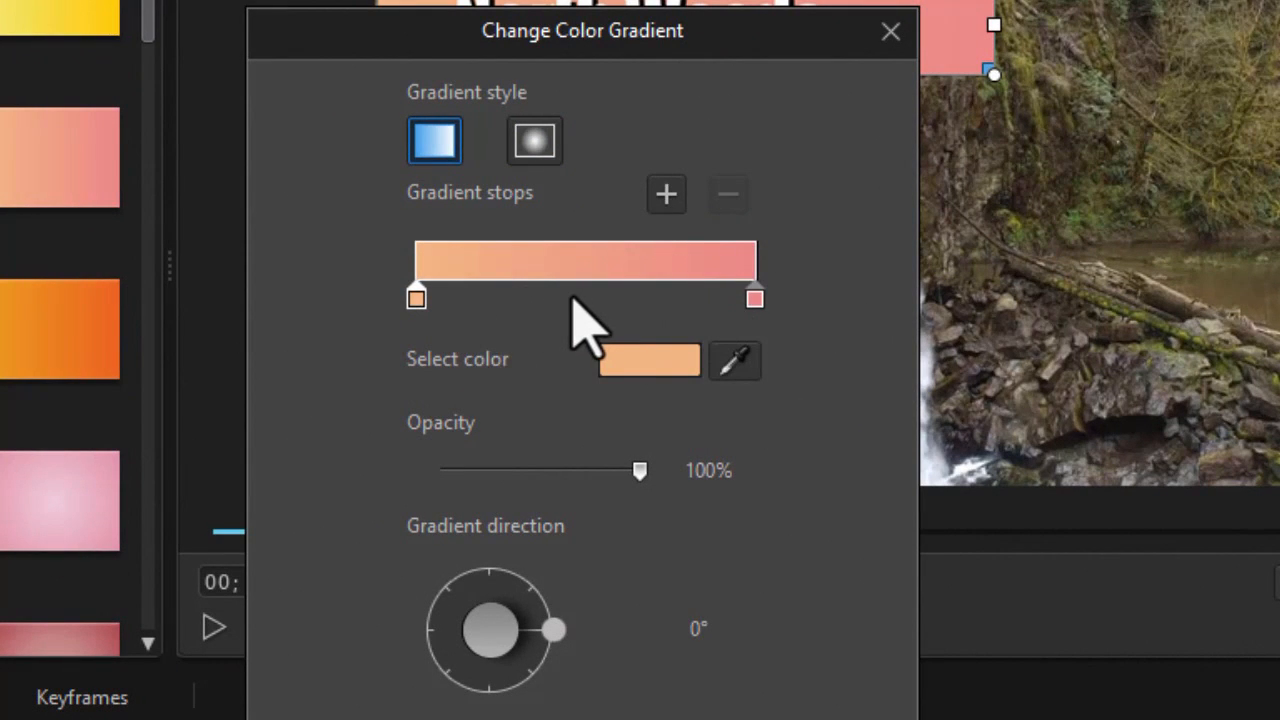
Step: Add two mid-gradient color stops, one dark green and one green
click(648, 360)
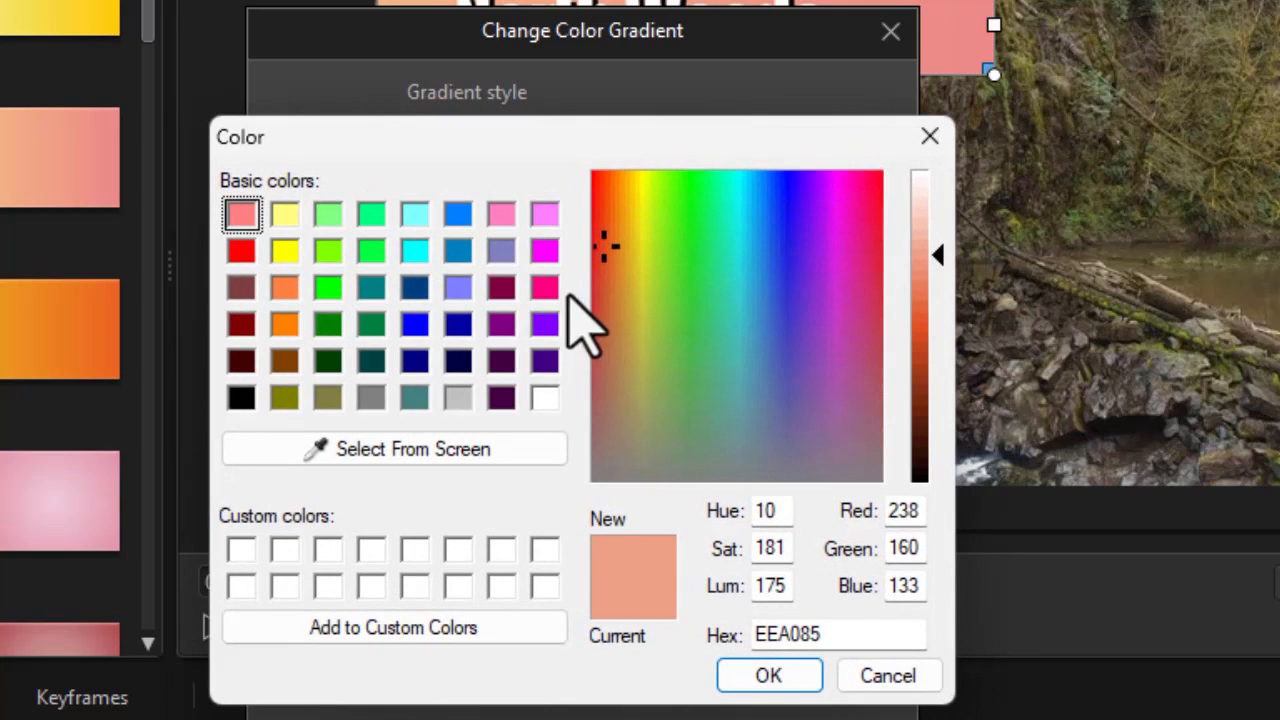
click(371, 324)
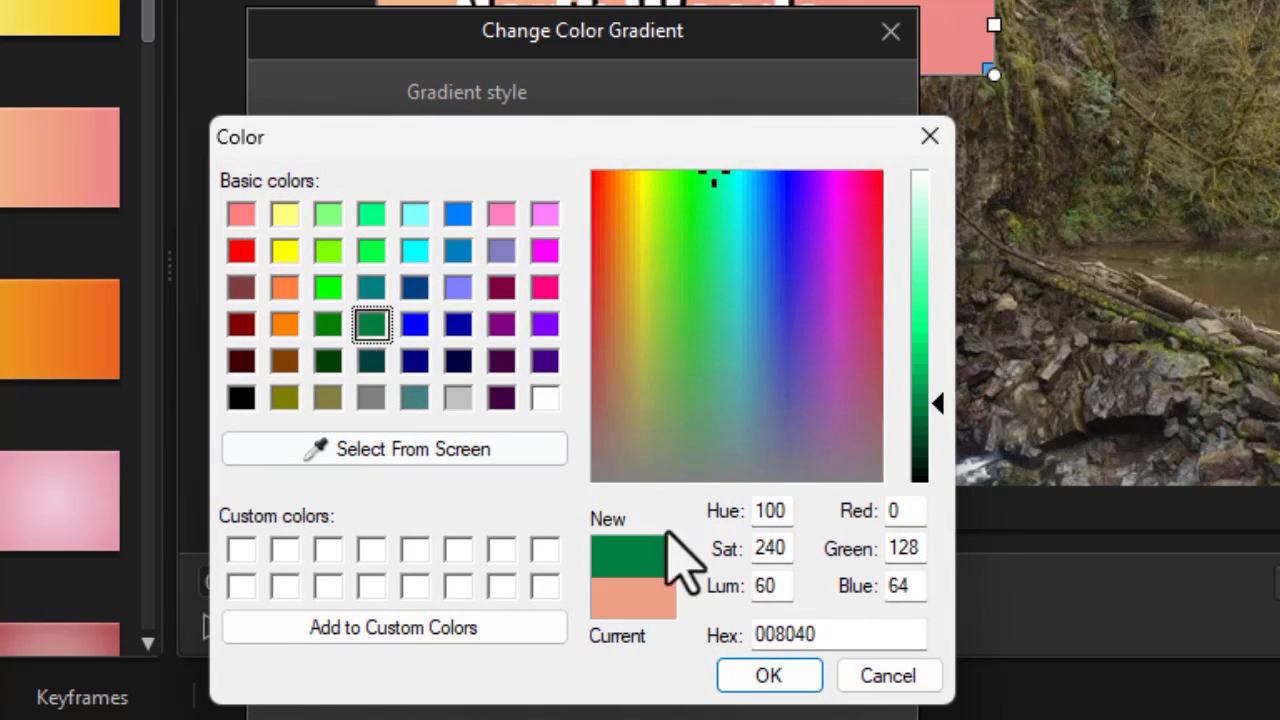
click(768, 675)
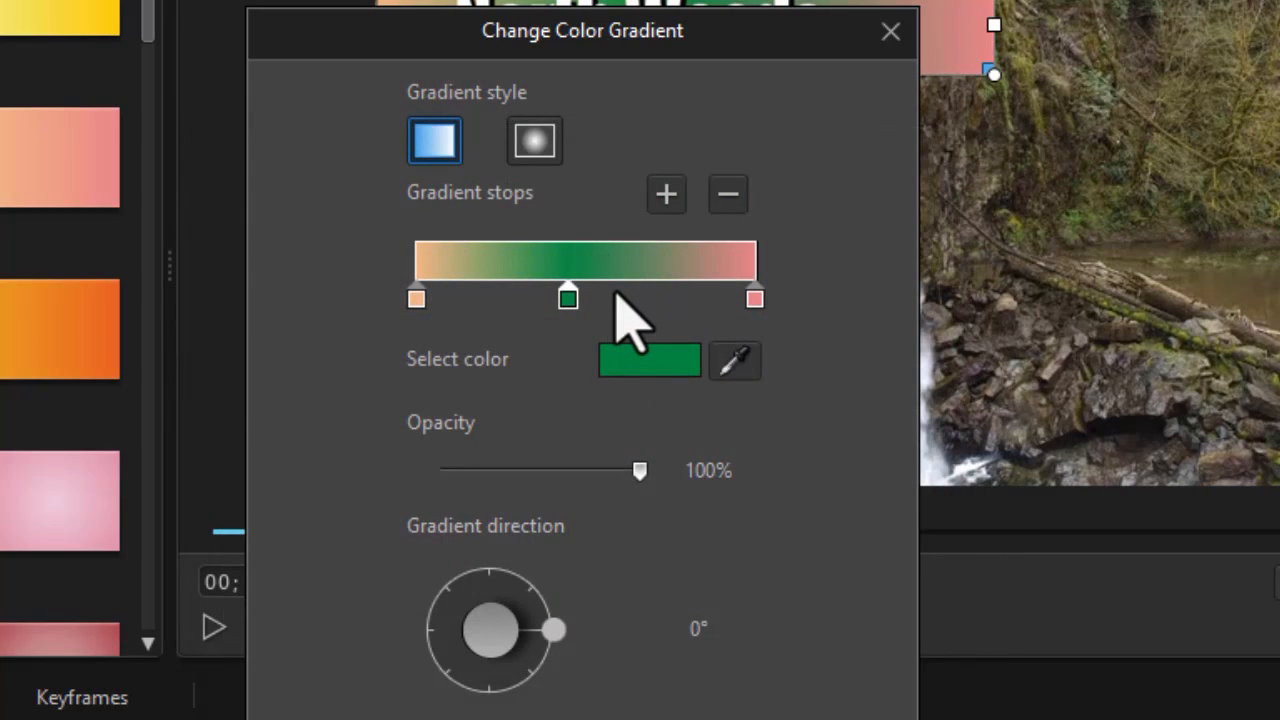
mouse_move(635, 340)
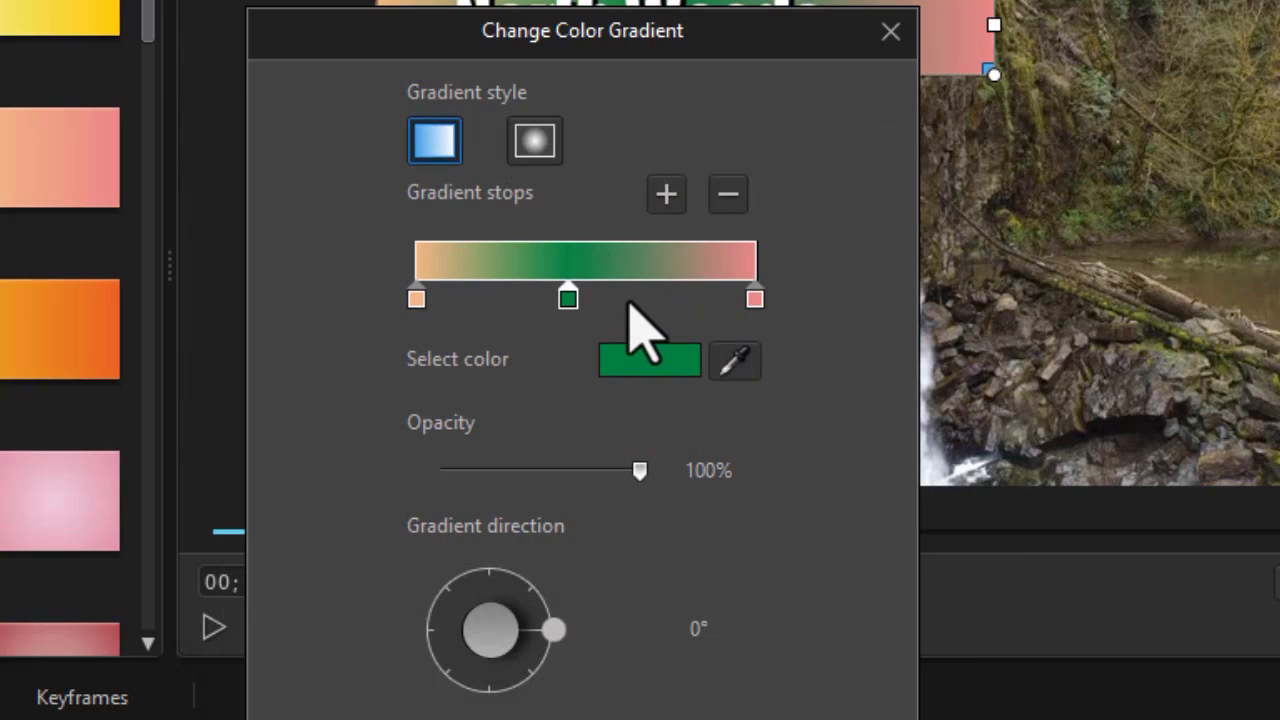
mouse_move(625, 320)
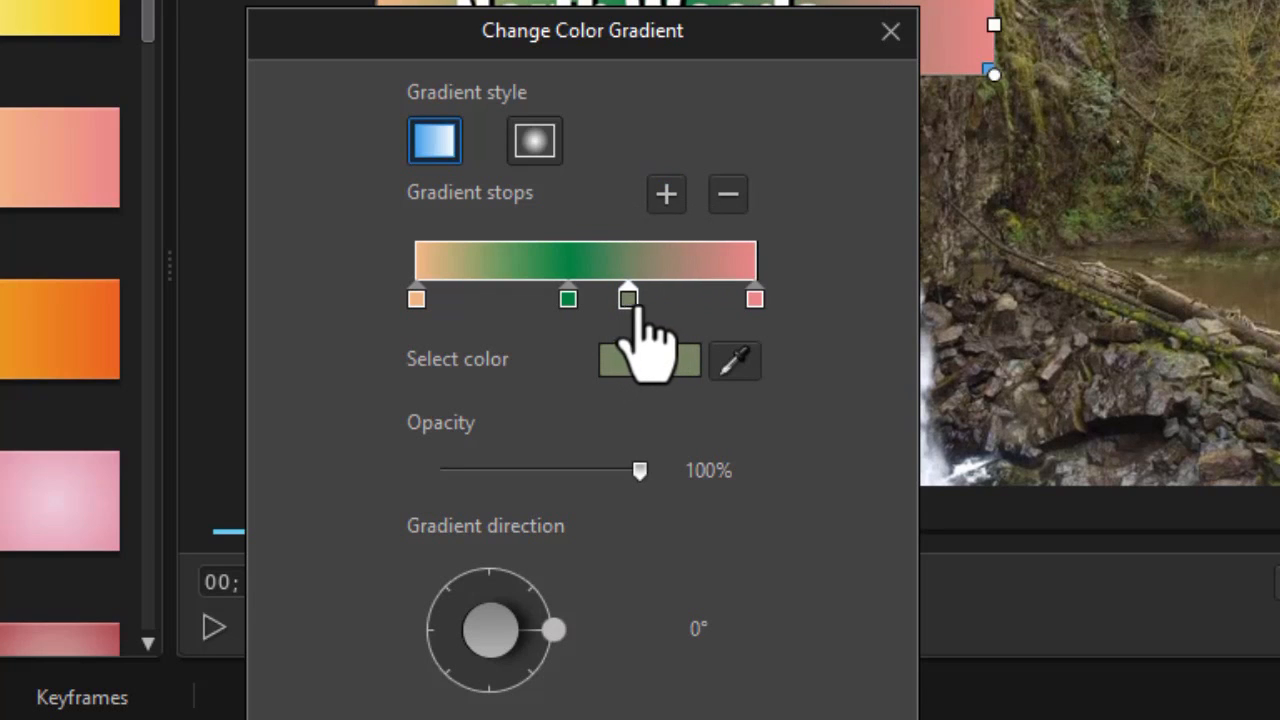
click(648, 360)
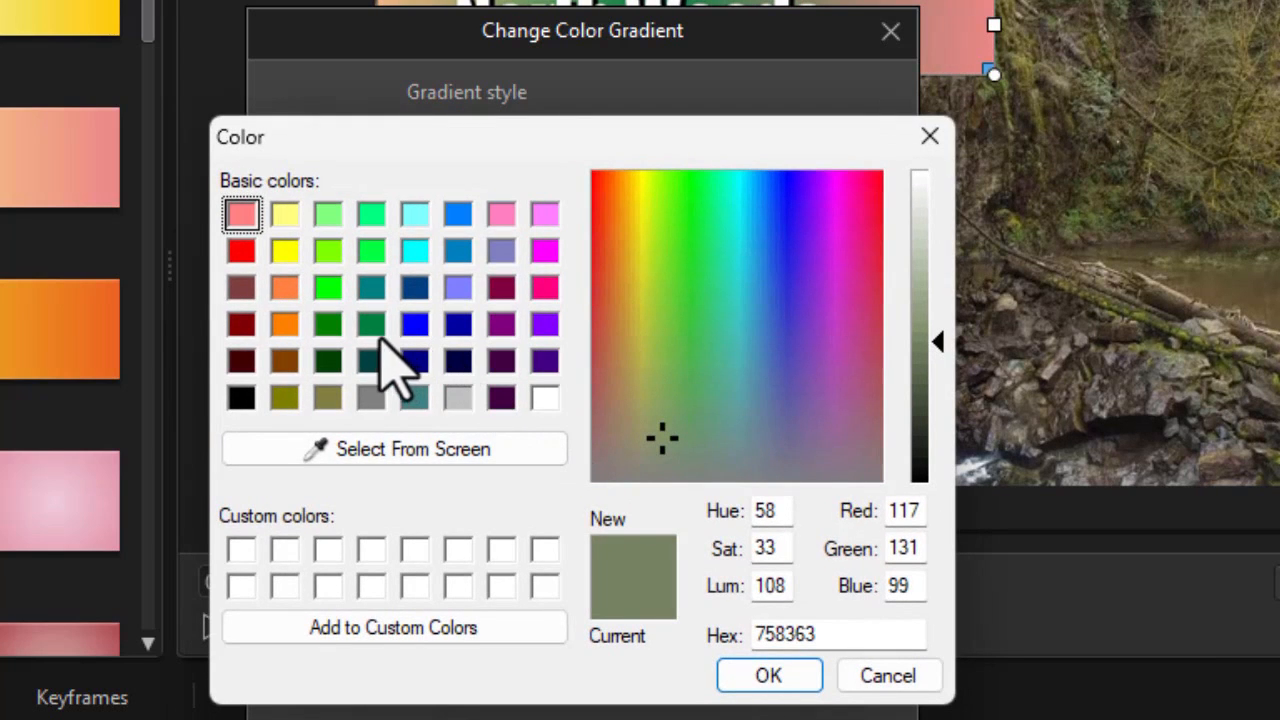
click(328, 324)
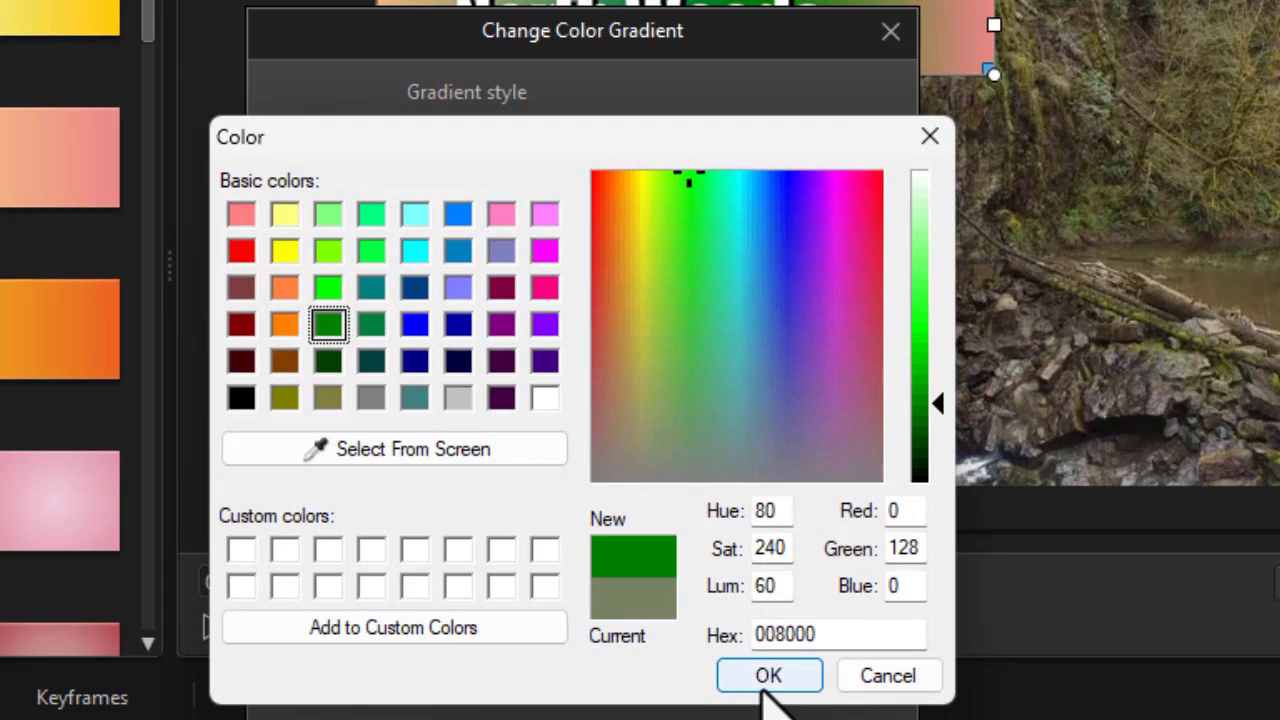
click(768, 675)
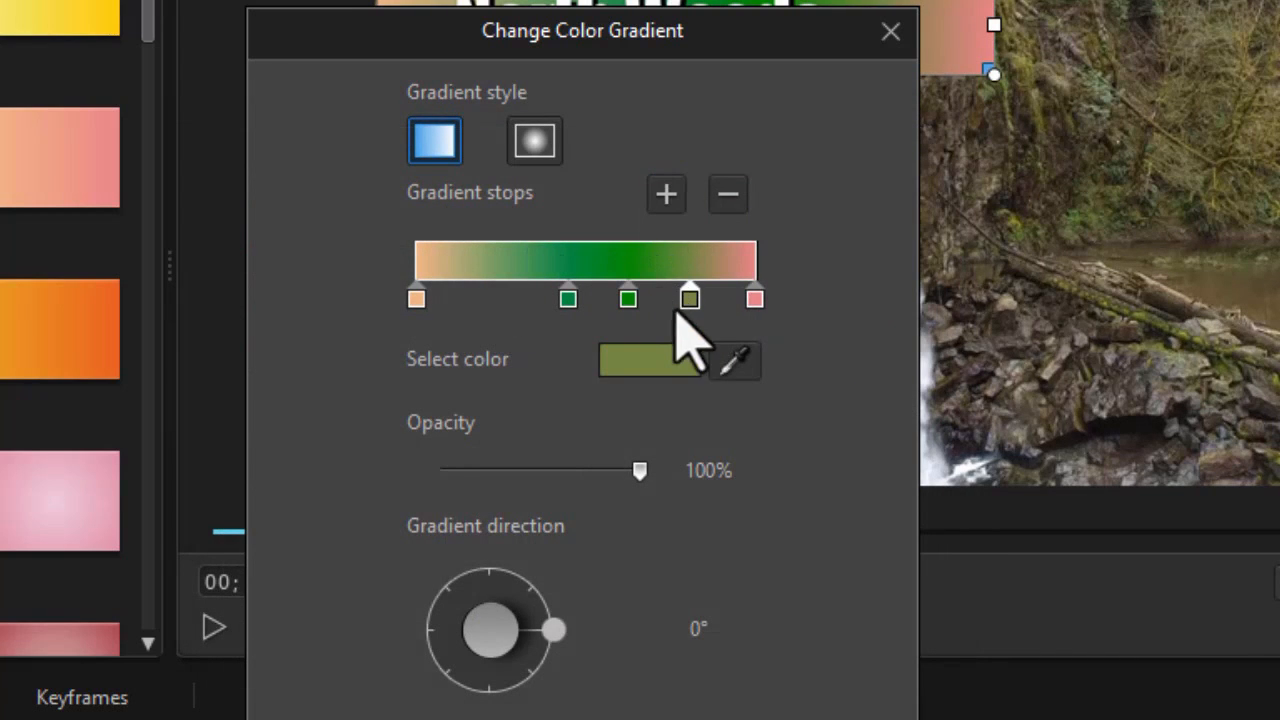
Step: Shift the olive stop left, shade it green, and make the right end stop bright green
drag(690, 298, 500, 298)
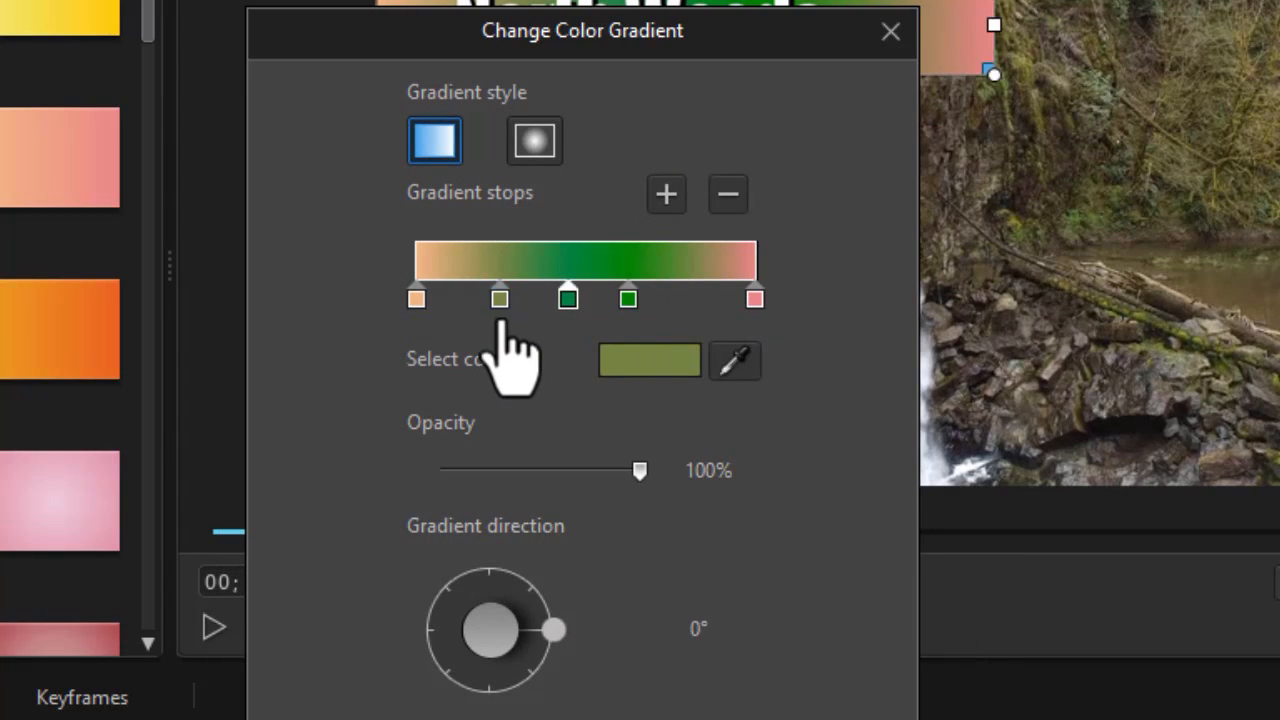
click(649, 360)
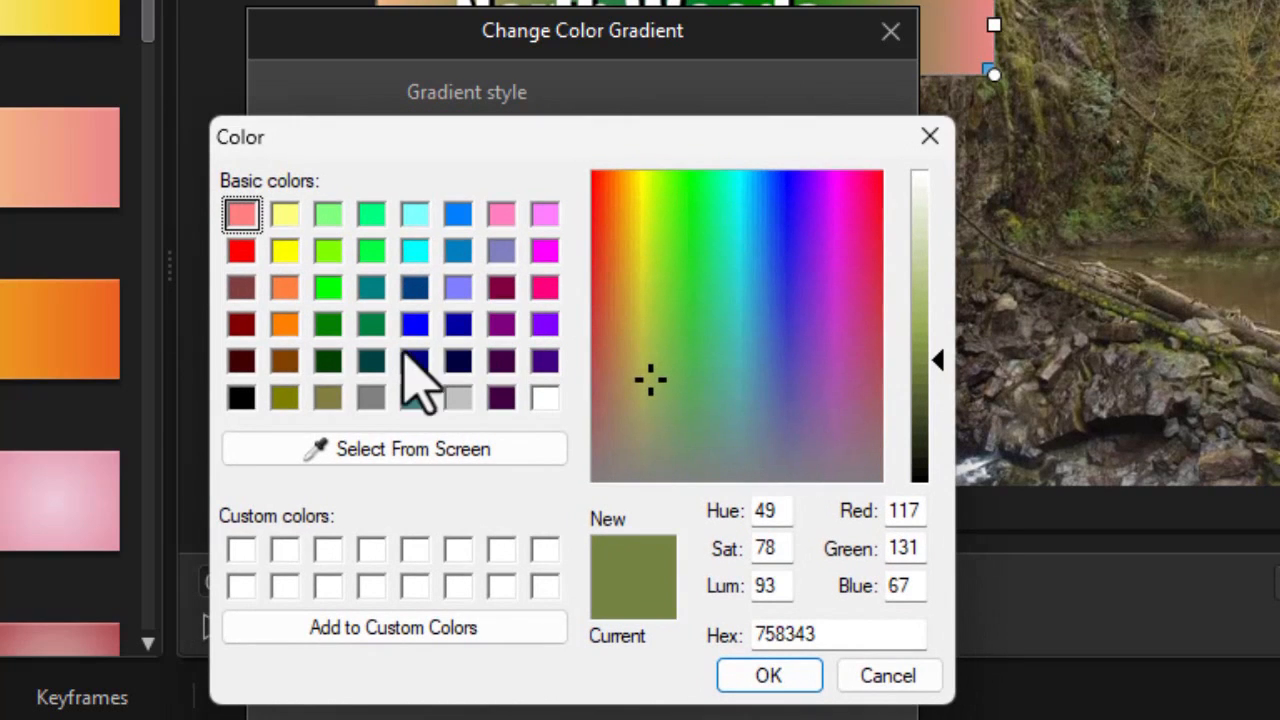
mouse_move(350, 385)
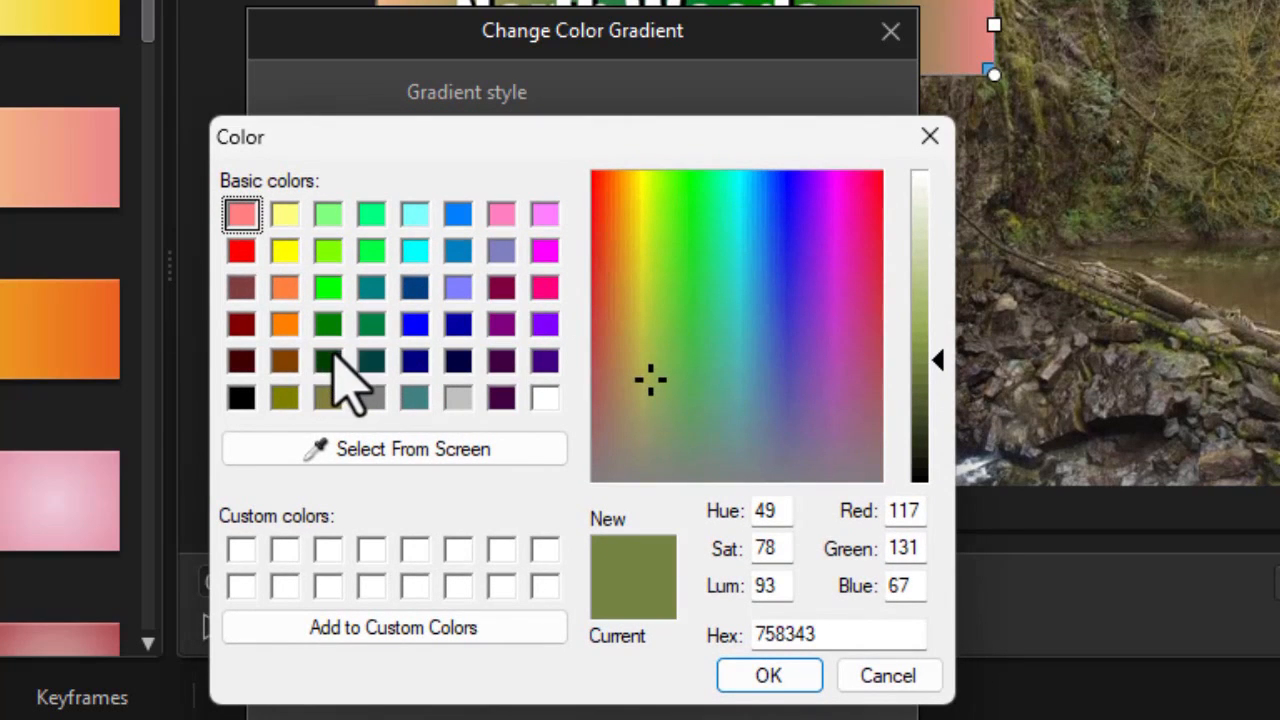
click(328, 324)
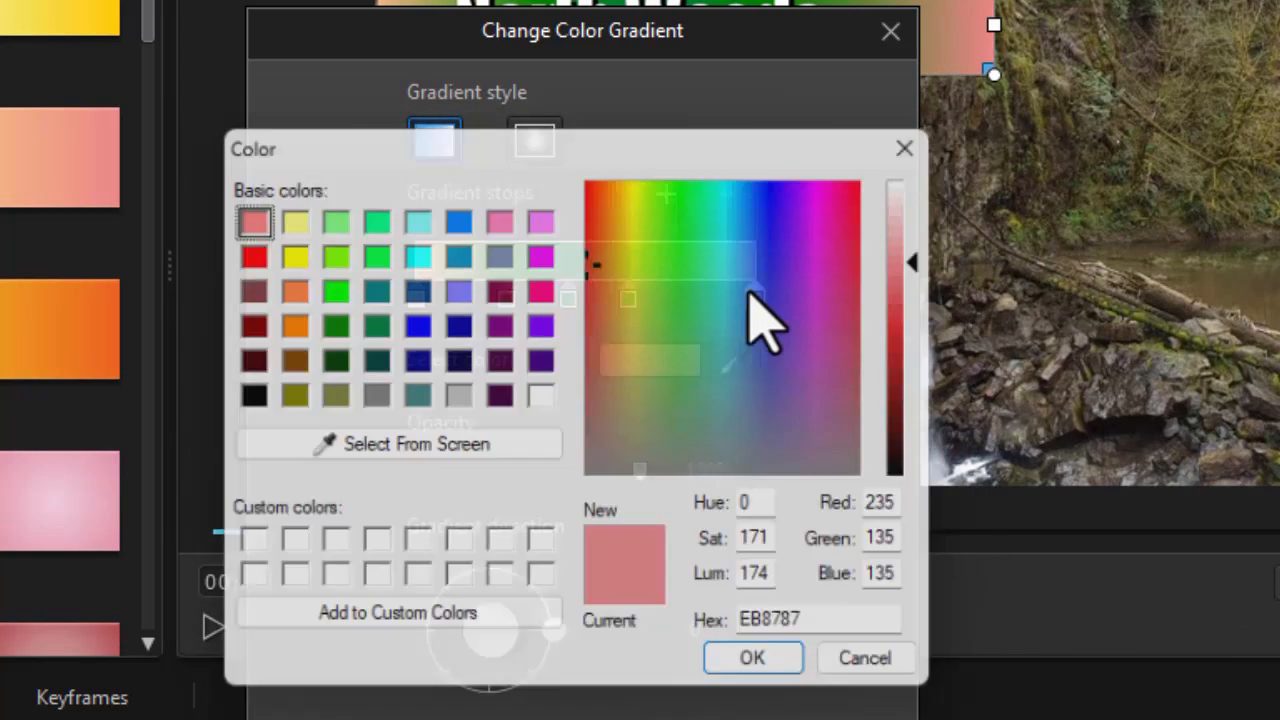
click(328, 289)
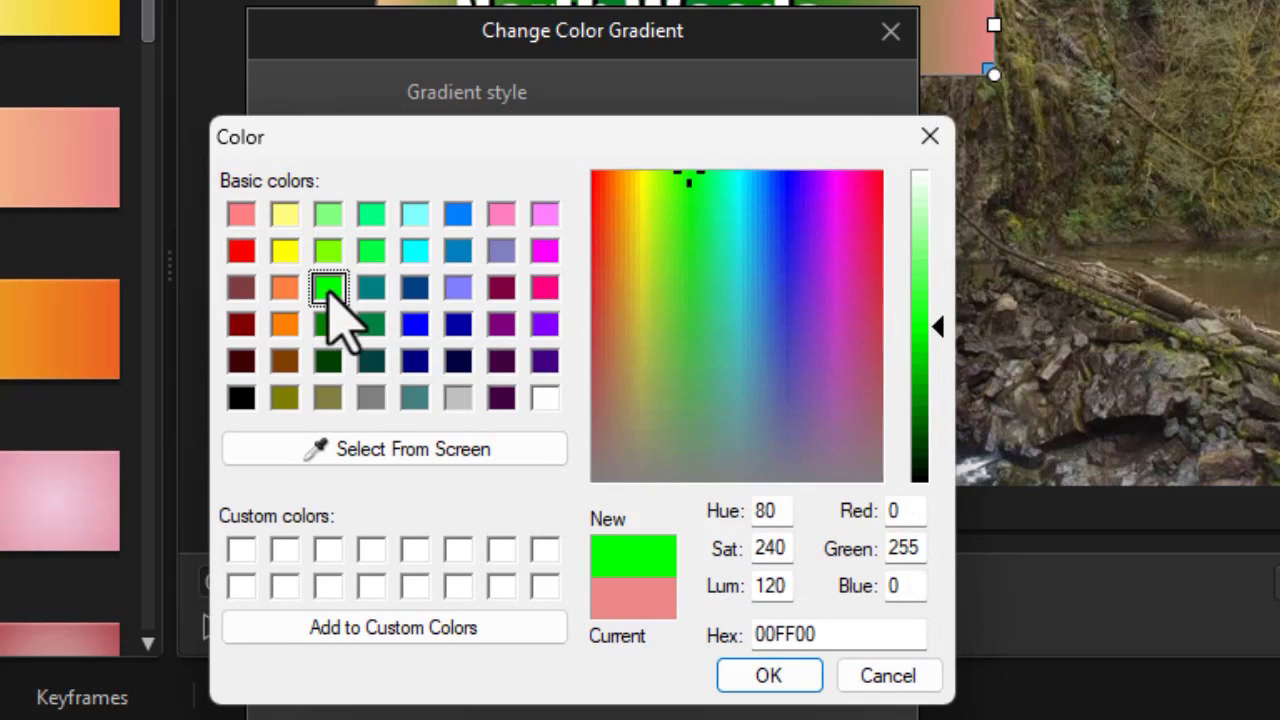
click(768, 675)
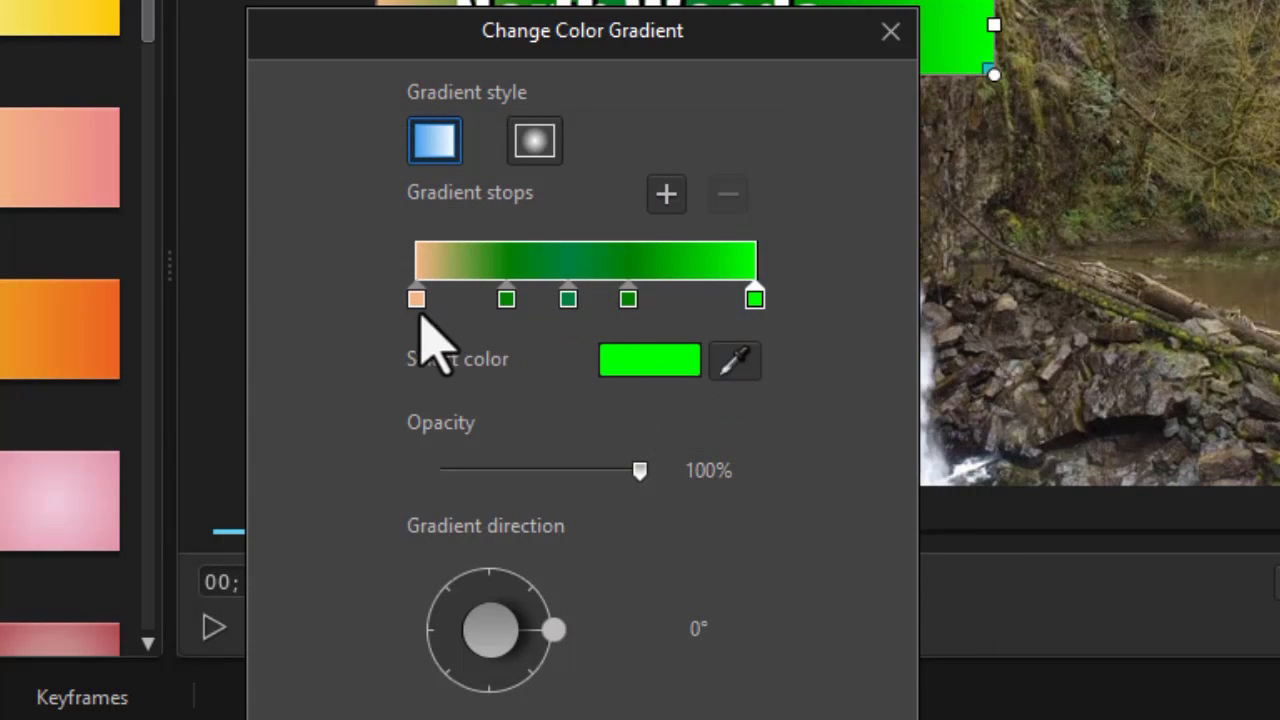
Step: Make the left end stop bright green and set a linear gradient at 270°
click(649, 360)
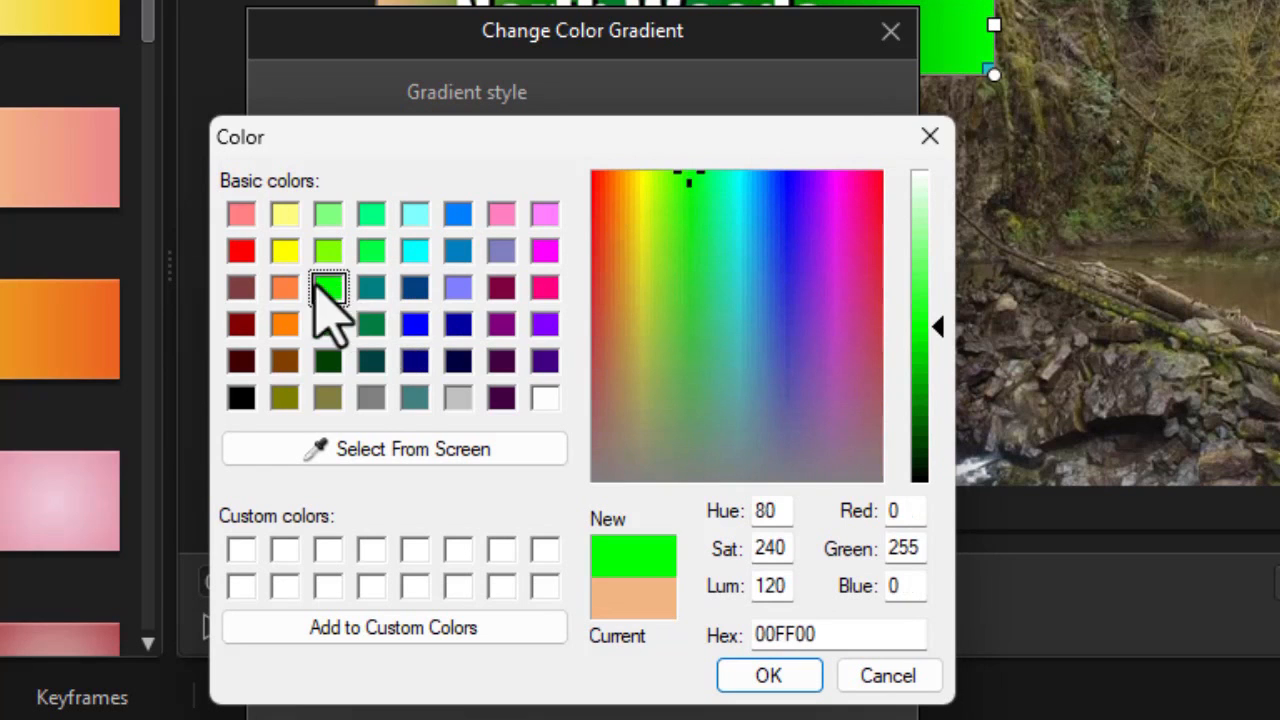
click(768, 675)
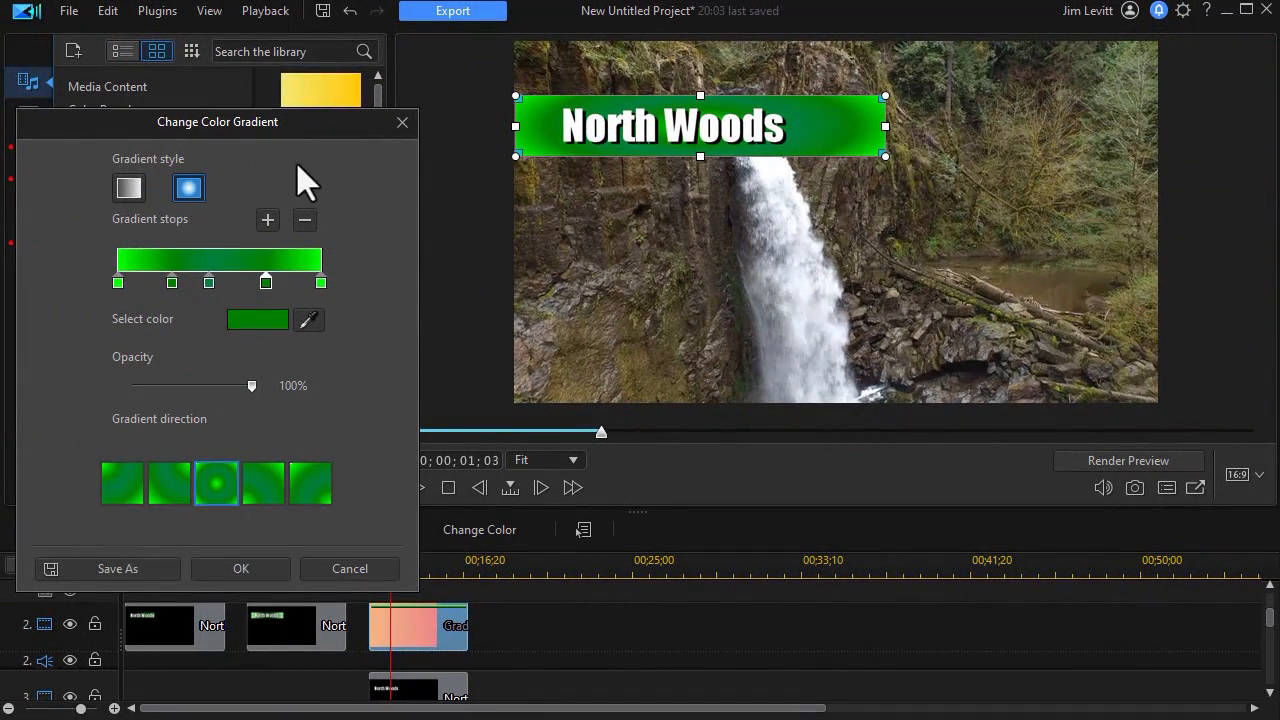
click(128, 188)
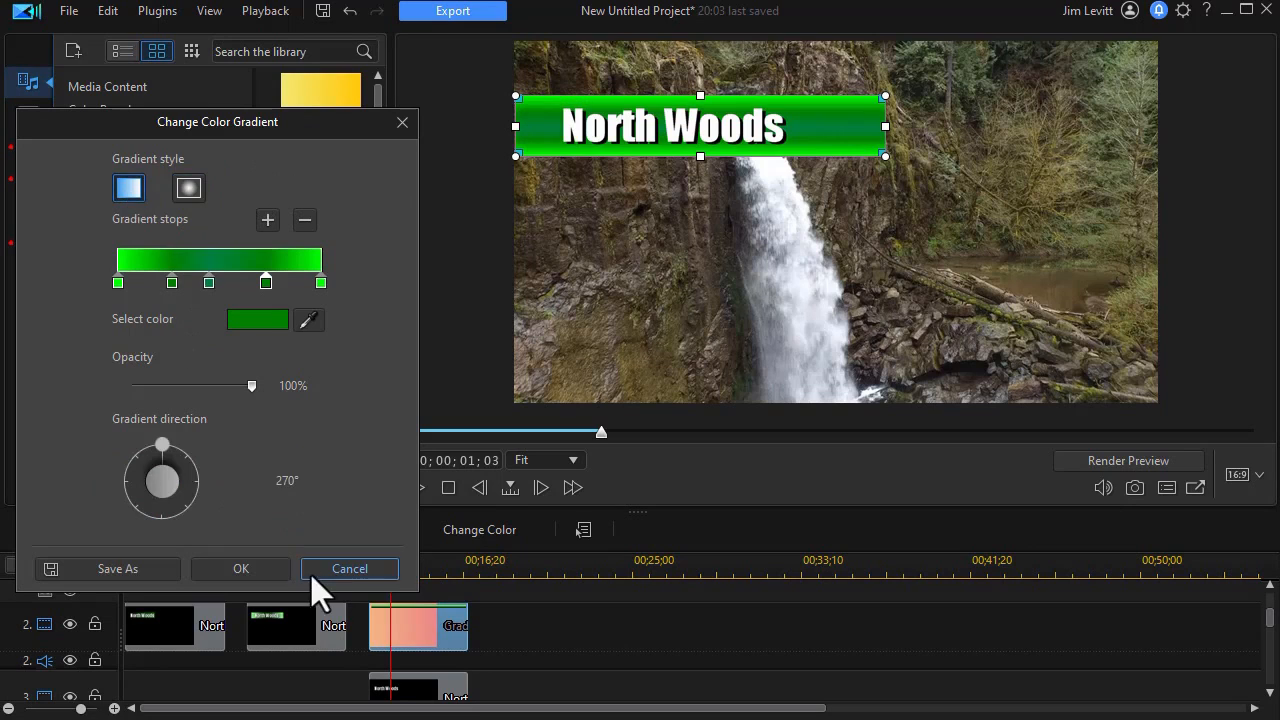
mouse_move(248, 432)
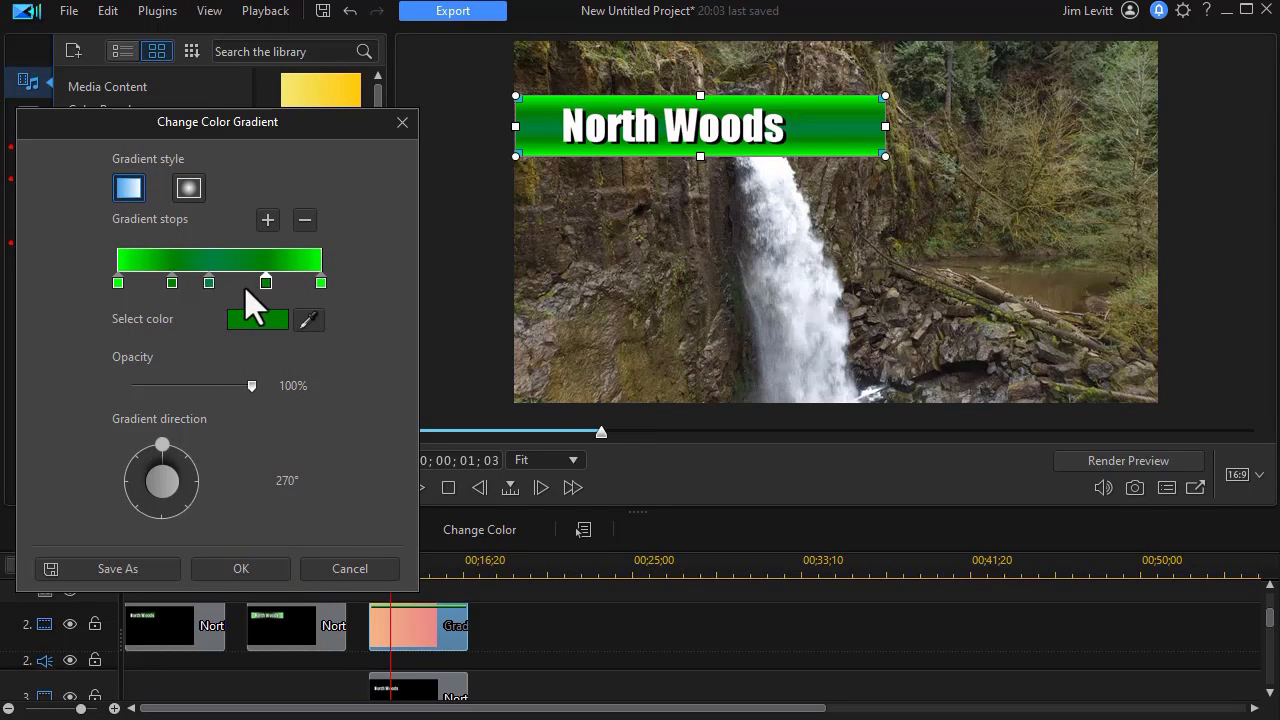
click(240, 568)
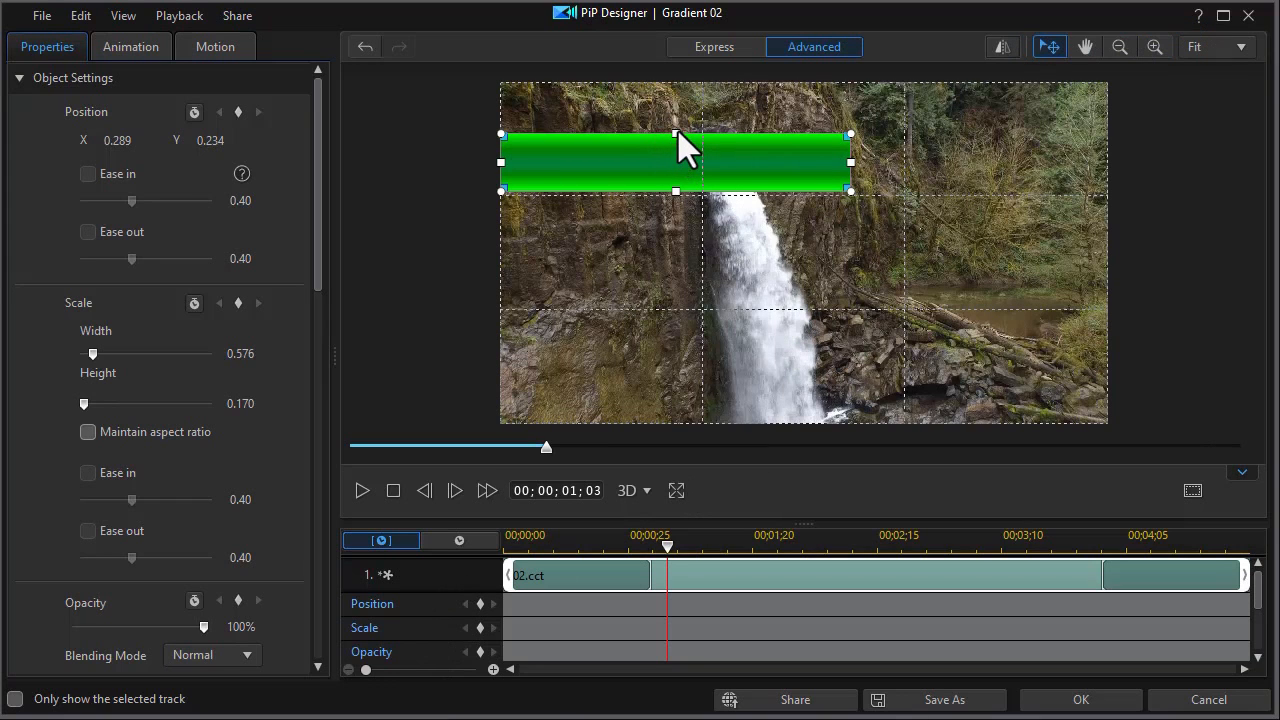
mouse_move(665, 265)
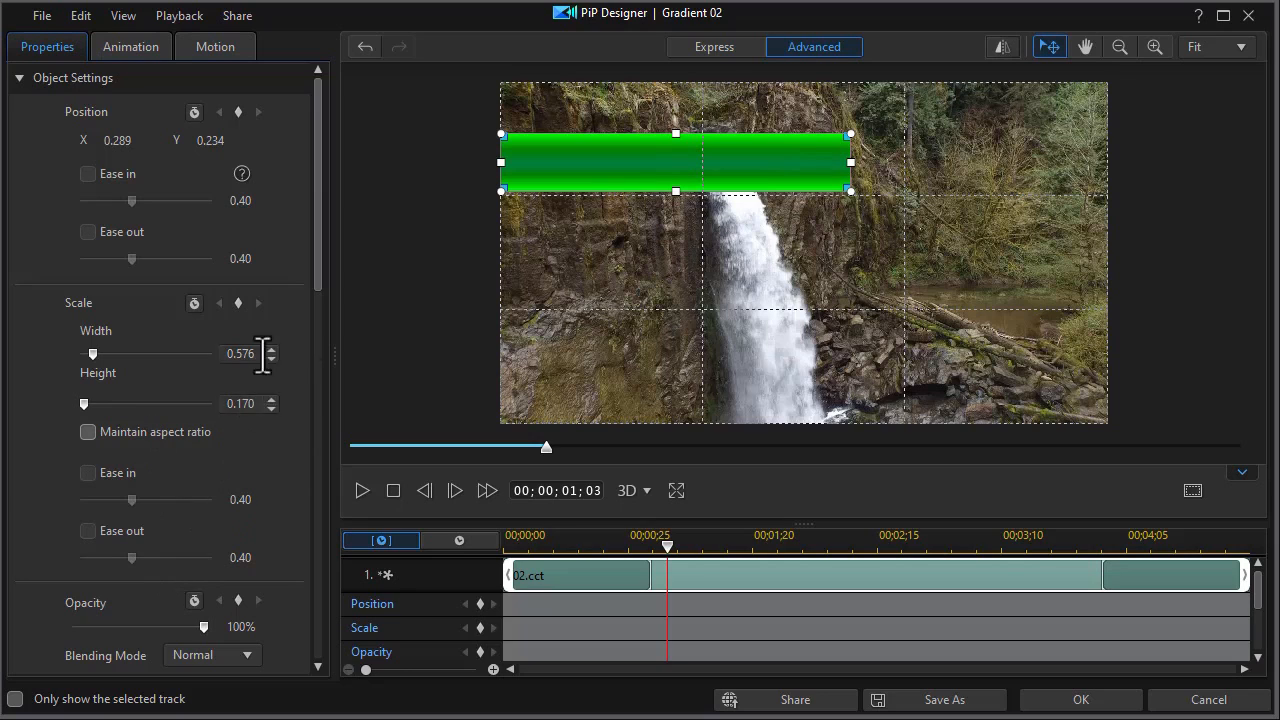
Step: Narrow the green gradient board to width 0.423, set opacity to 100%, and confirm
drag(203, 626, 153, 626)
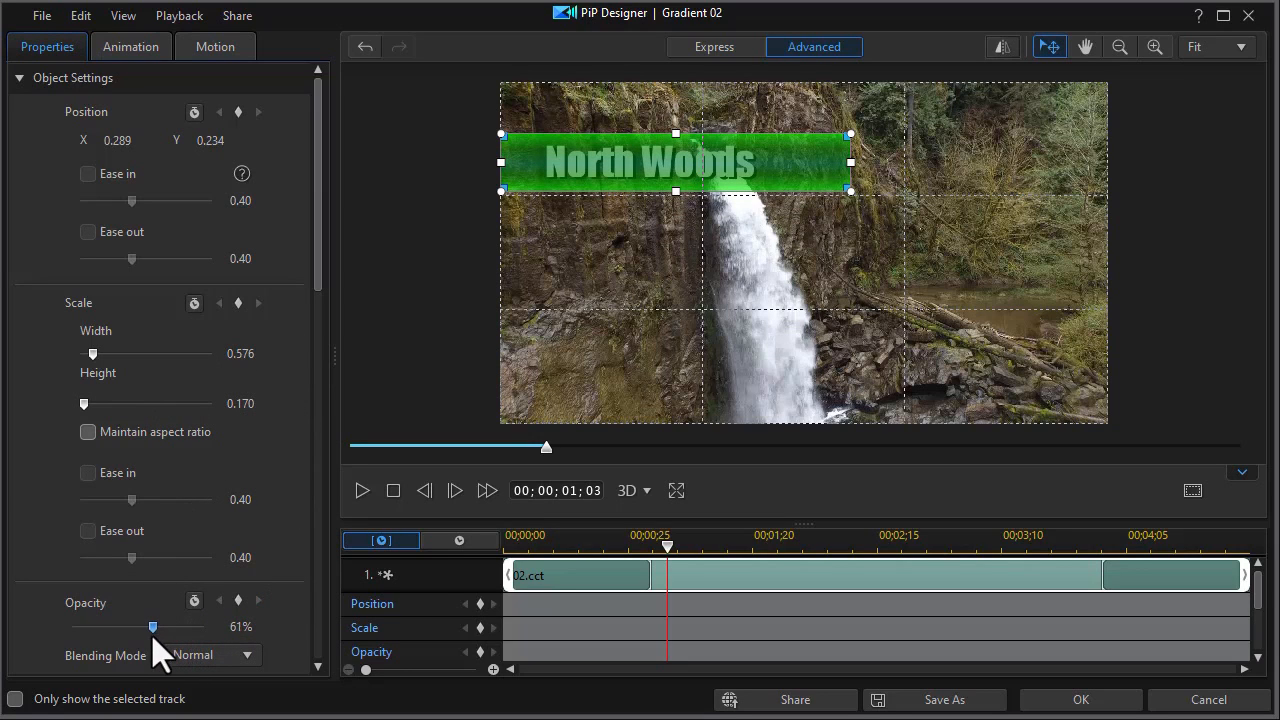
drag(153, 626, 150, 626)
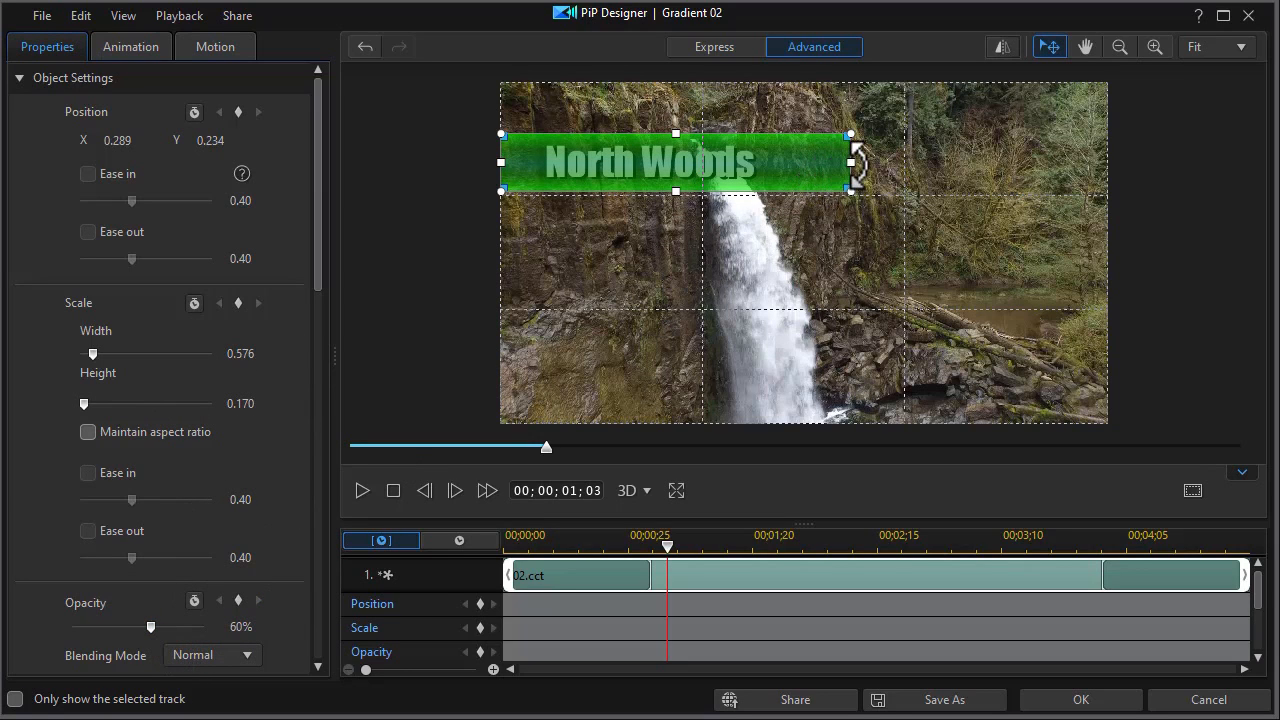
drag(849, 162, 802, 164)
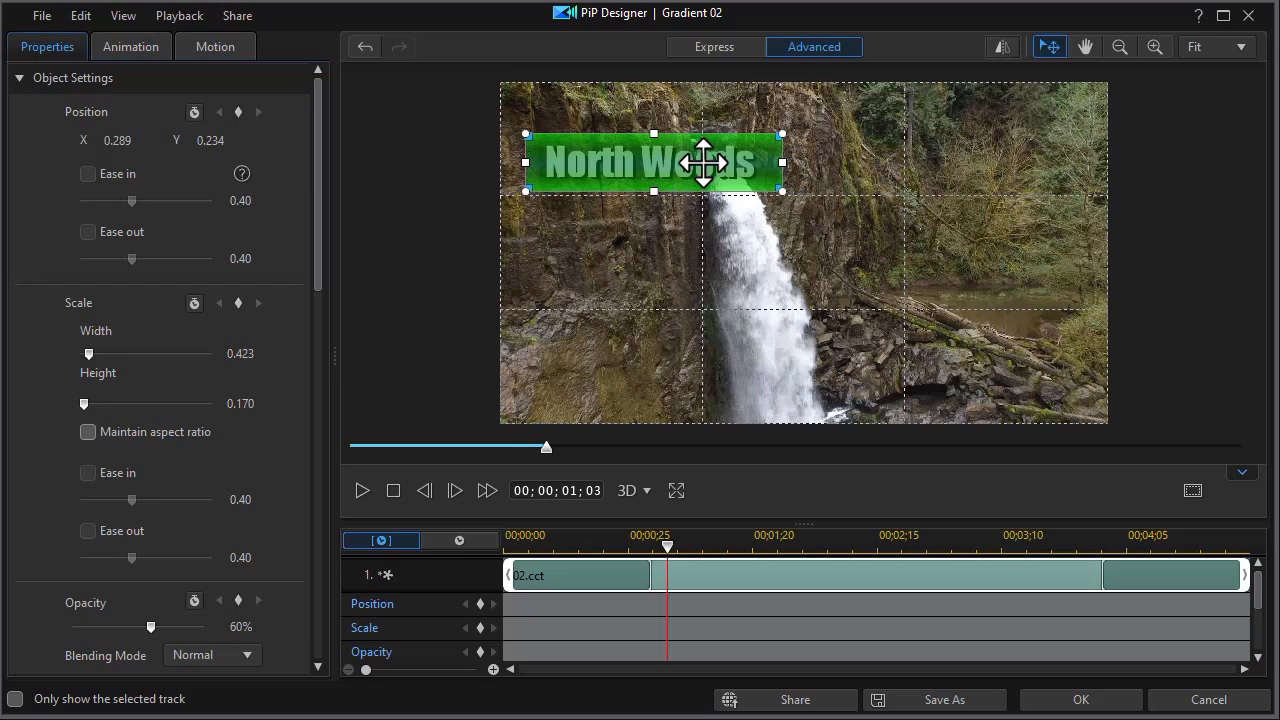
drag(150, 626, 155, 626)
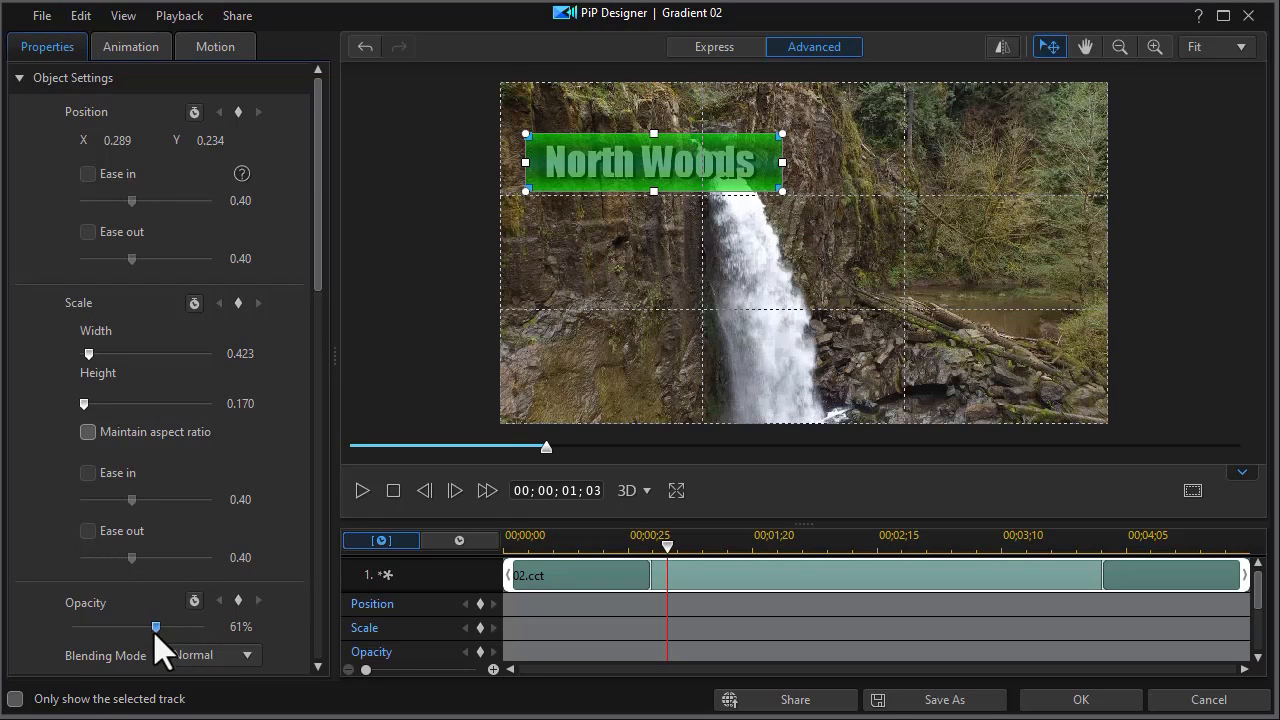
drag(155, 626, 204, 626)
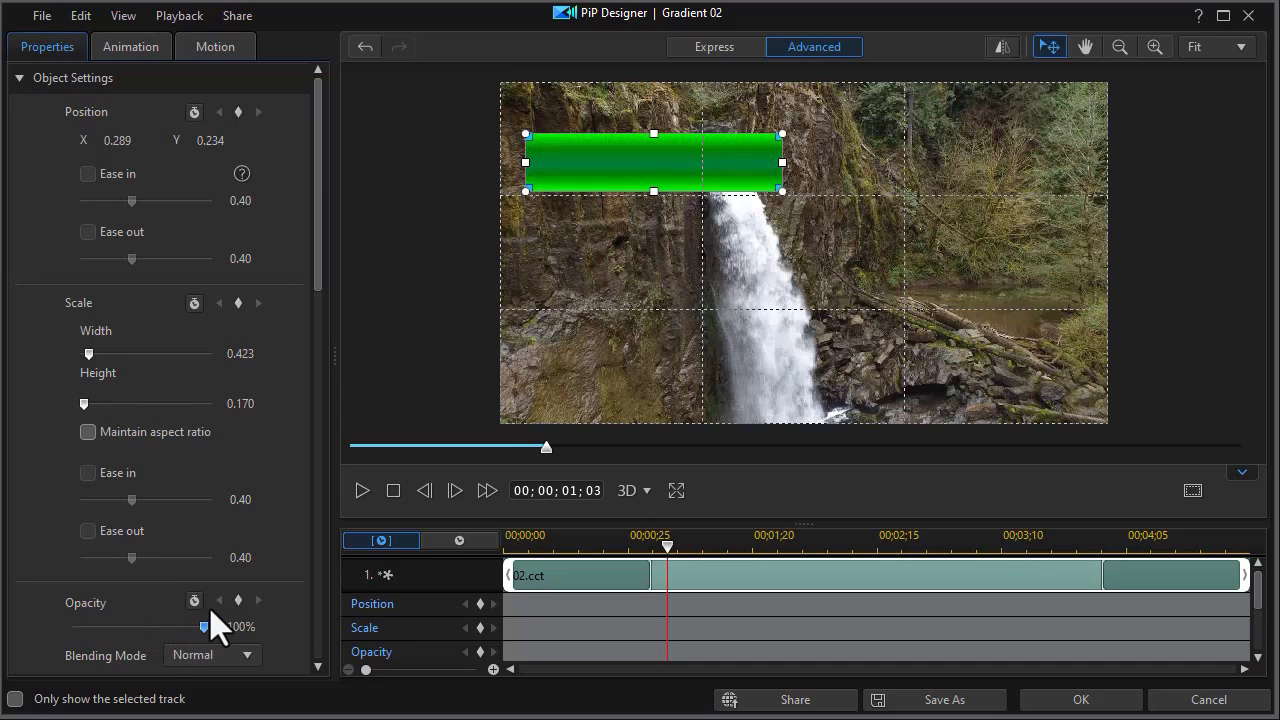
mouse_move(648, 168)
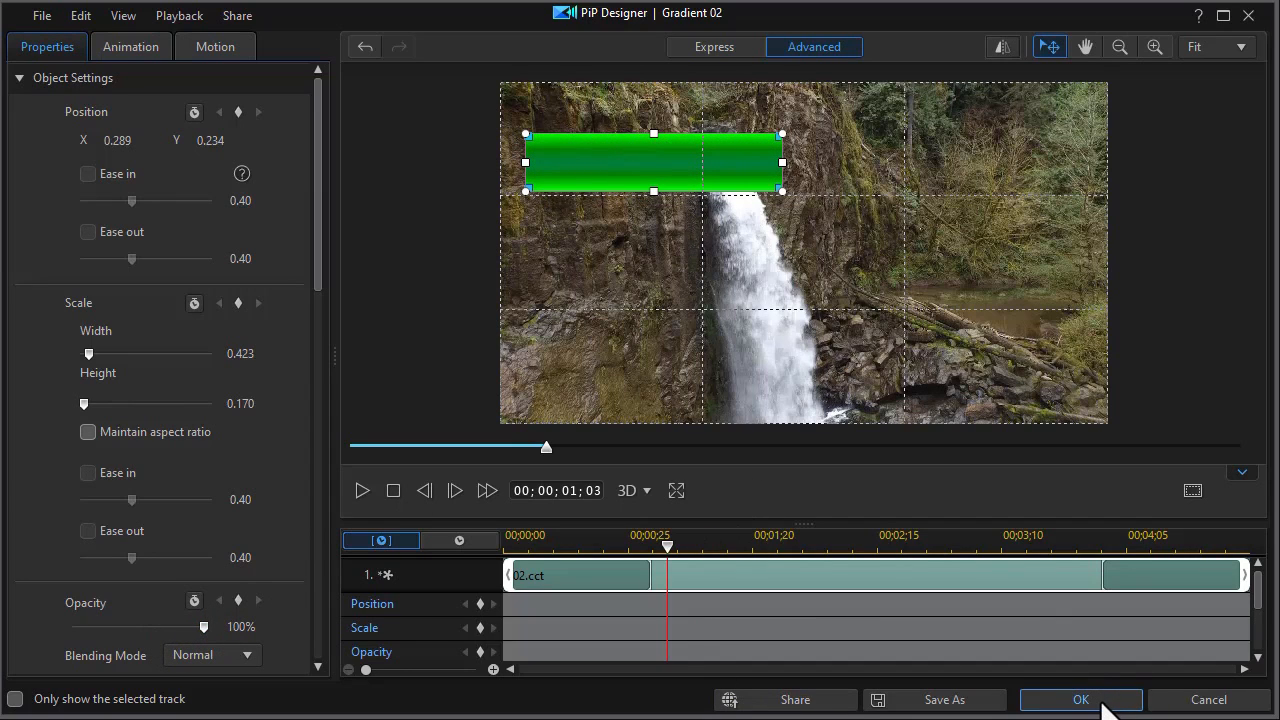
click(1080, 699)
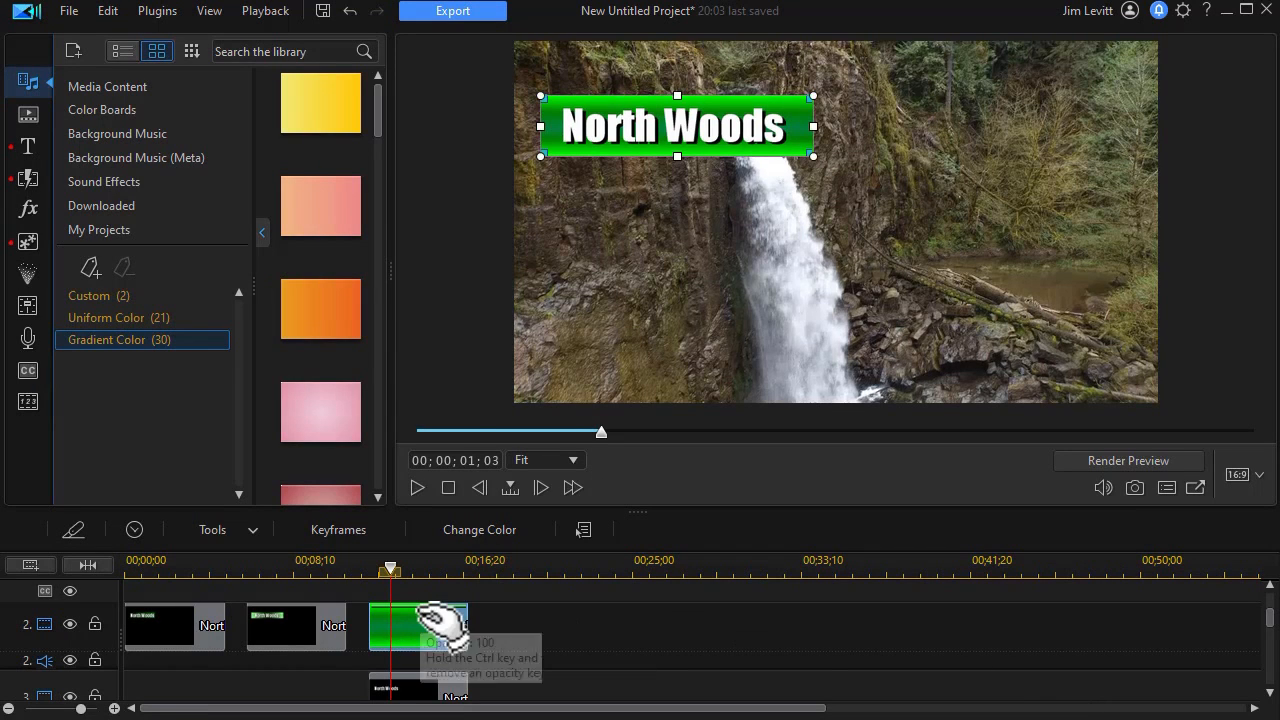
Step: Set the gradient clip's color gradient direction to 0°
right_click(420, 625)
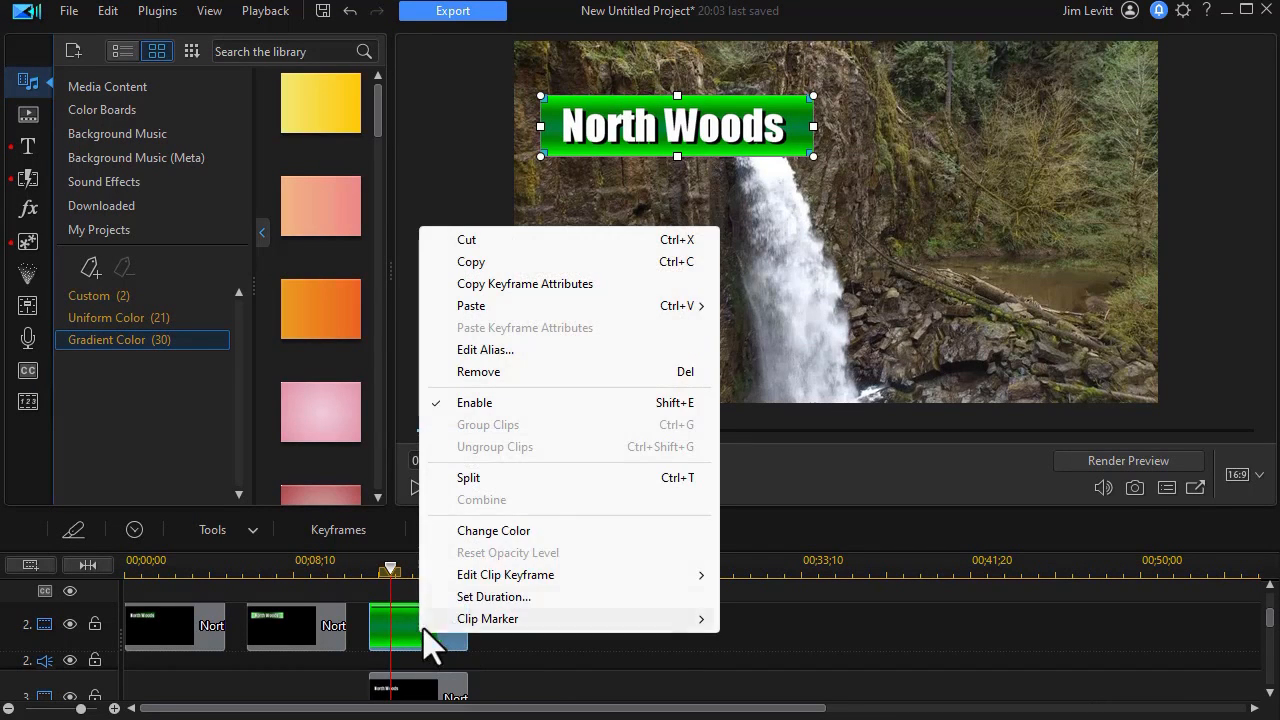
click(493, 530)
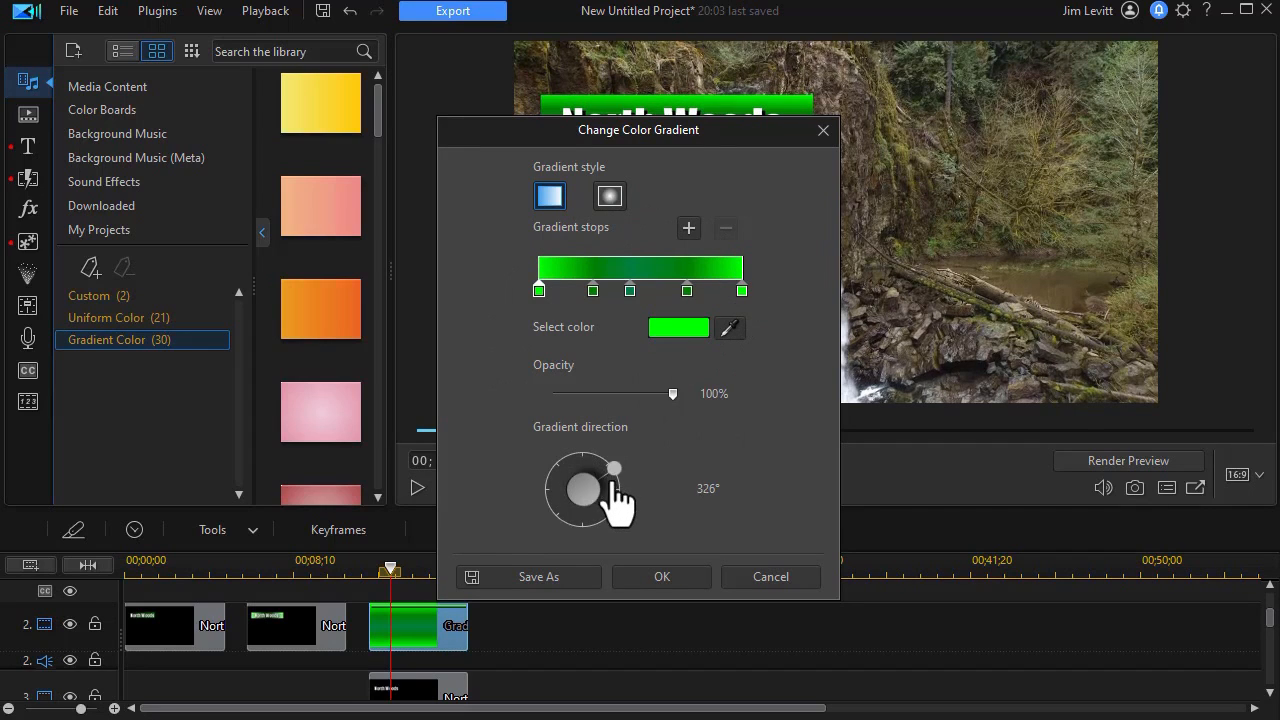
drag(614, 470, 622, 489)
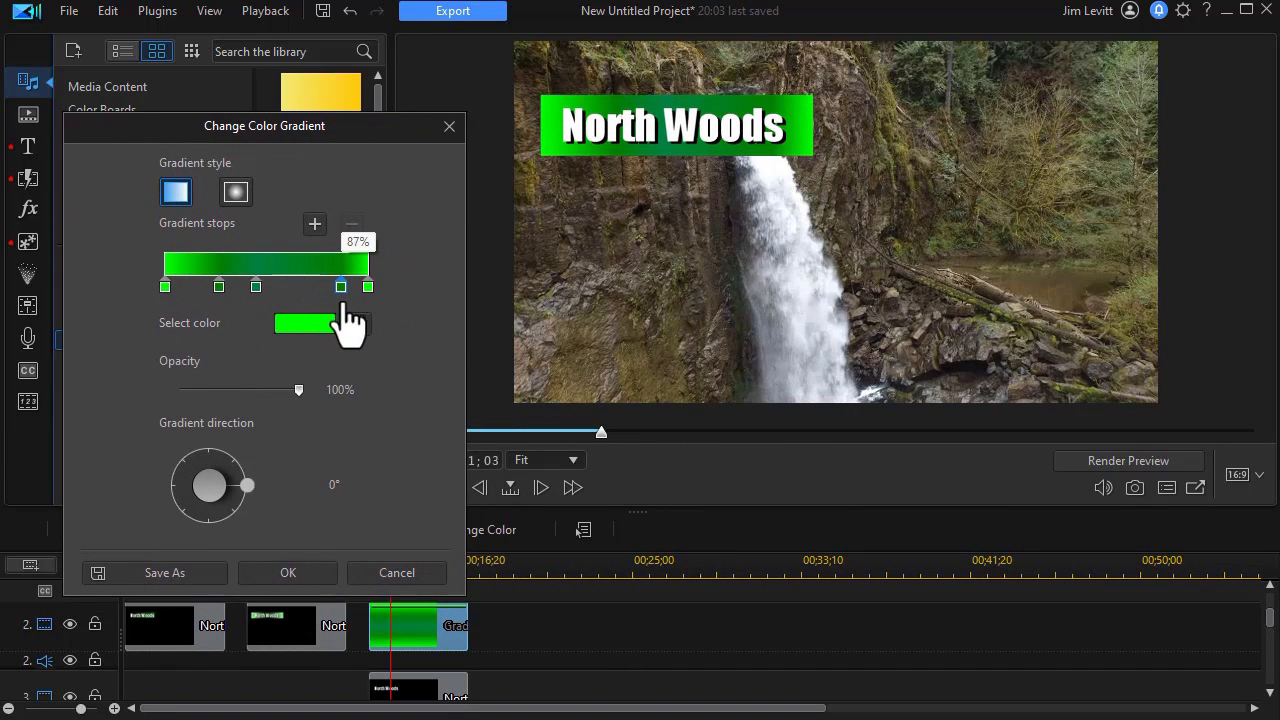
Step: Reposition the darker gradient stops, moving the second stop toward 16%
drag(342, 286, 335, 286)
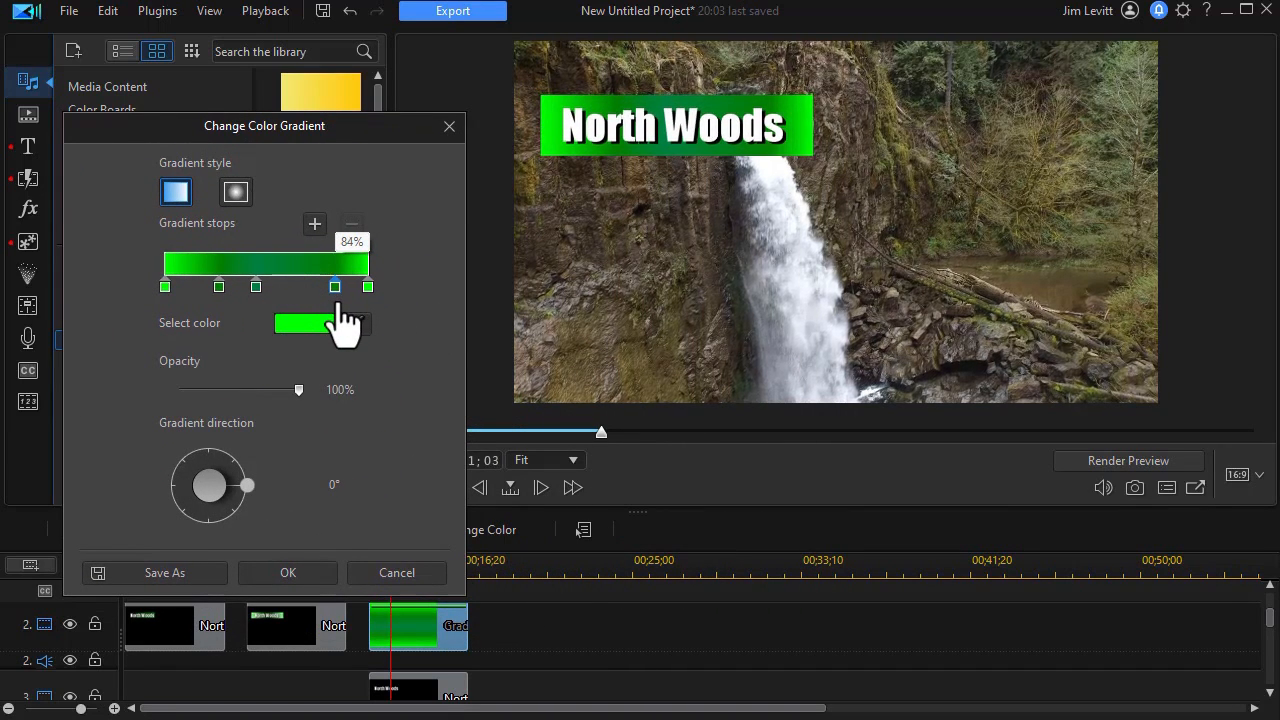
click(218, 286)
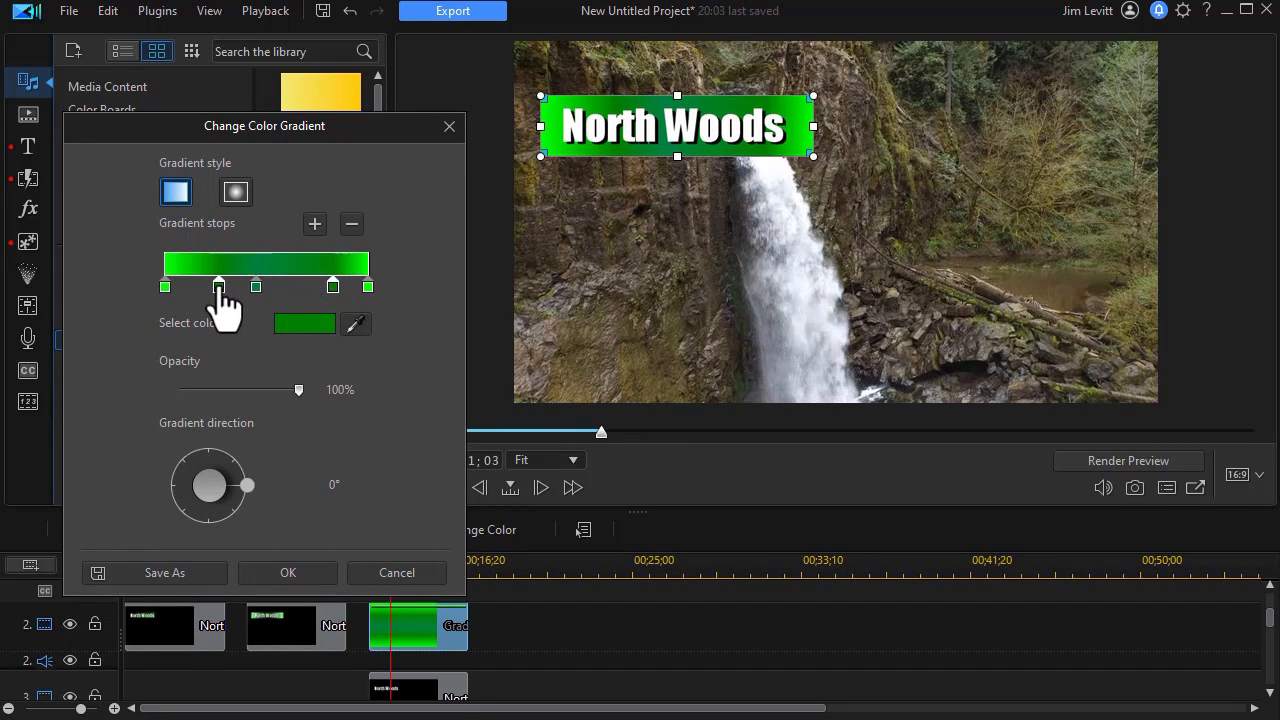
drag(218, 286, 191, 286)
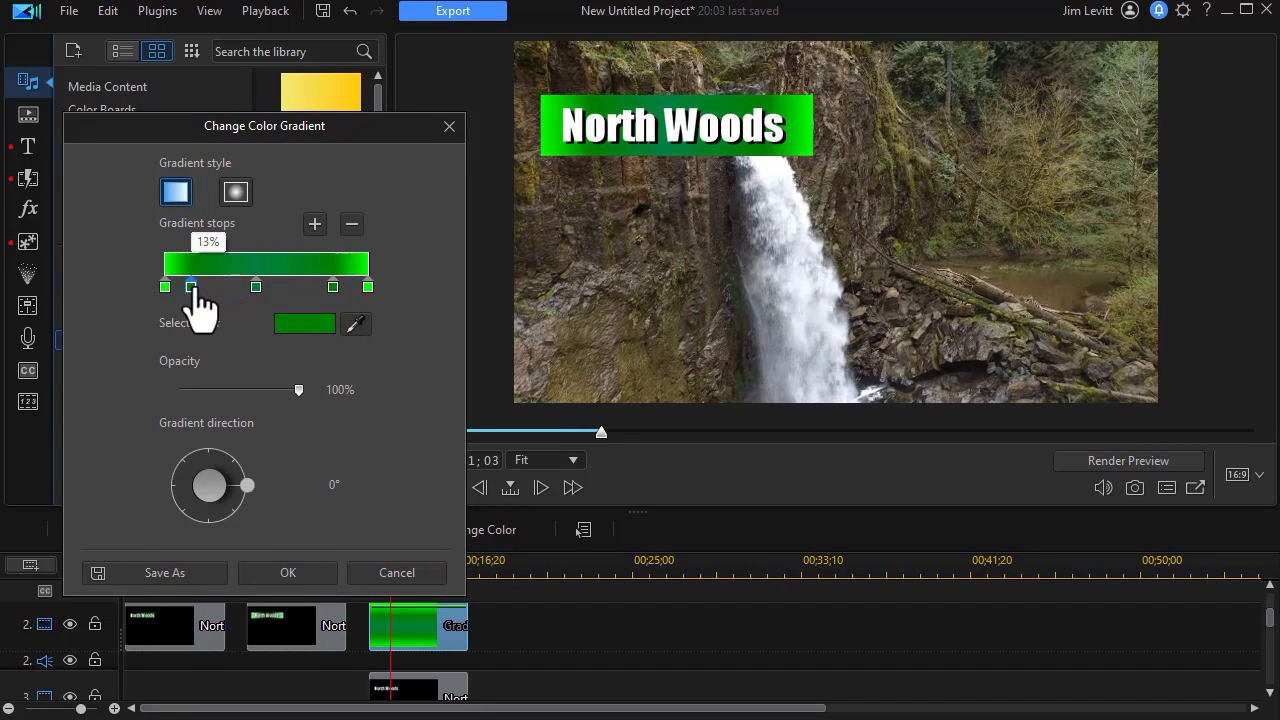
drag(189, 287, 197, 287)
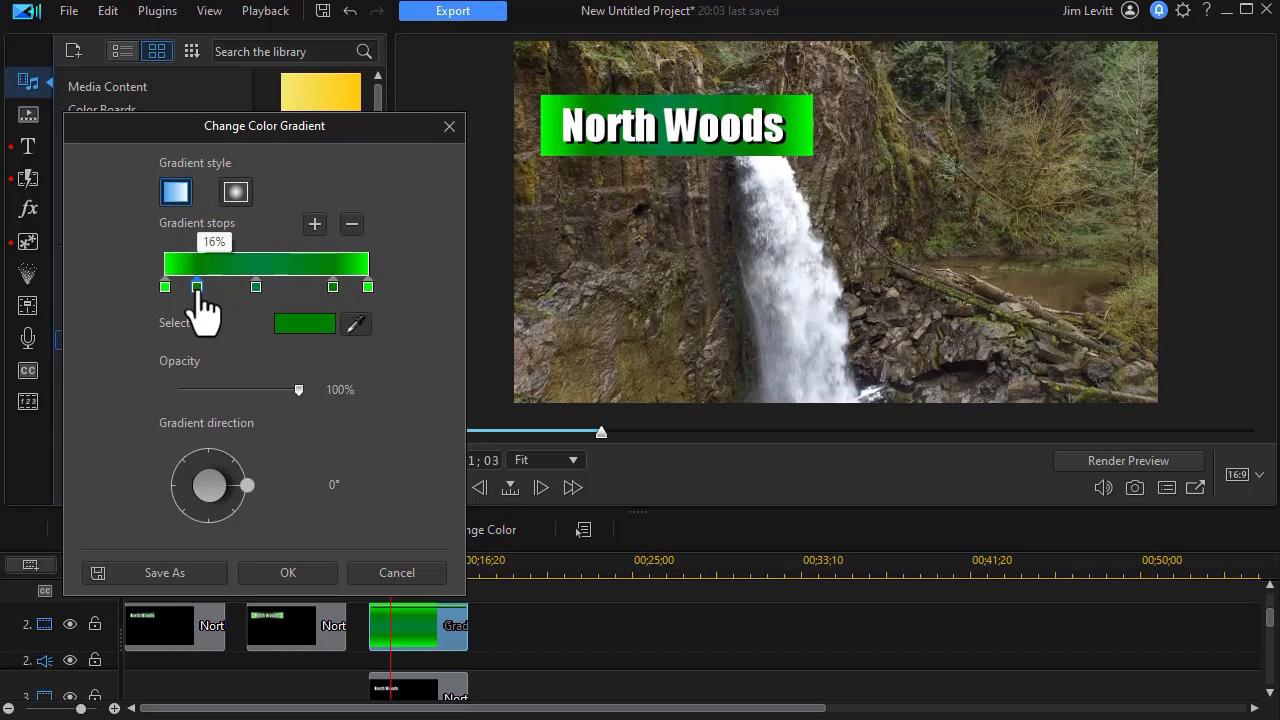
drag(198, 287, 260, 287)
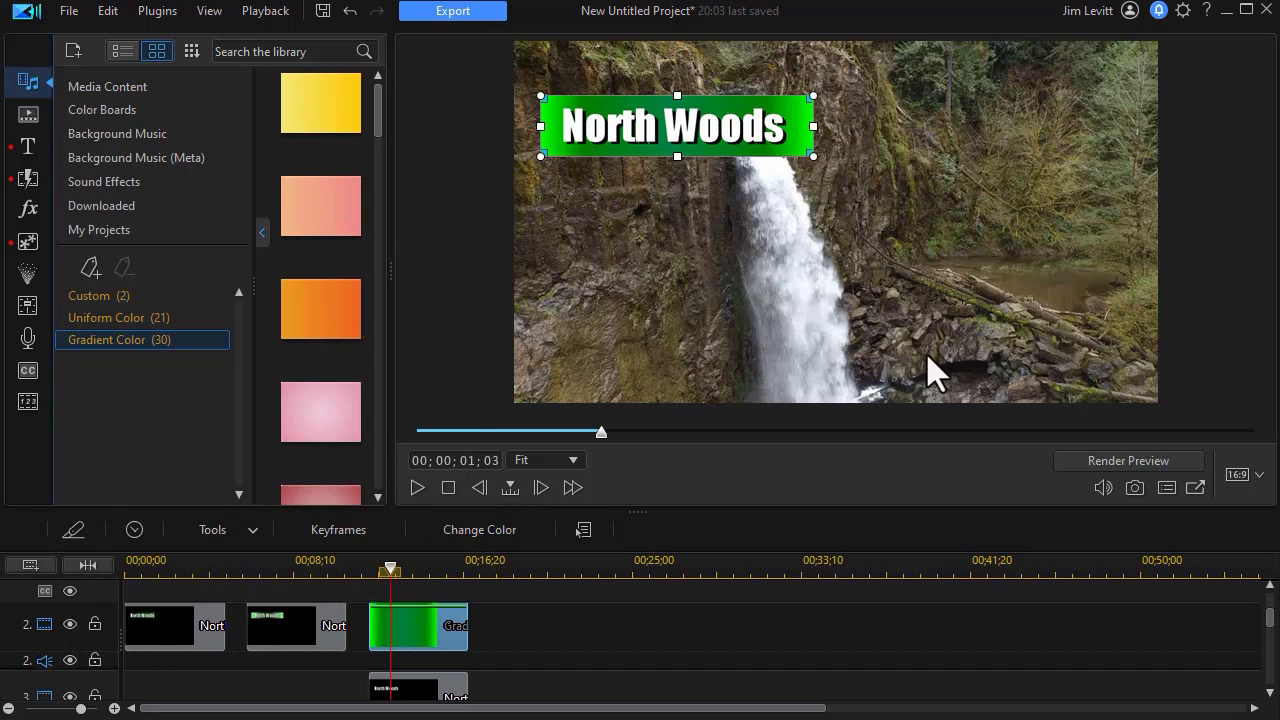
mouse_move(455, 645)
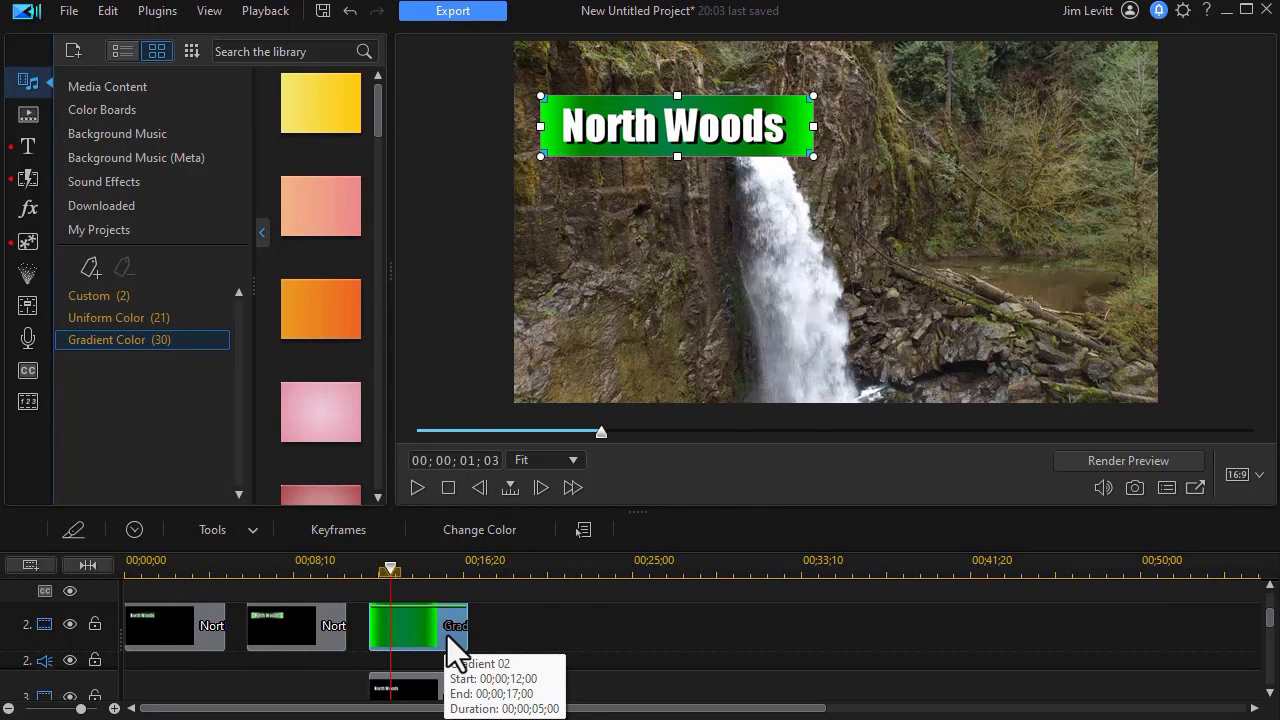
double_click(418, 625)
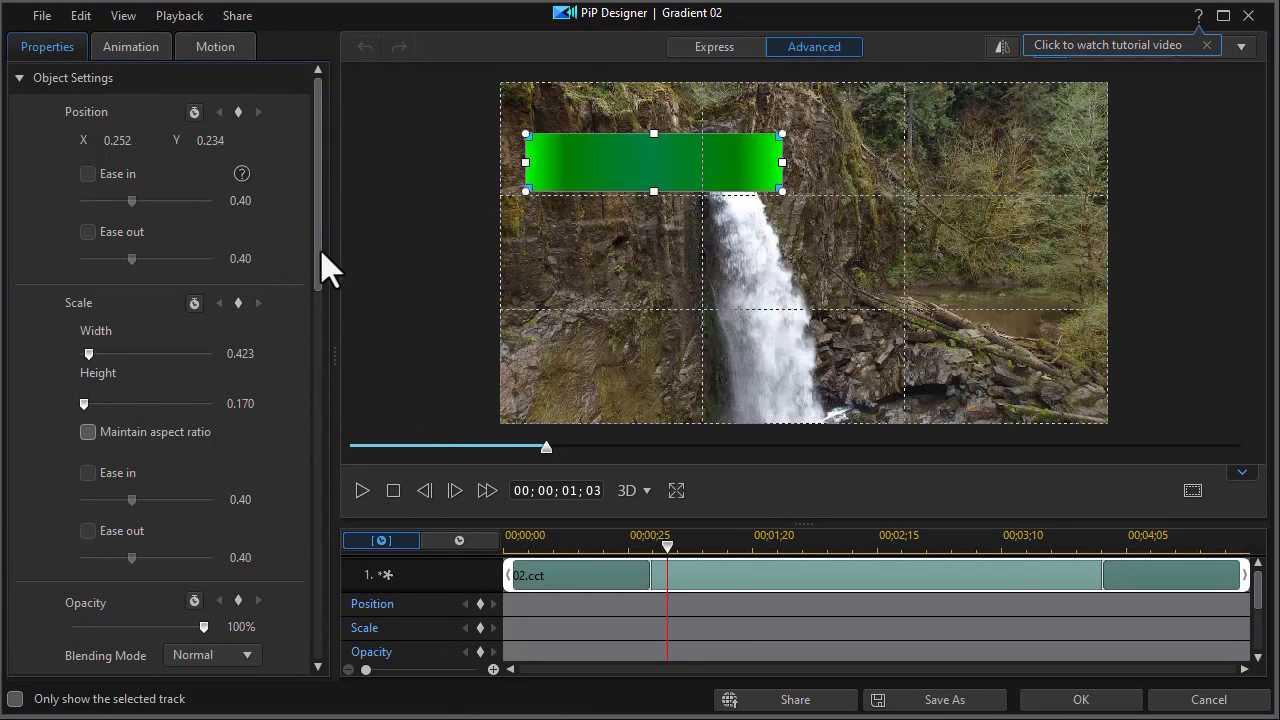
scroll(down, 3)
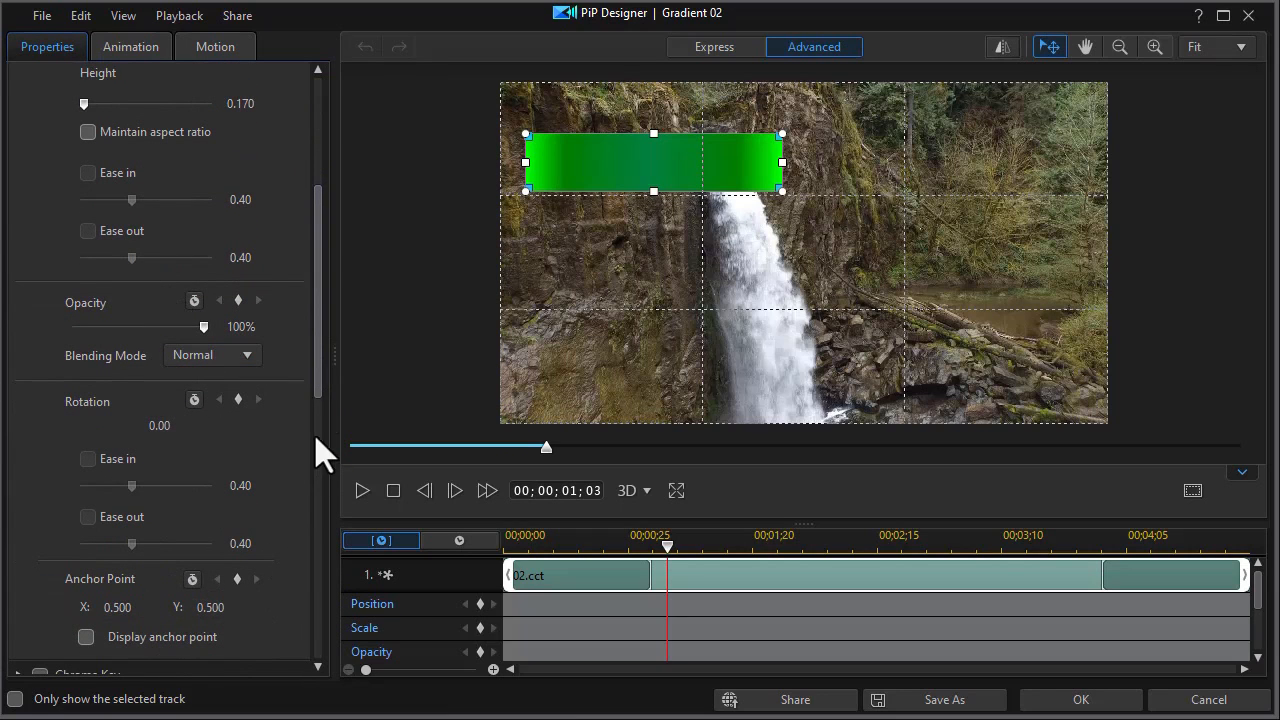
scroll(down, 3)
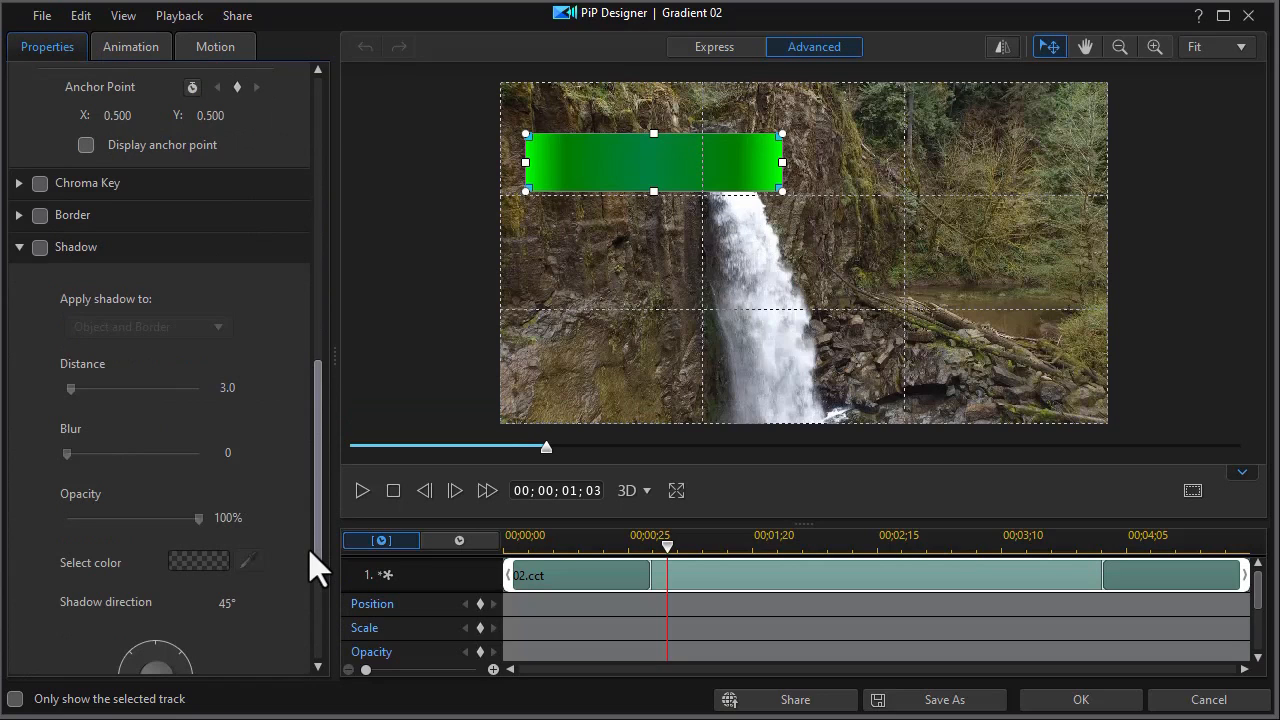
scroll(up, 3)
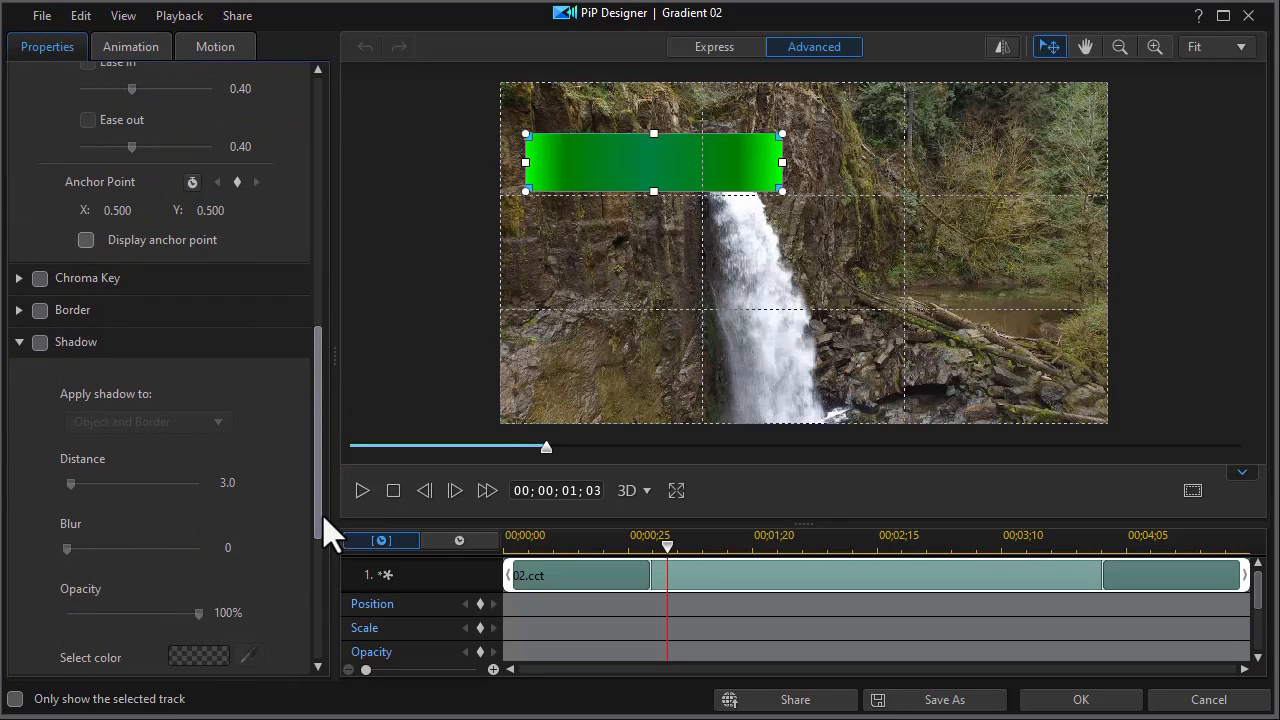
scroll(down, 3)
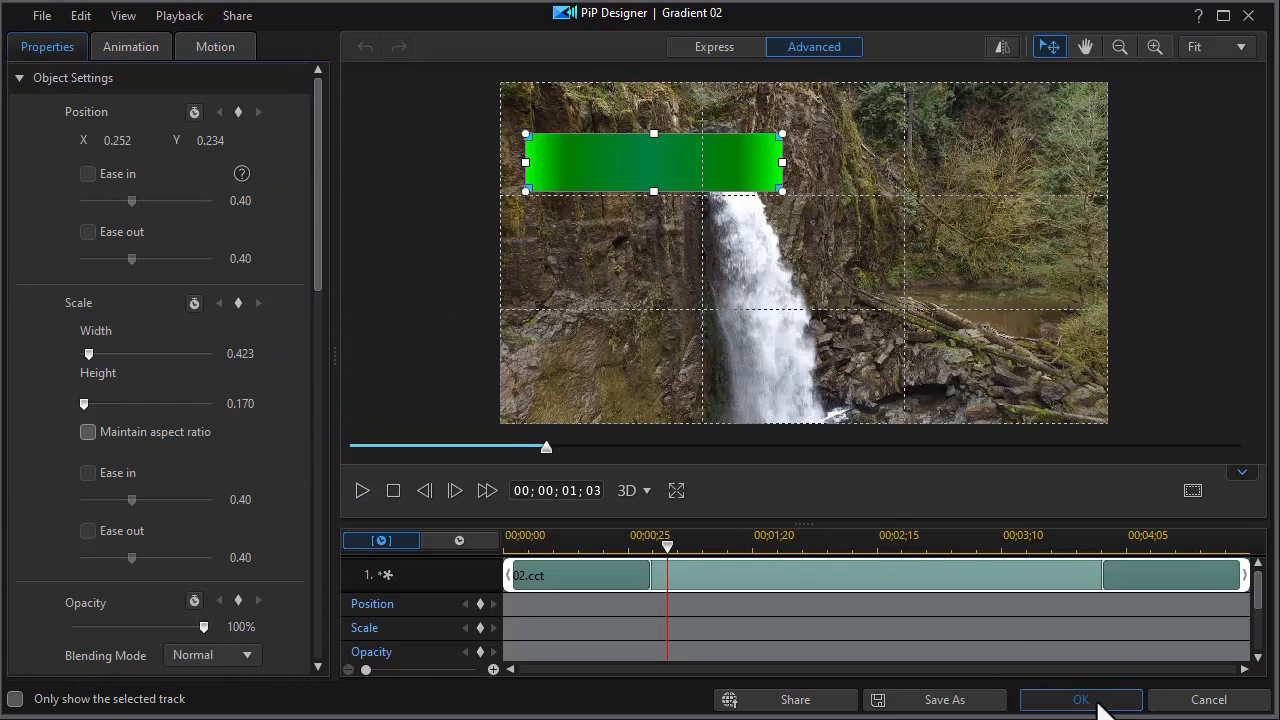
click(1080, 699)
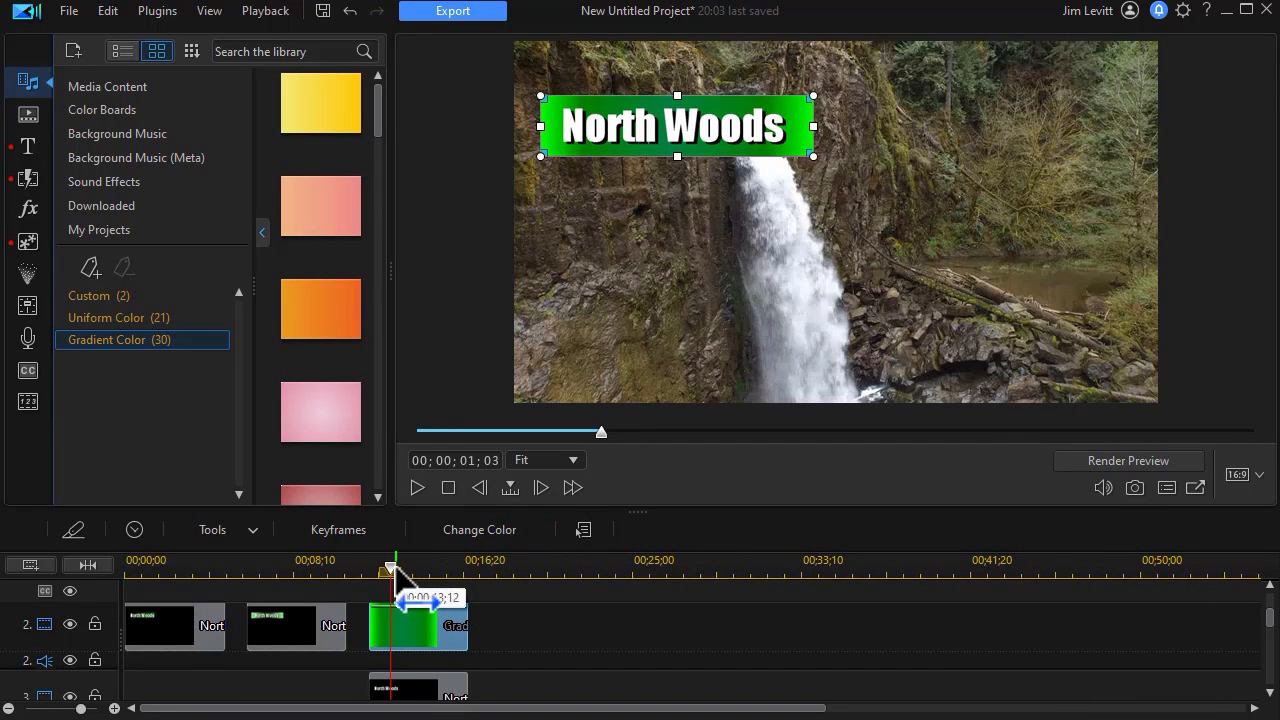
mouse_move(300, 615)
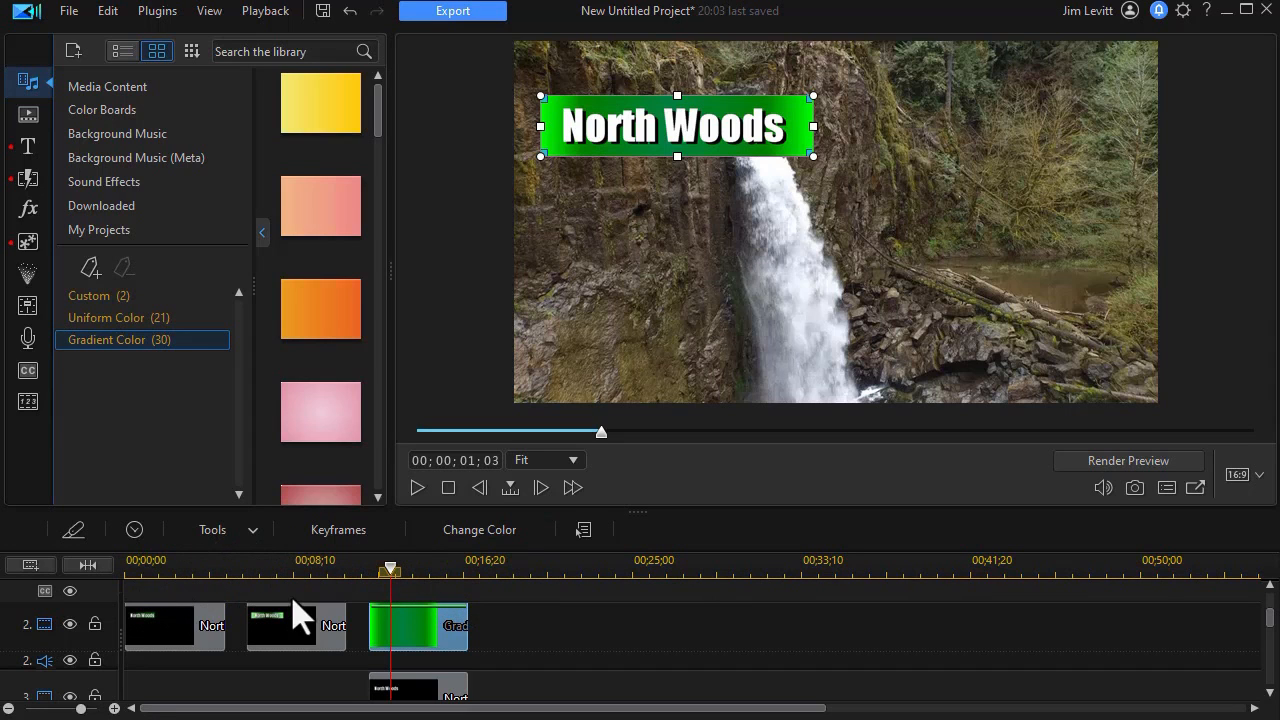
Step: Scrub through the second, gradient-board, and first North Woods title versions to compare their backdrops
drag(390, 568, 293, 558)
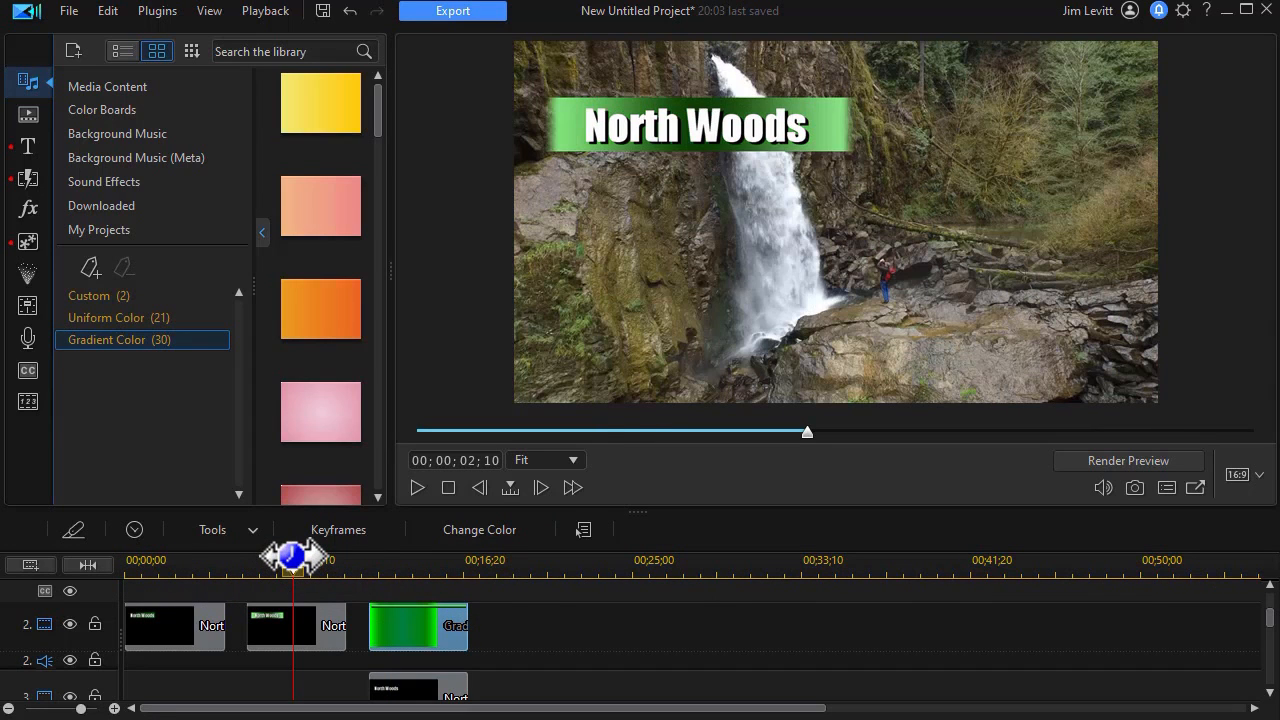
drag(293, 567, 415, 567)
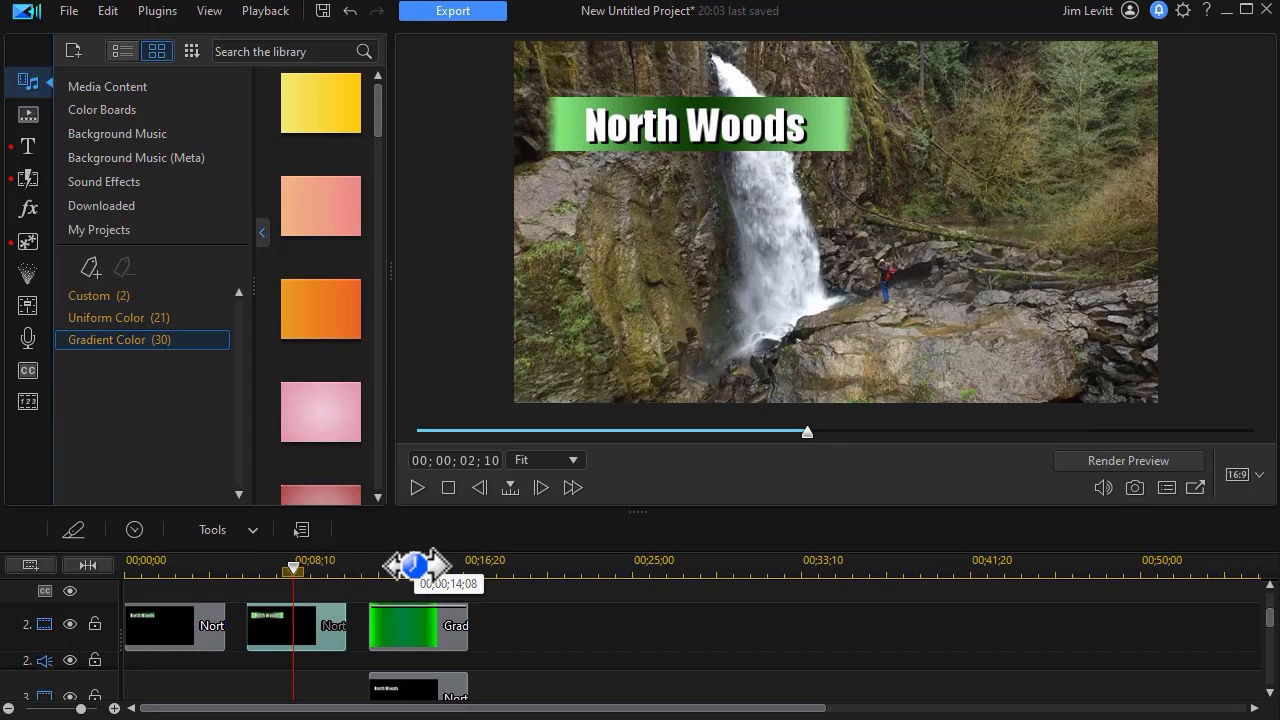
click(418, 625)
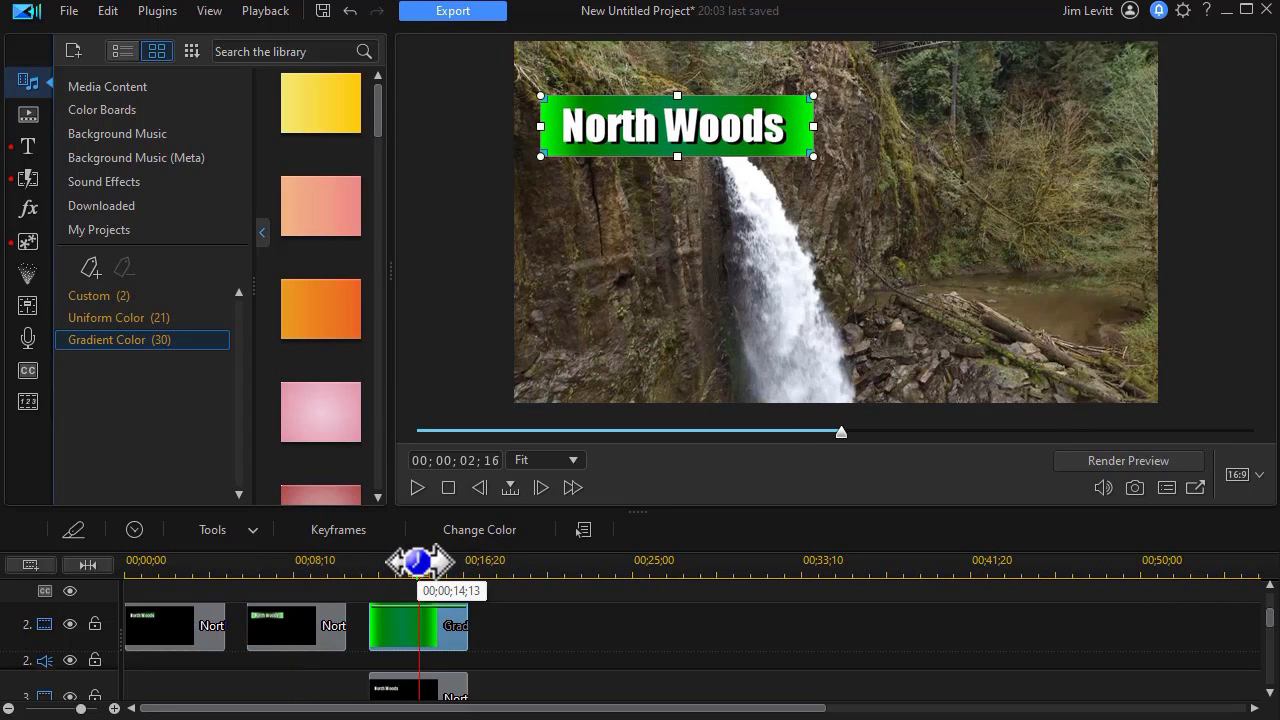
drag(420, 562, 265, 575)
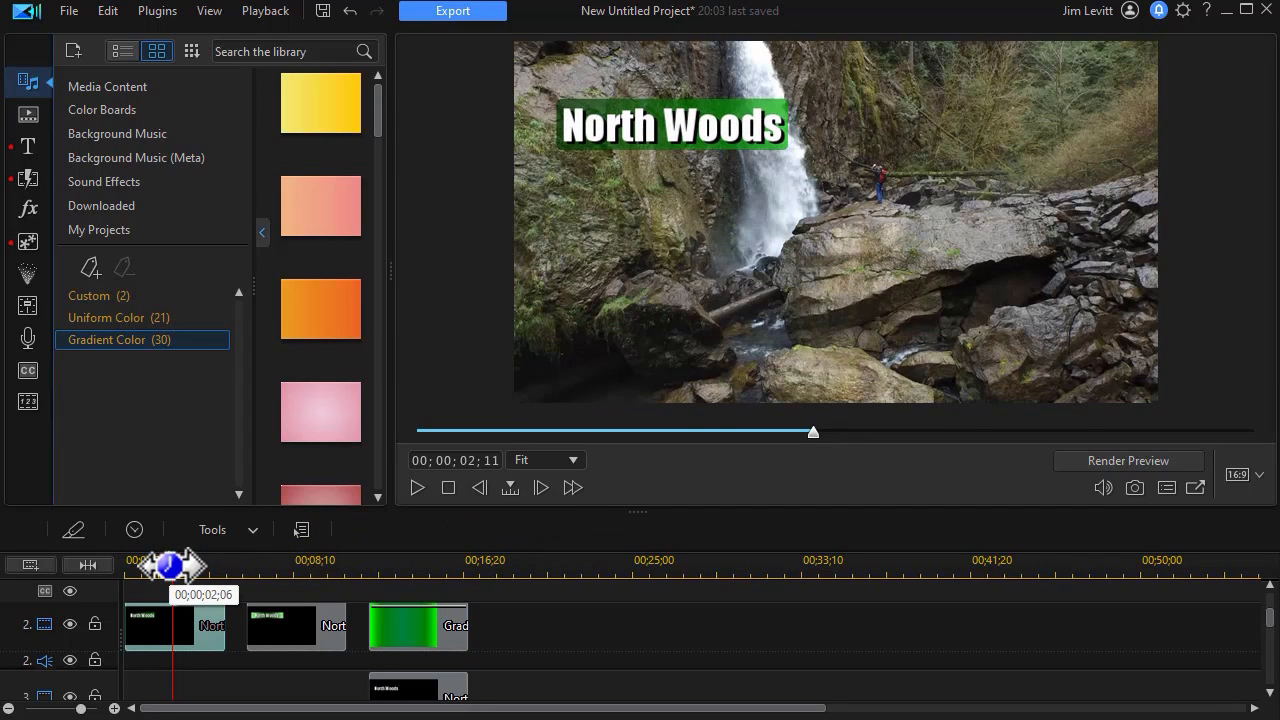
drag(175, 567, 170, 575)
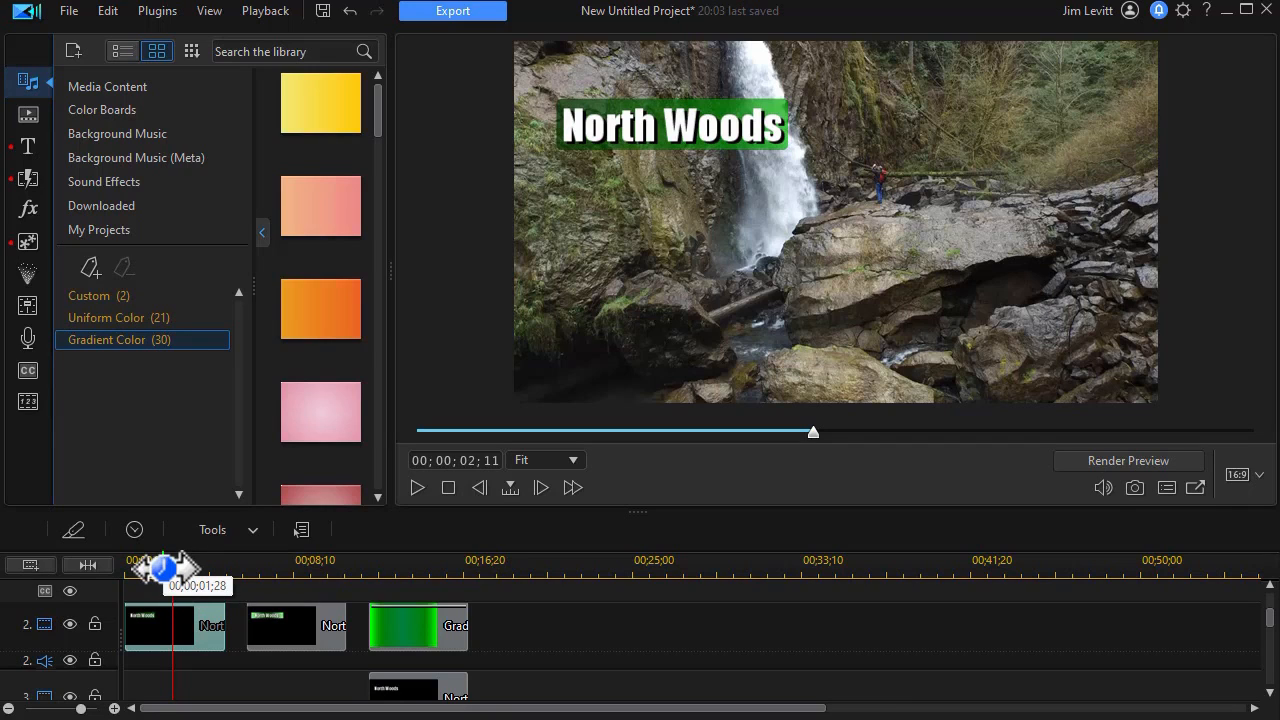
drag(165, 568, 185, 565)
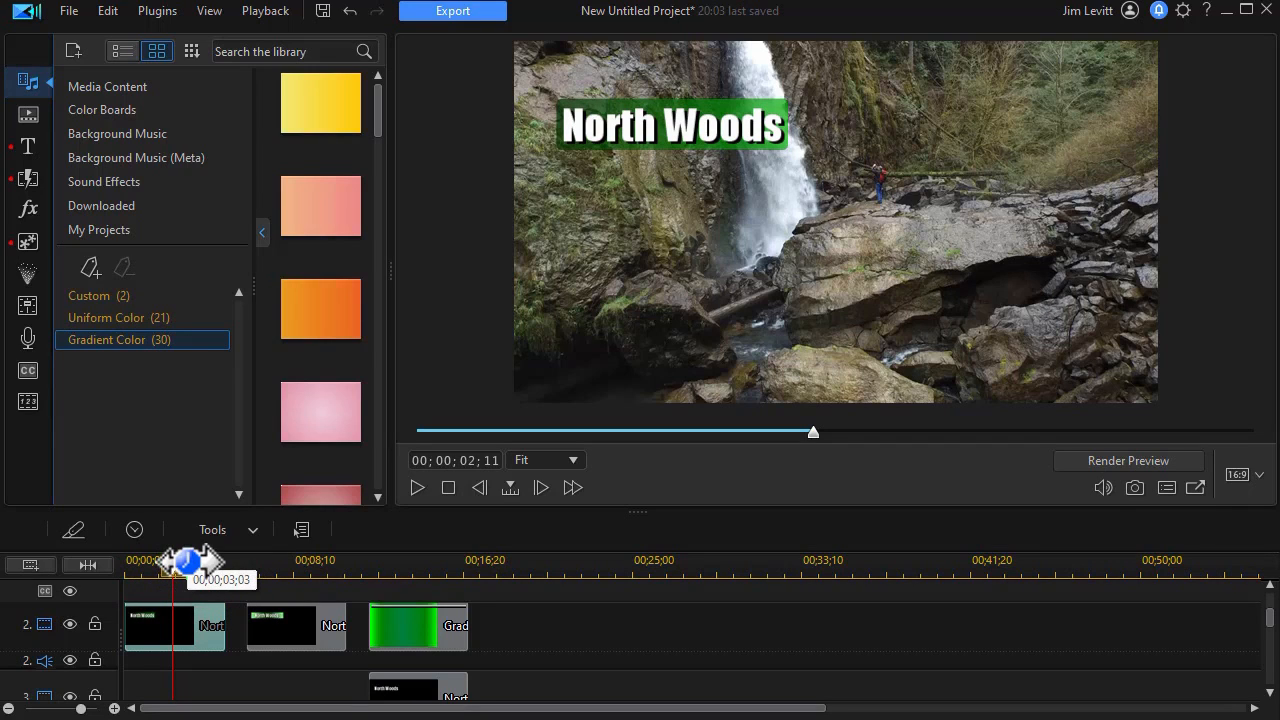